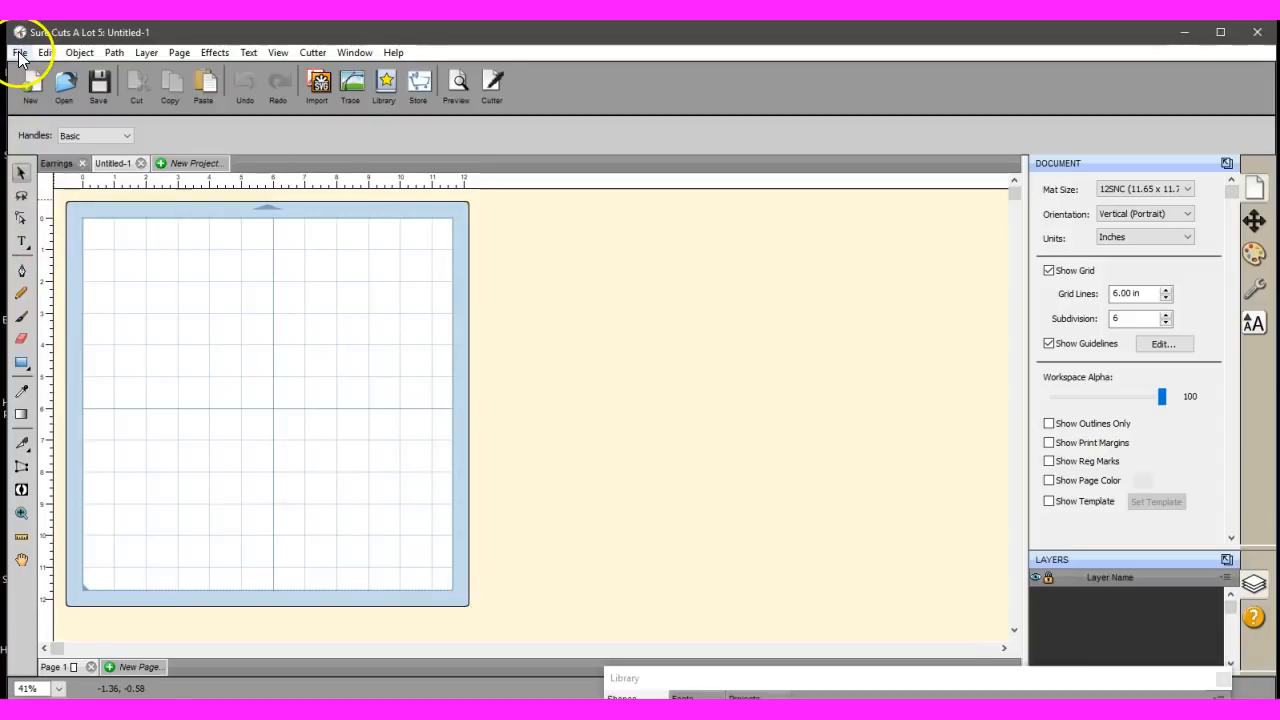
Place Image and pick Suzie.png from Documents > Facebook > FaceBook Page Files.
left_click(18, 52)
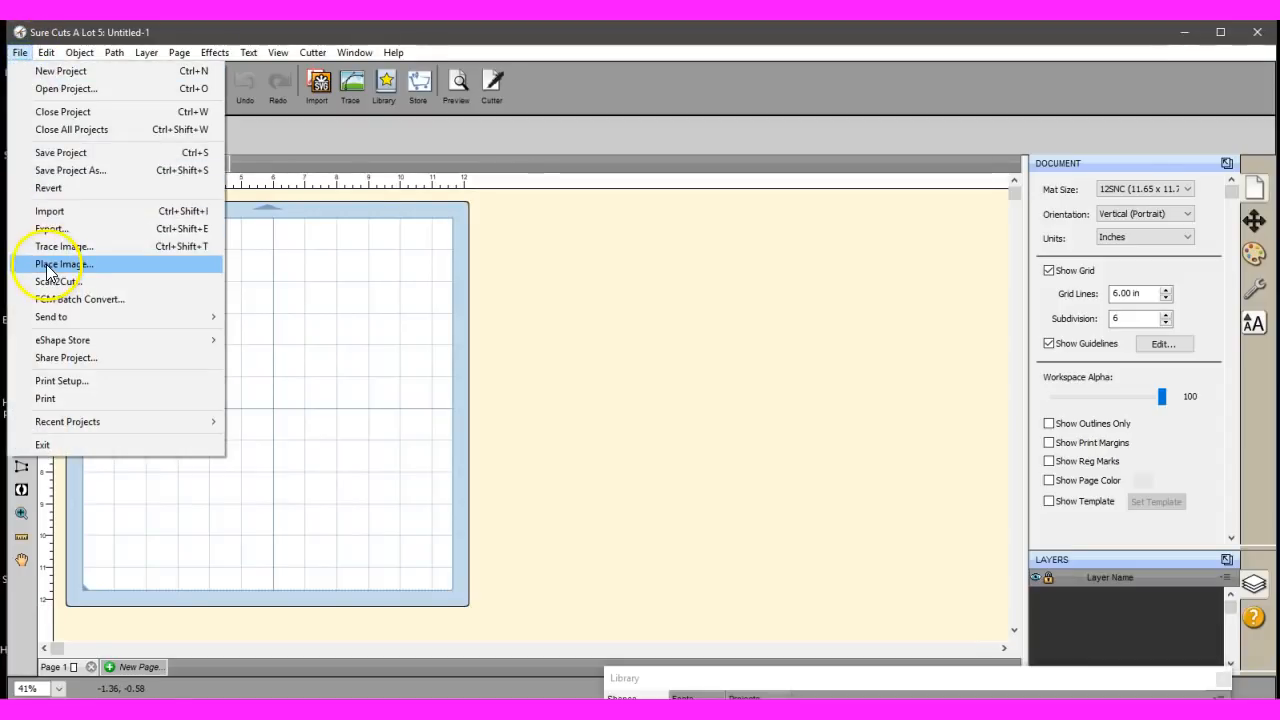
left_click(60, 264)
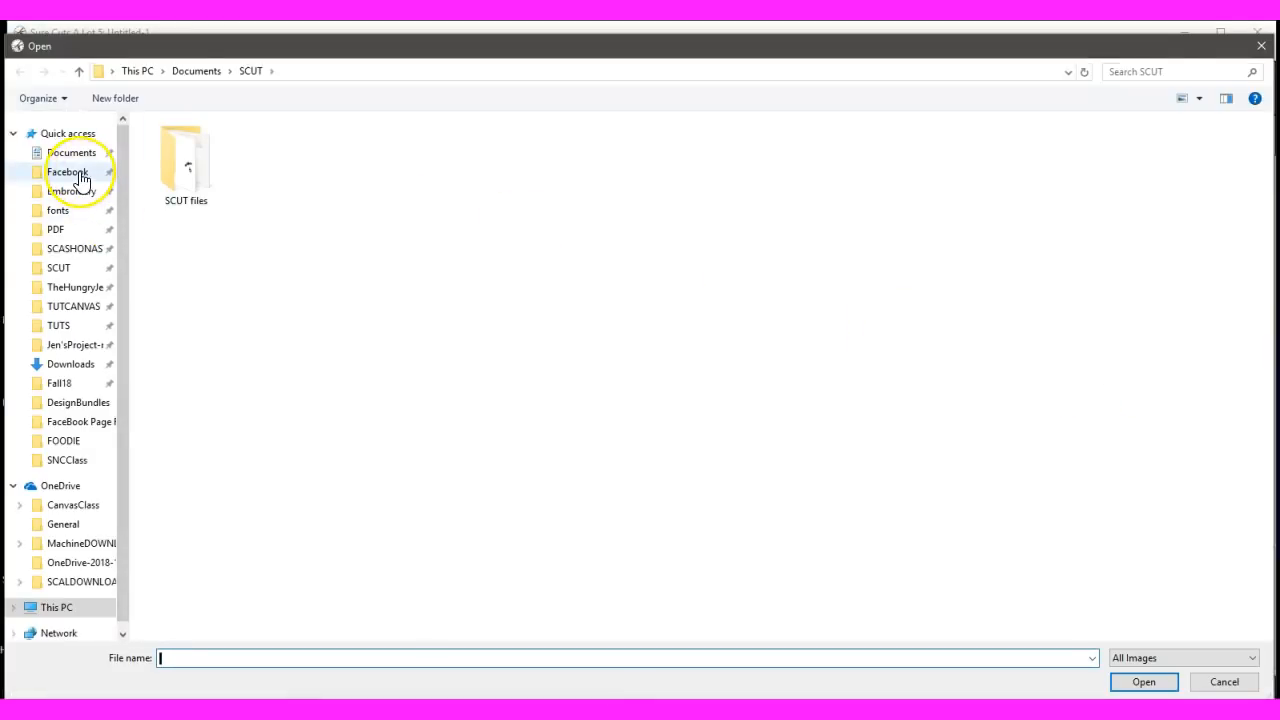
double_click(68, 172)
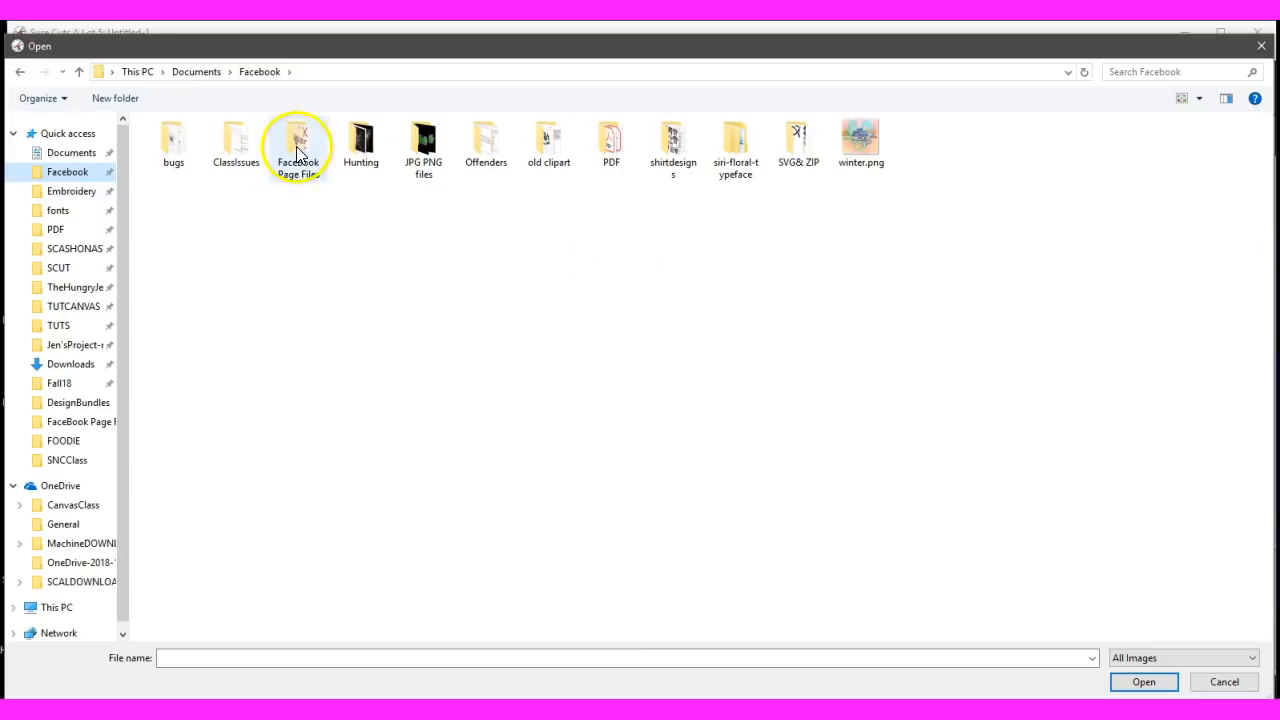
double_click(296, 140)
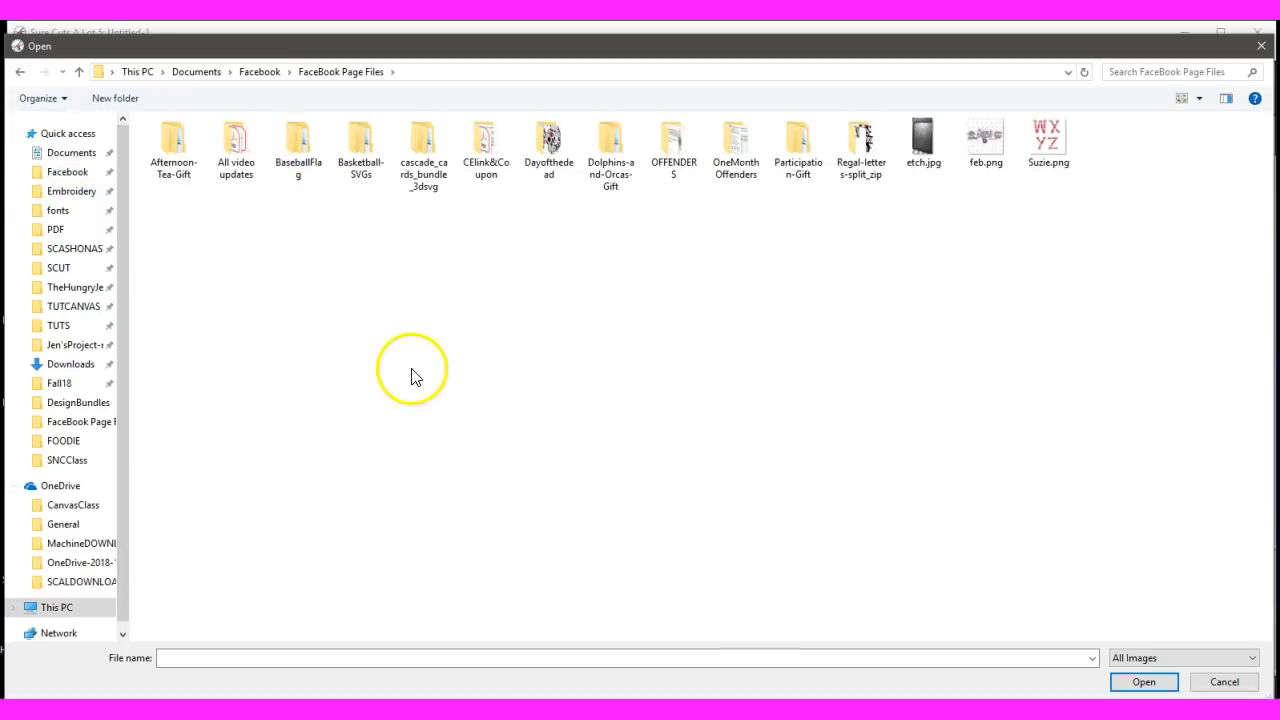
left_click(1144, 680)
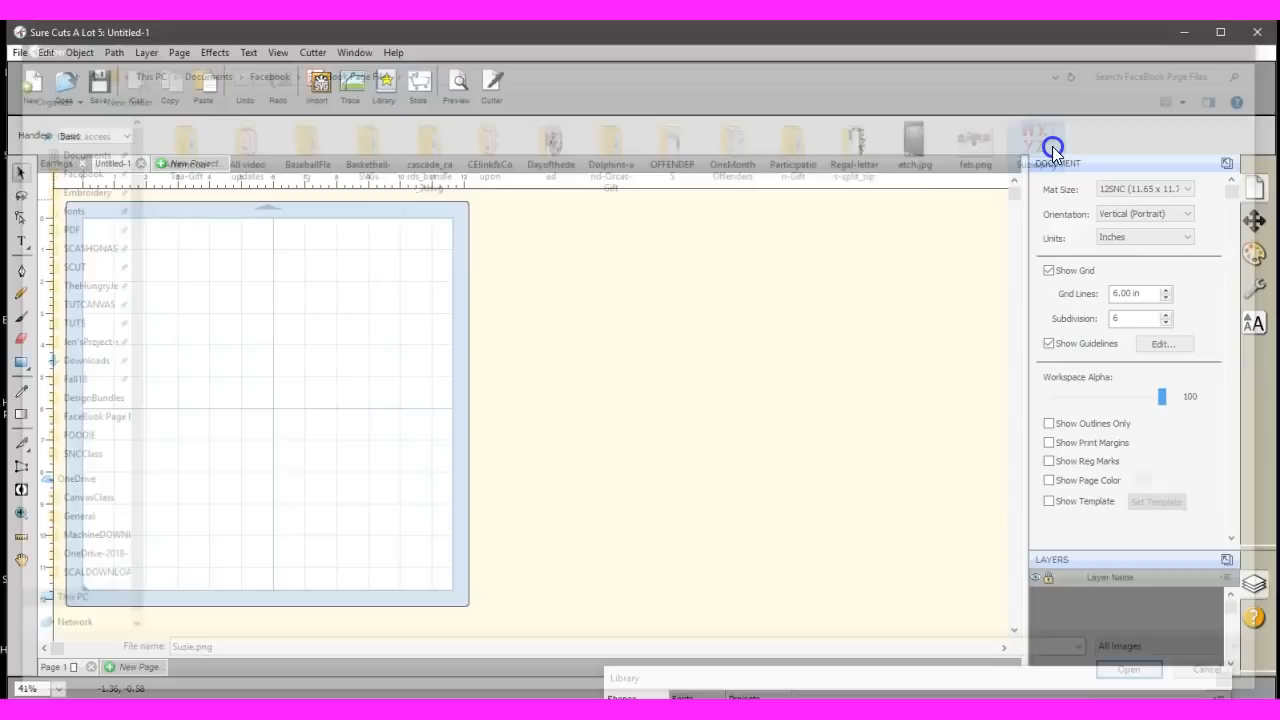
Confirm placing the image, undo an accidental erase and reselect the plaid letters.
left_click(1128, 668)
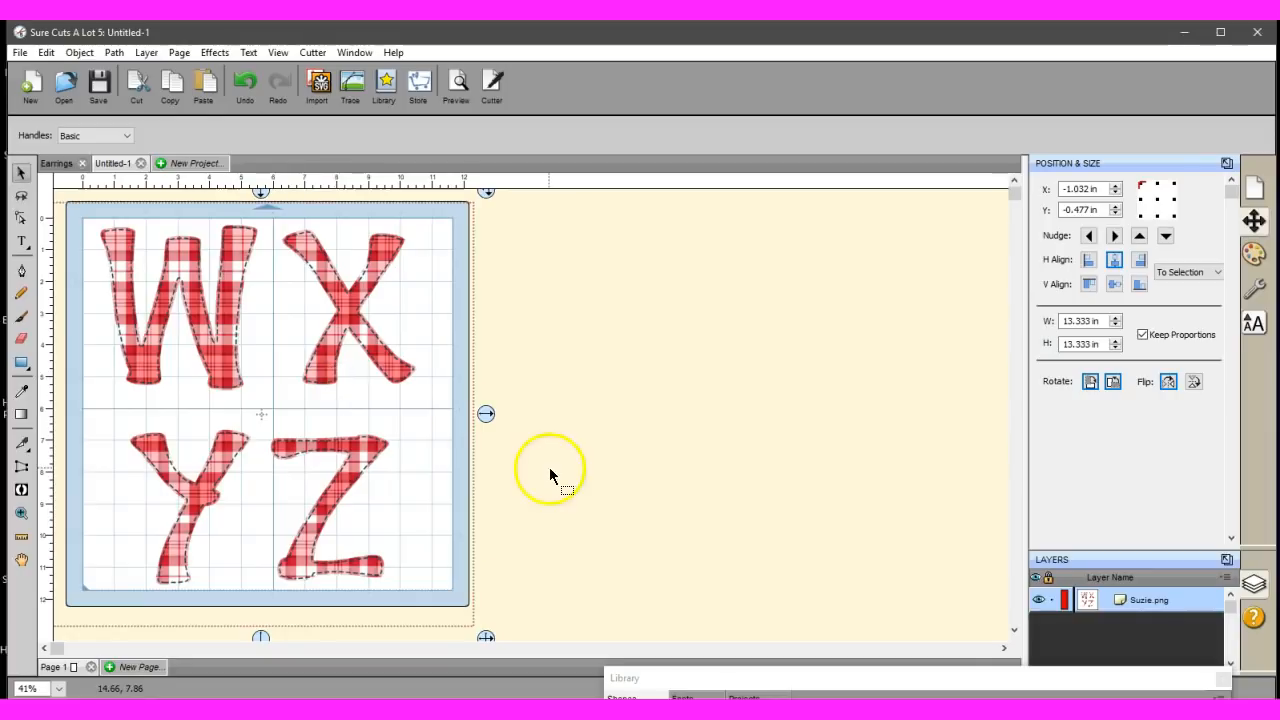
mouse_move(384, 472)
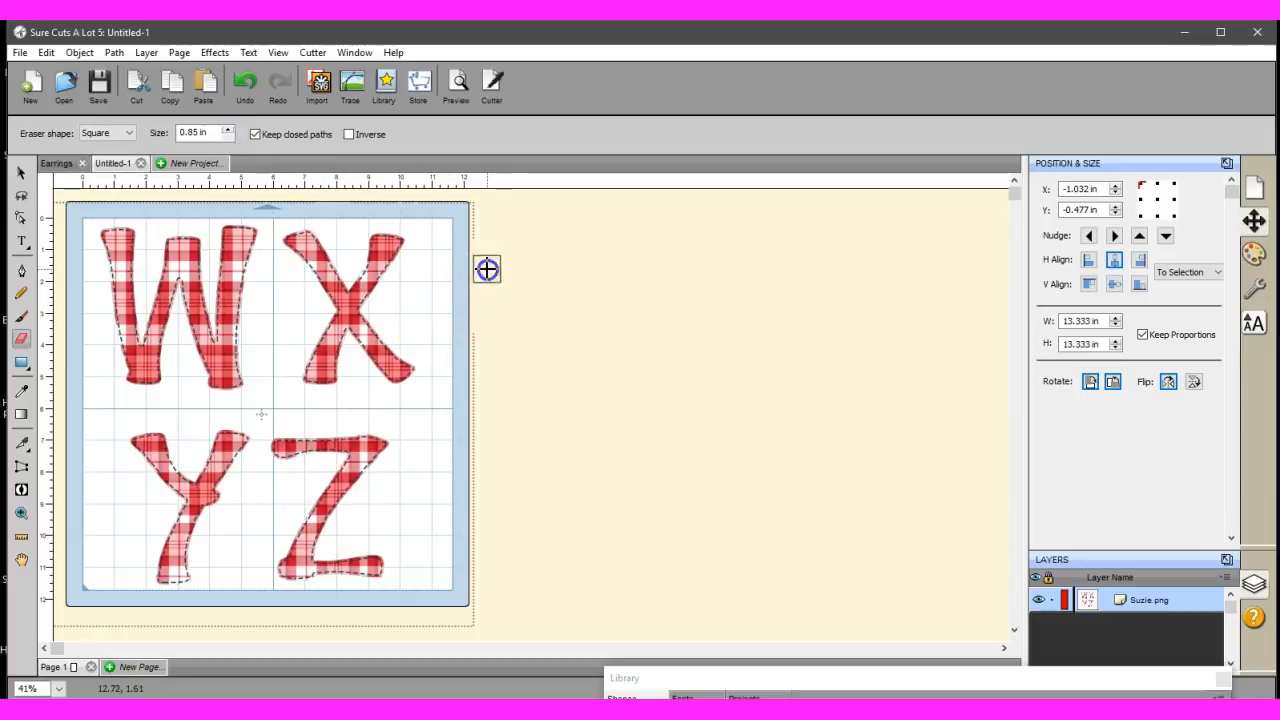
mouse_move(472, 408)
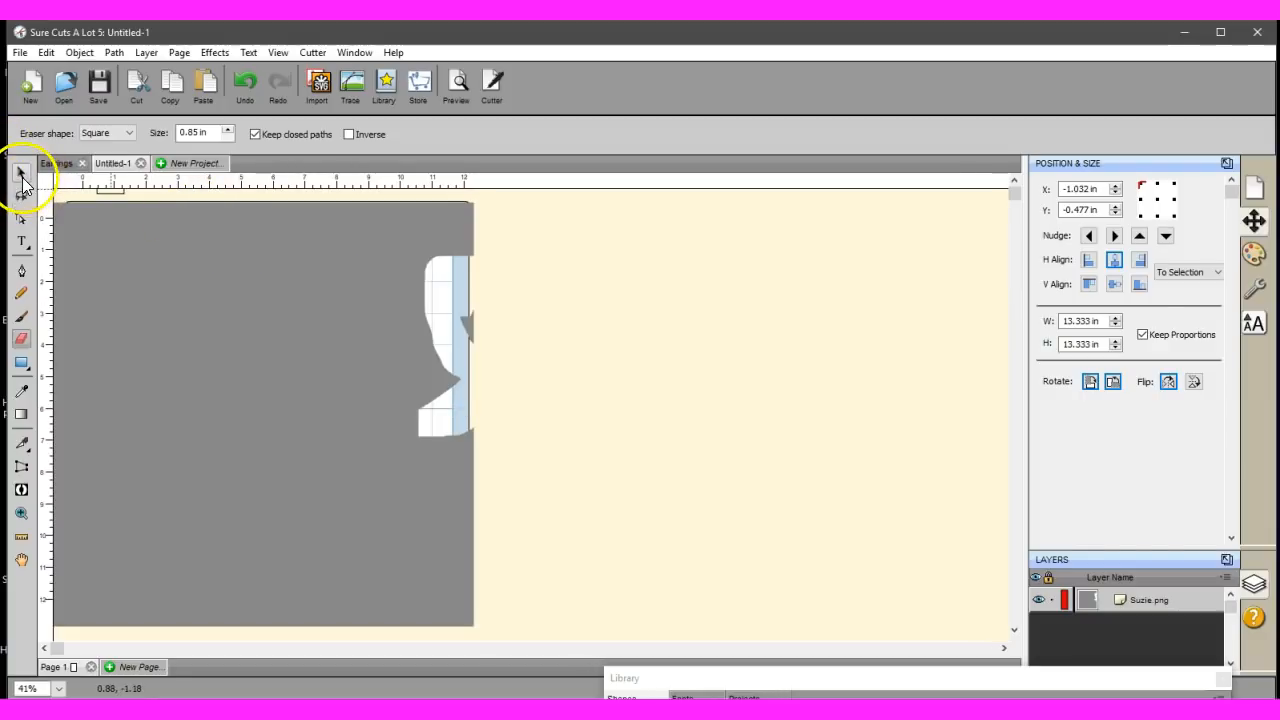
left_click(20, 172)
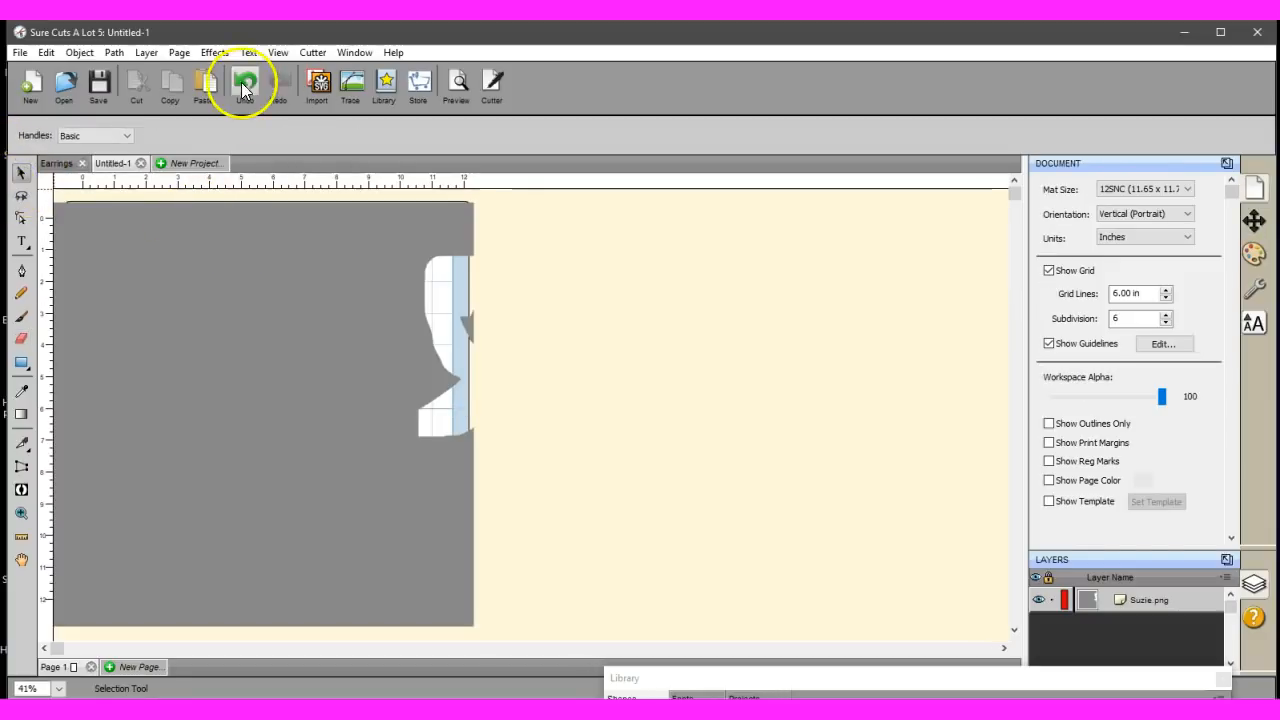
left_click(244, 84)
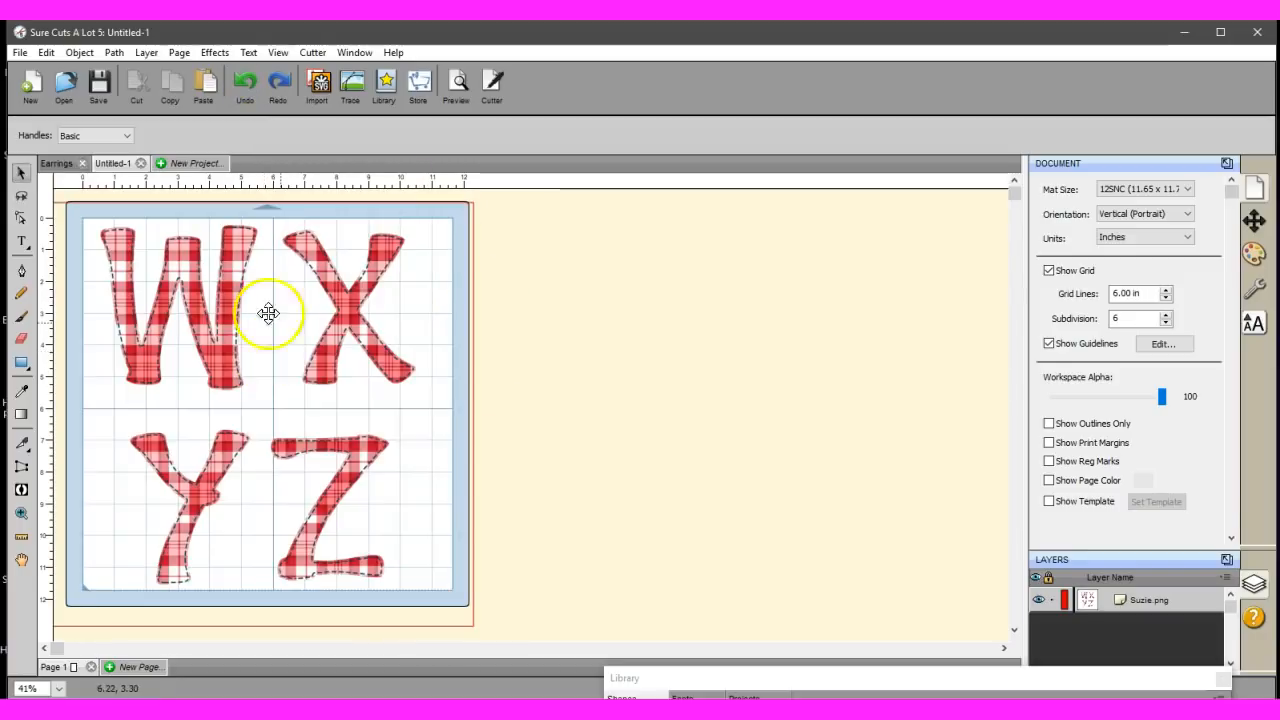
left_click(20, 172)
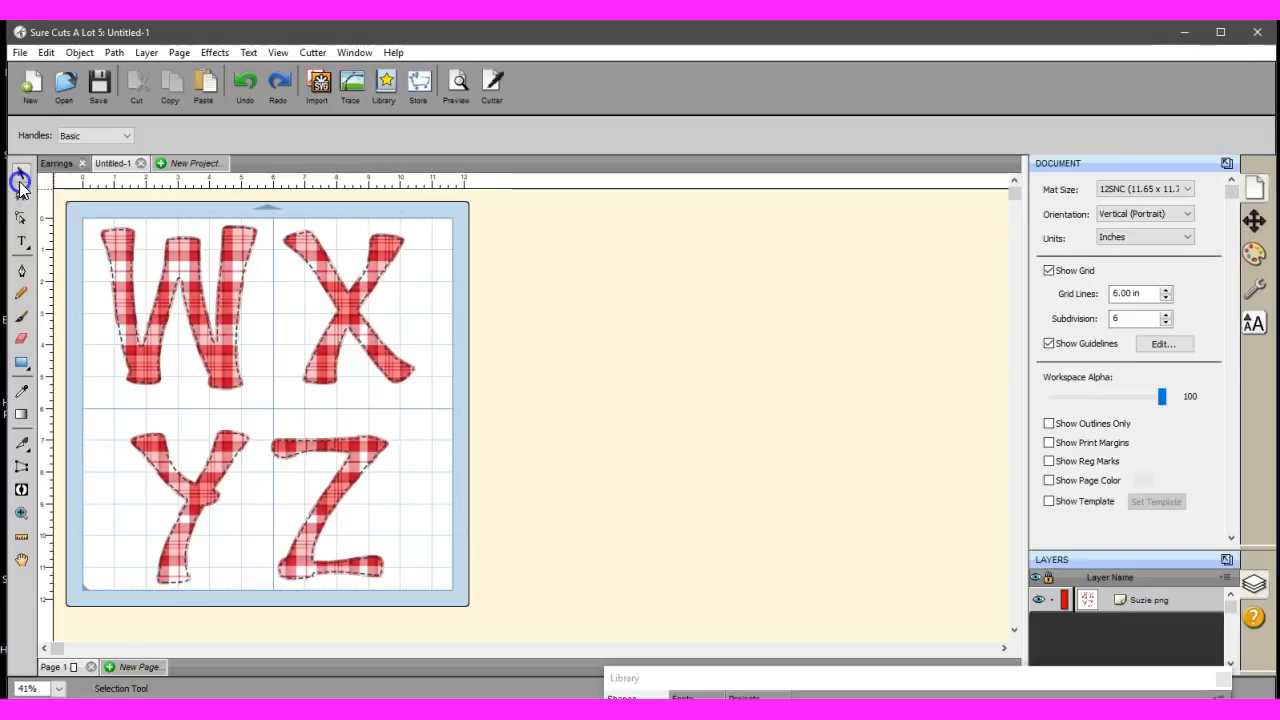
left_click(20, 172)
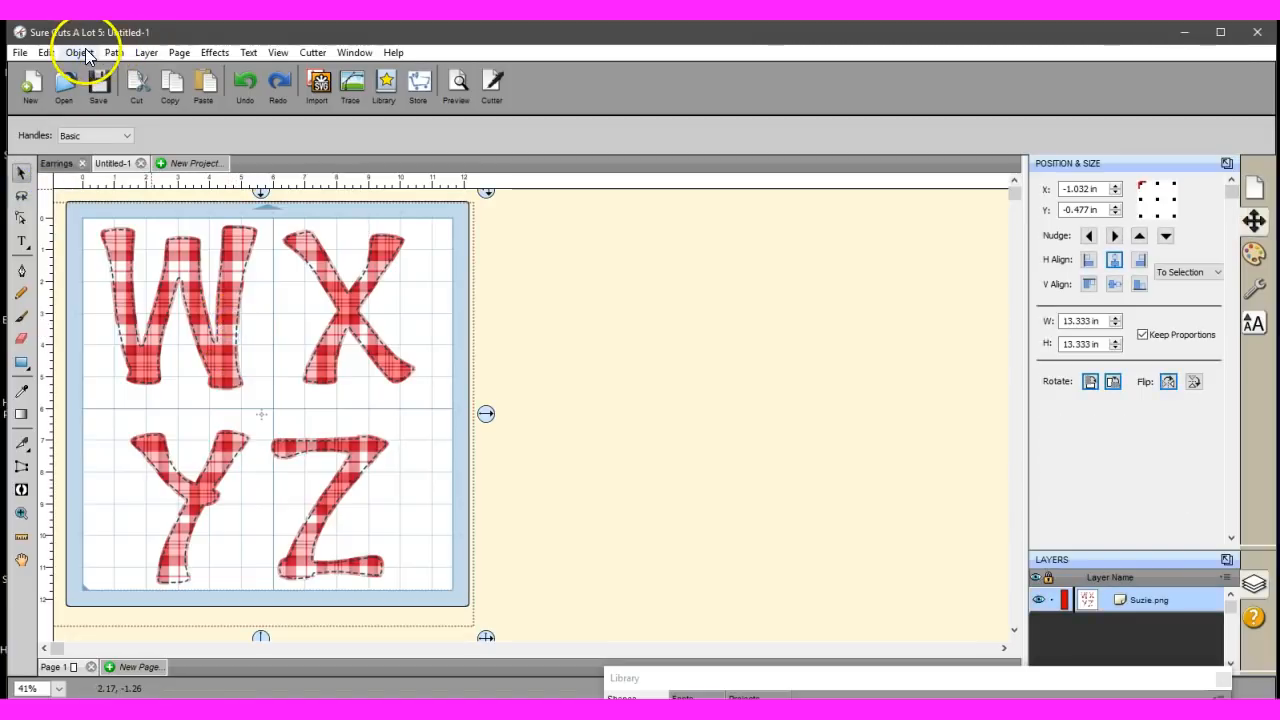
Duplicate the letter image and start Trace Image on it.
left_click(112, 52)
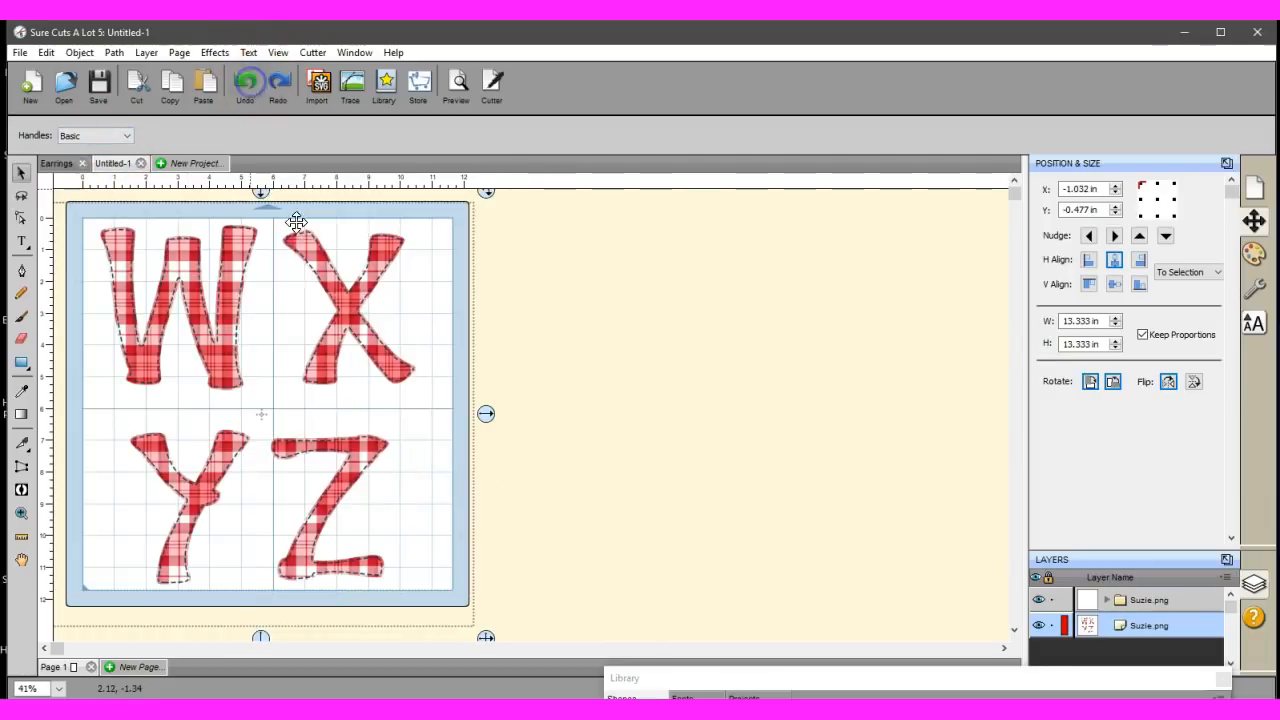
mouse_move(344, 296)
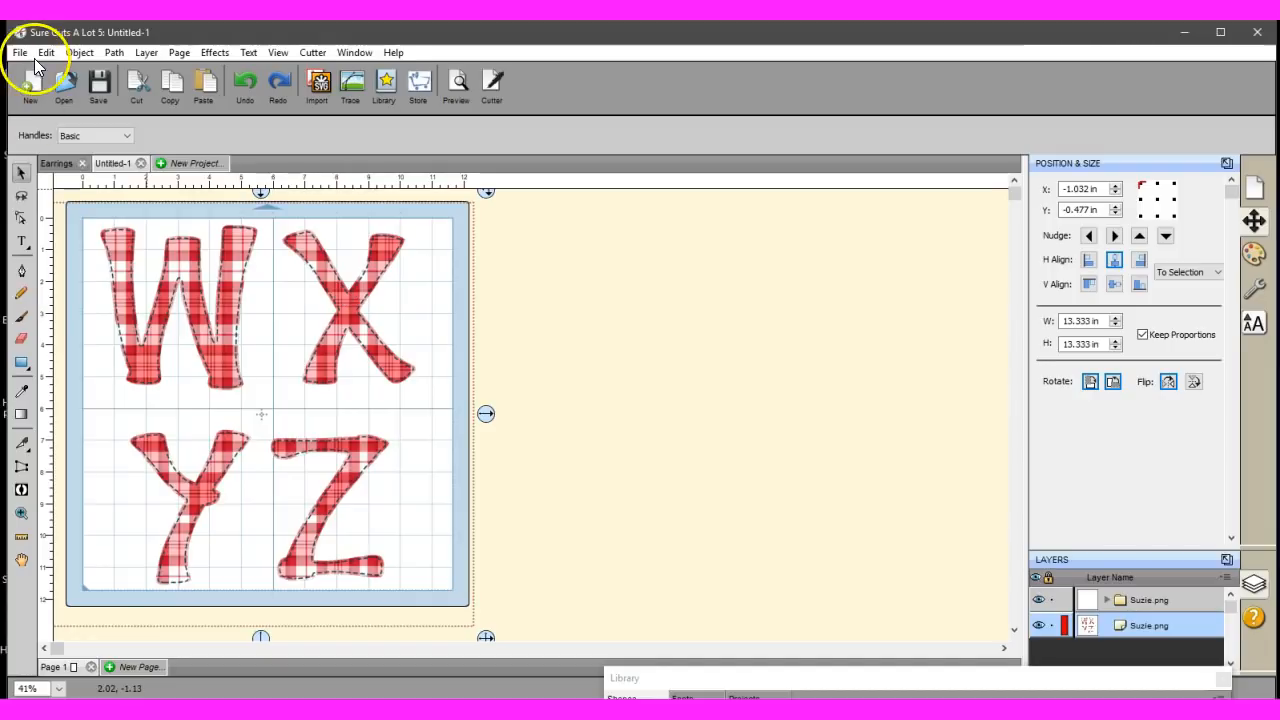
left_click(18, 52)
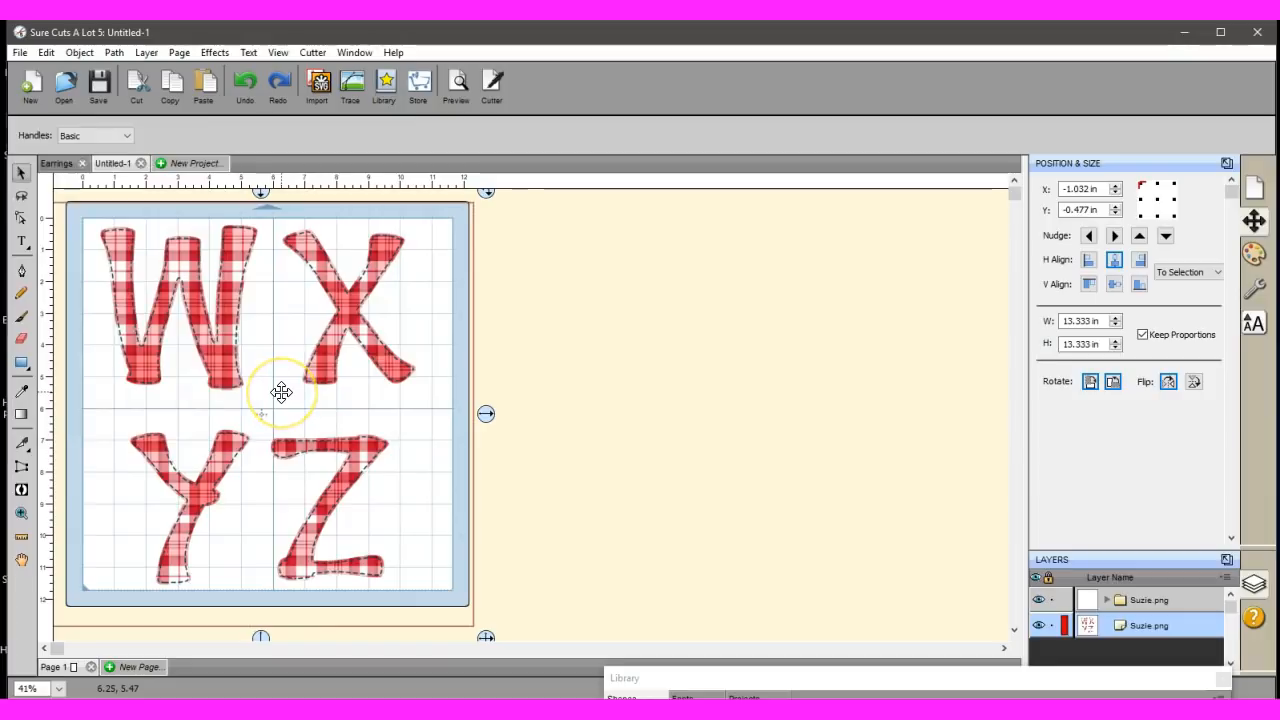
mouse_move(222, 332)
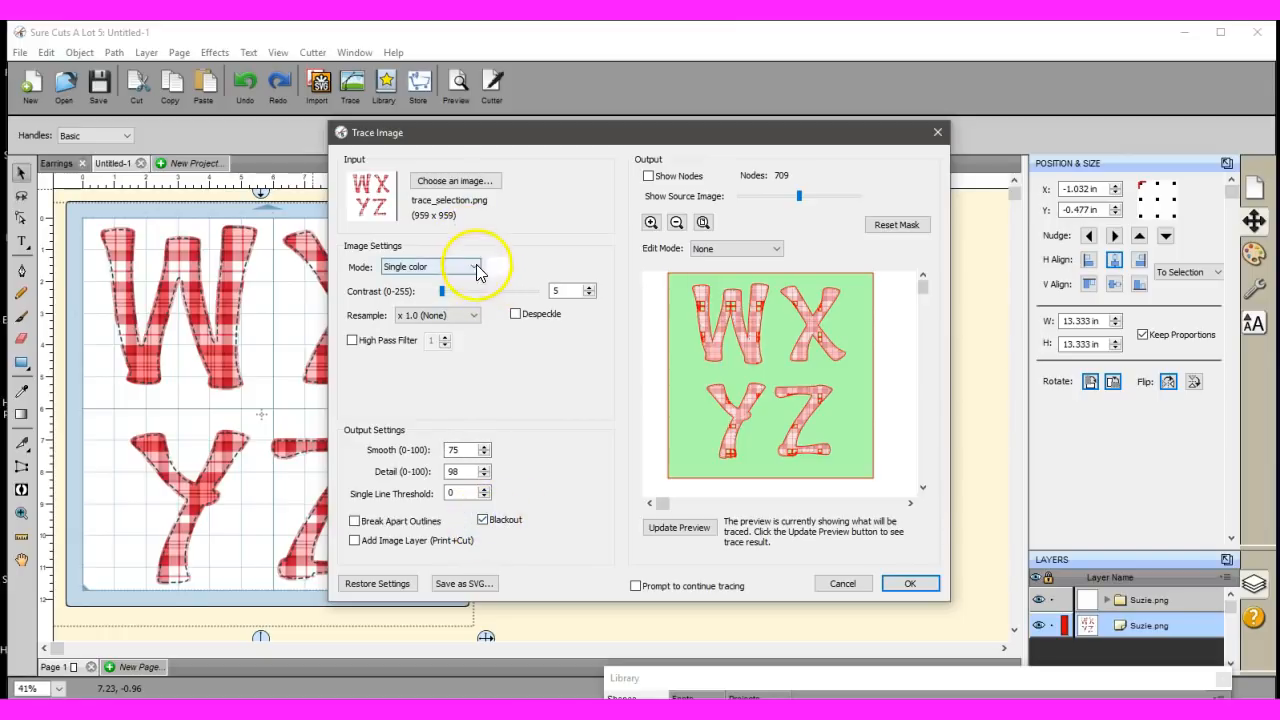
Switch tracing to Monochrome, raise contrast to maximum and refresh the preview.
left_click(430, 266)
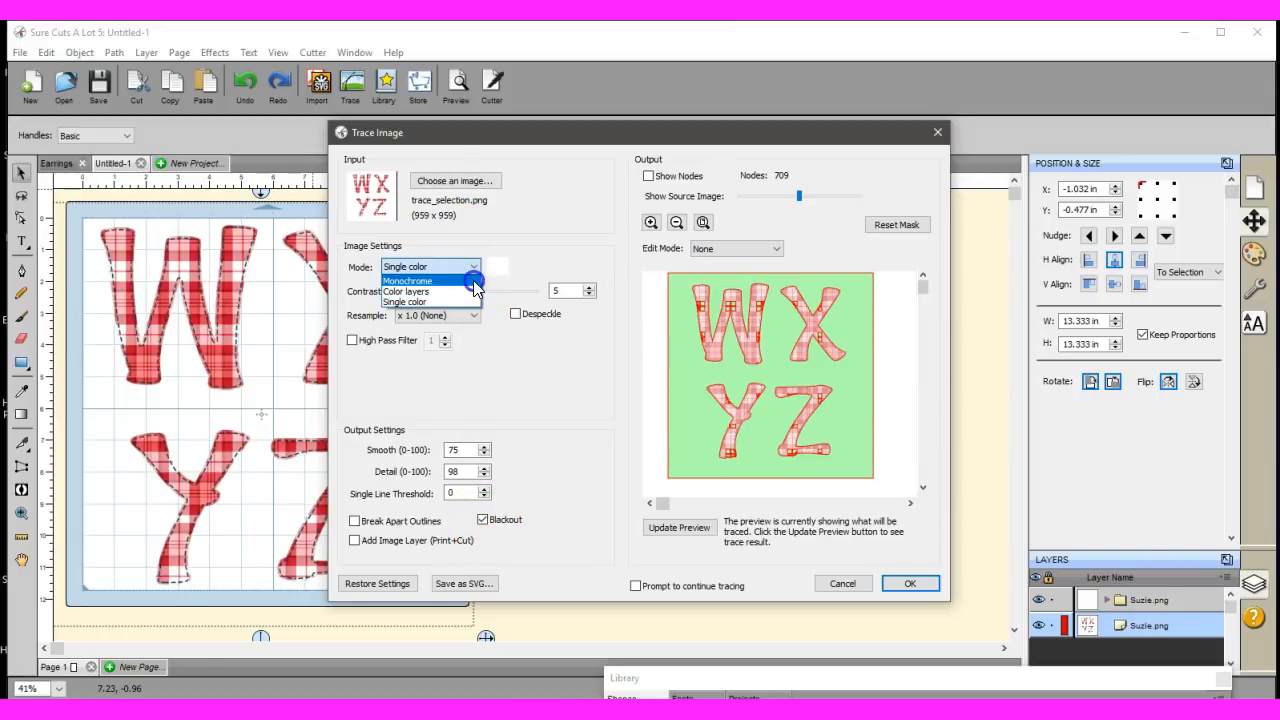
left_click(408, 280)
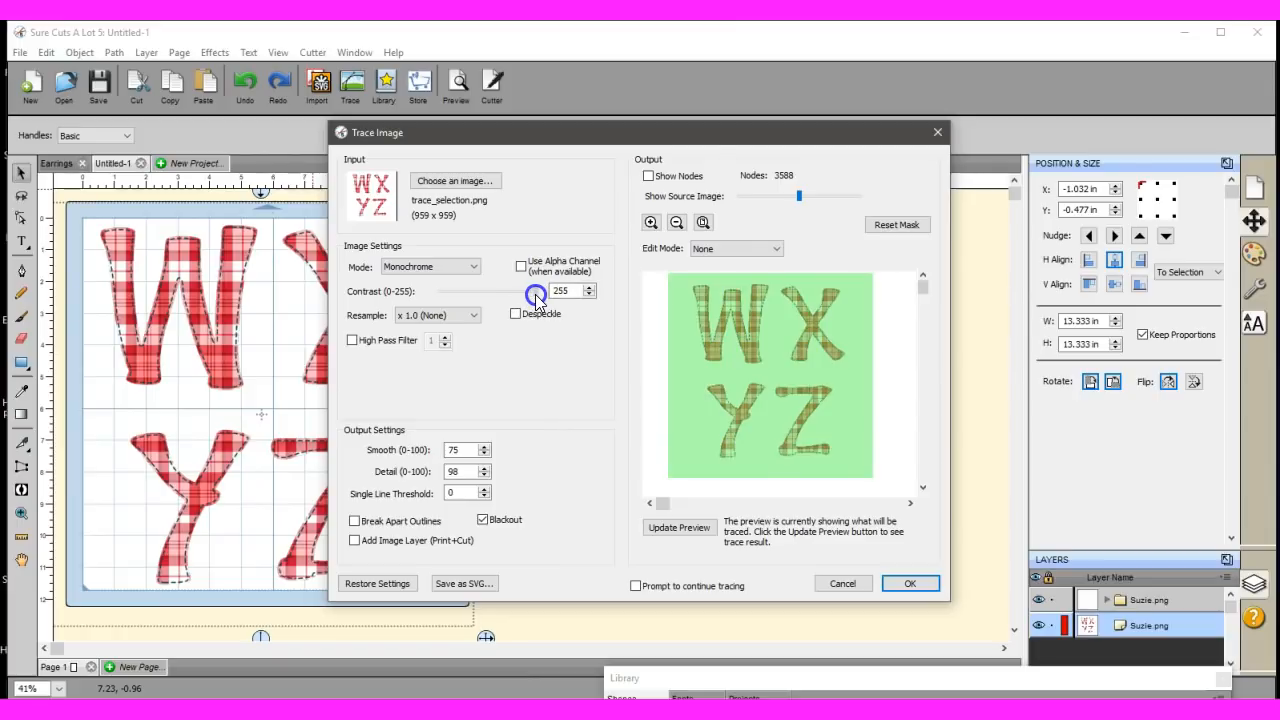
left_click_drag(538, 294, 532, 292)
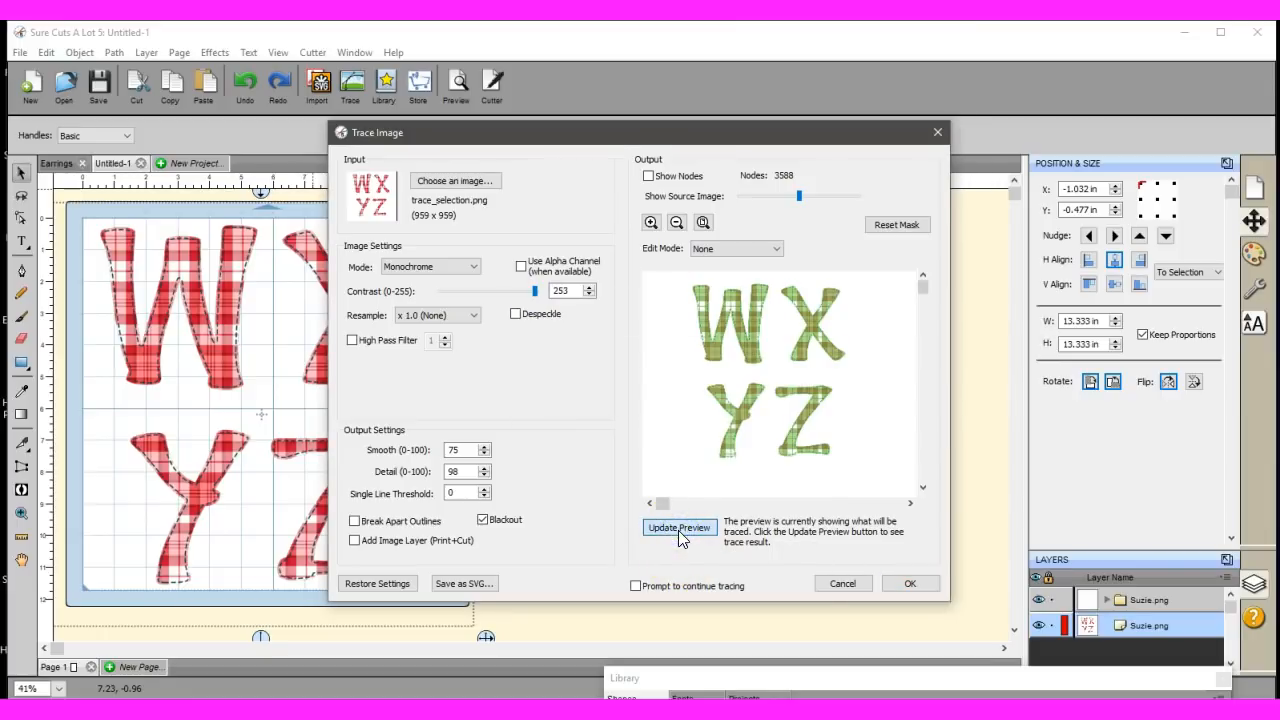
left_click(680, 528)
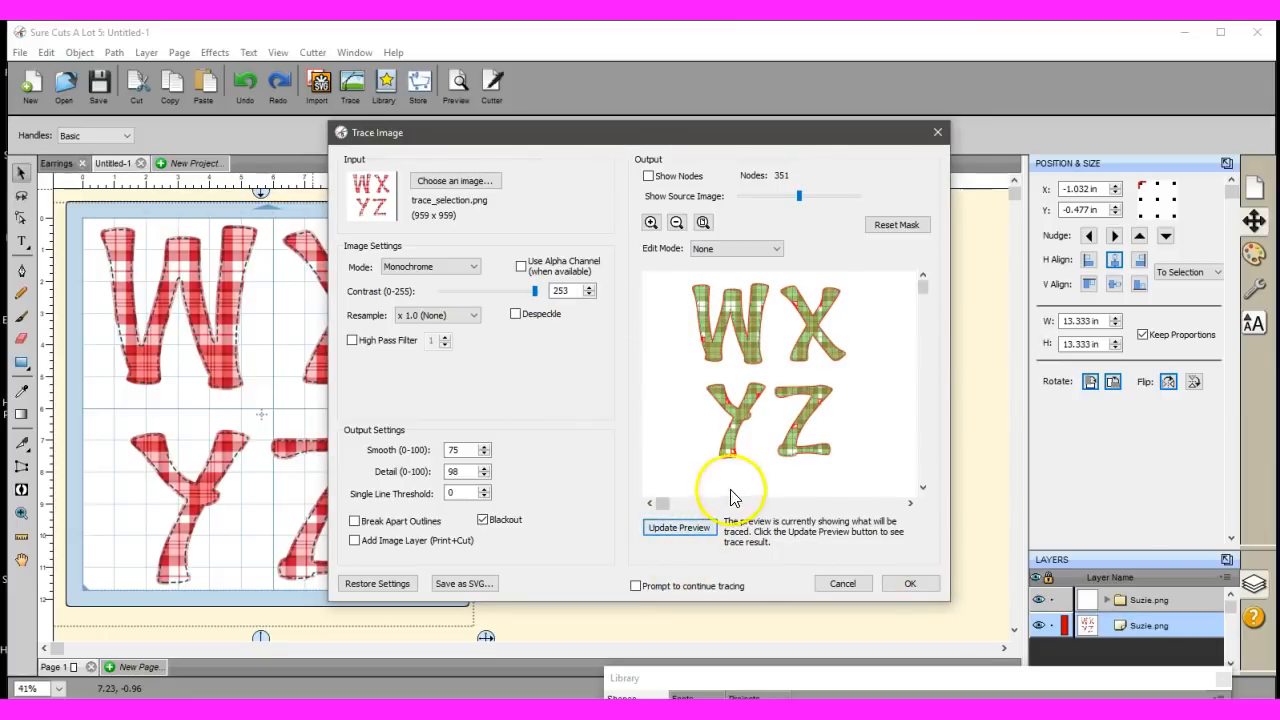
mouse_move(570, 384)
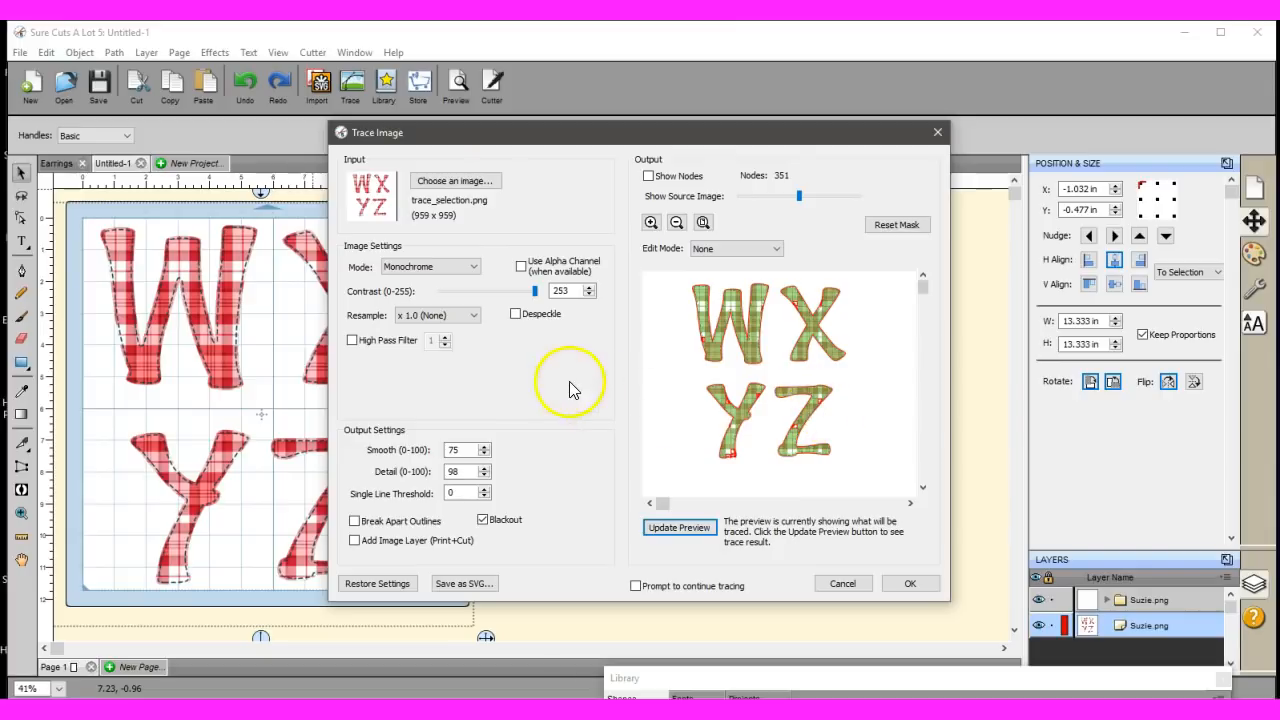
Fine-tune contrast around 254-255 with preview refreshes, then create the traced cut path.
left_click(588, 288)
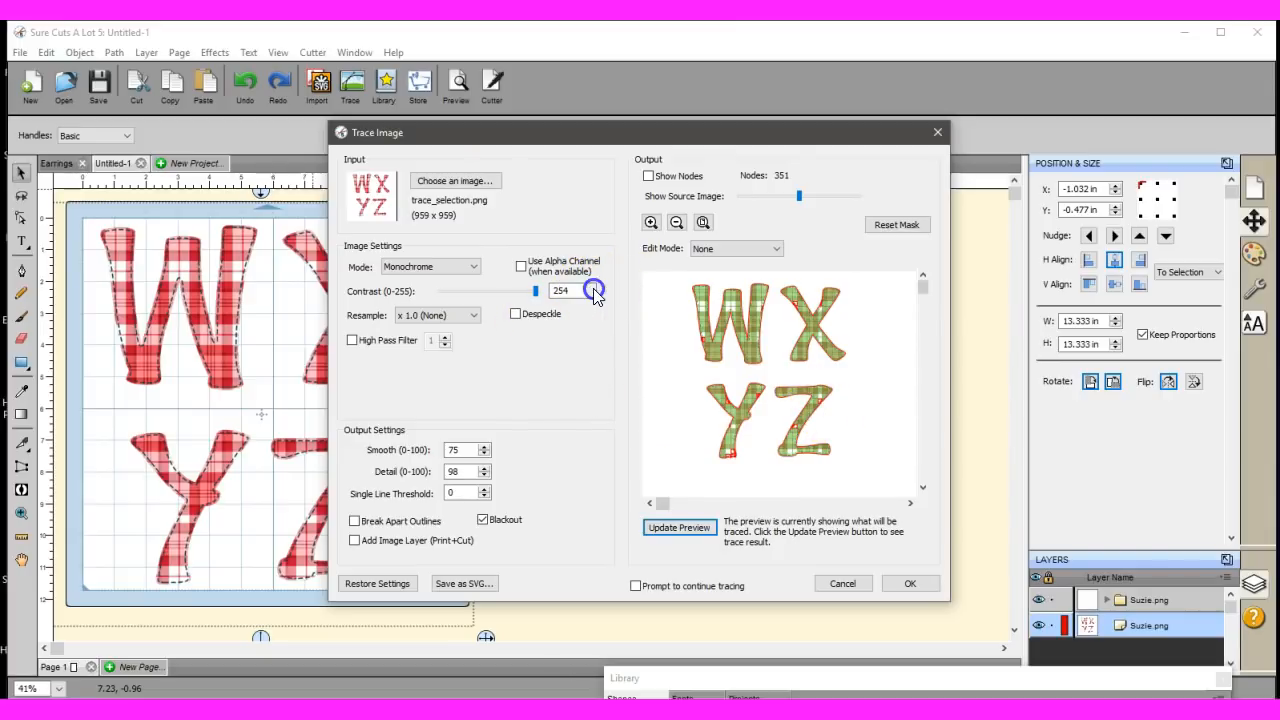
left_click(678, 528)
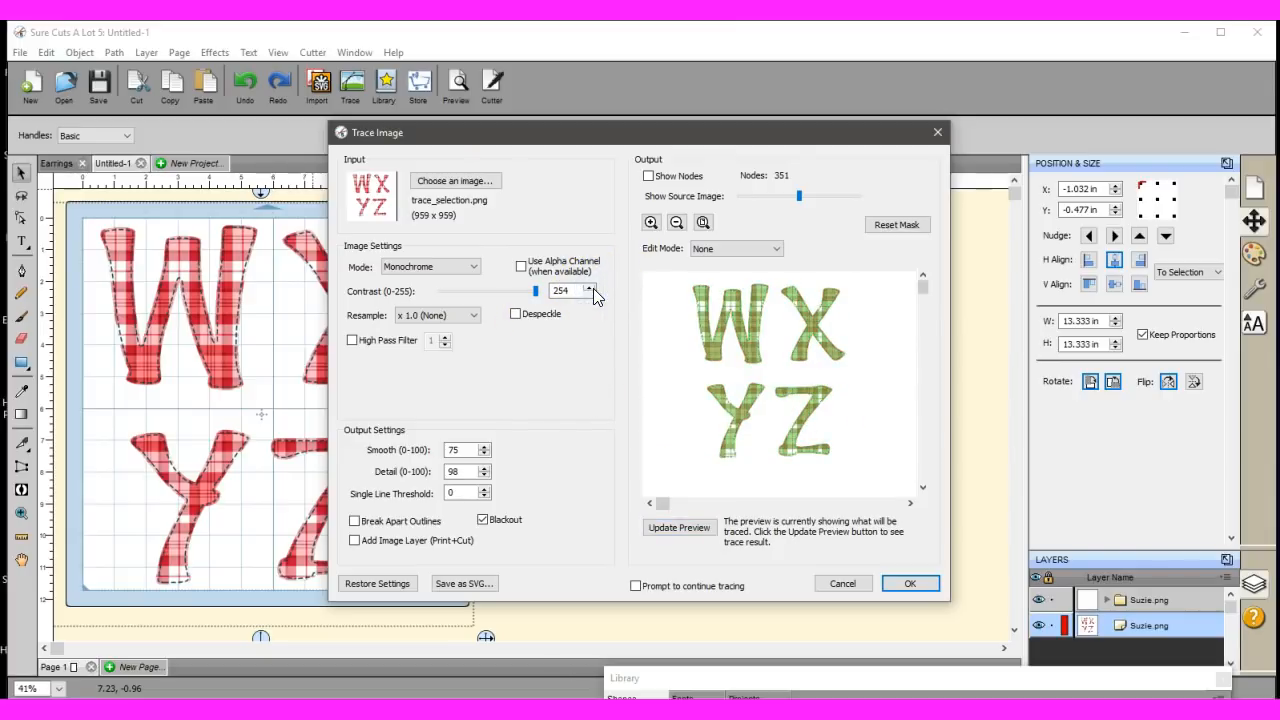
left_click(590, 288)
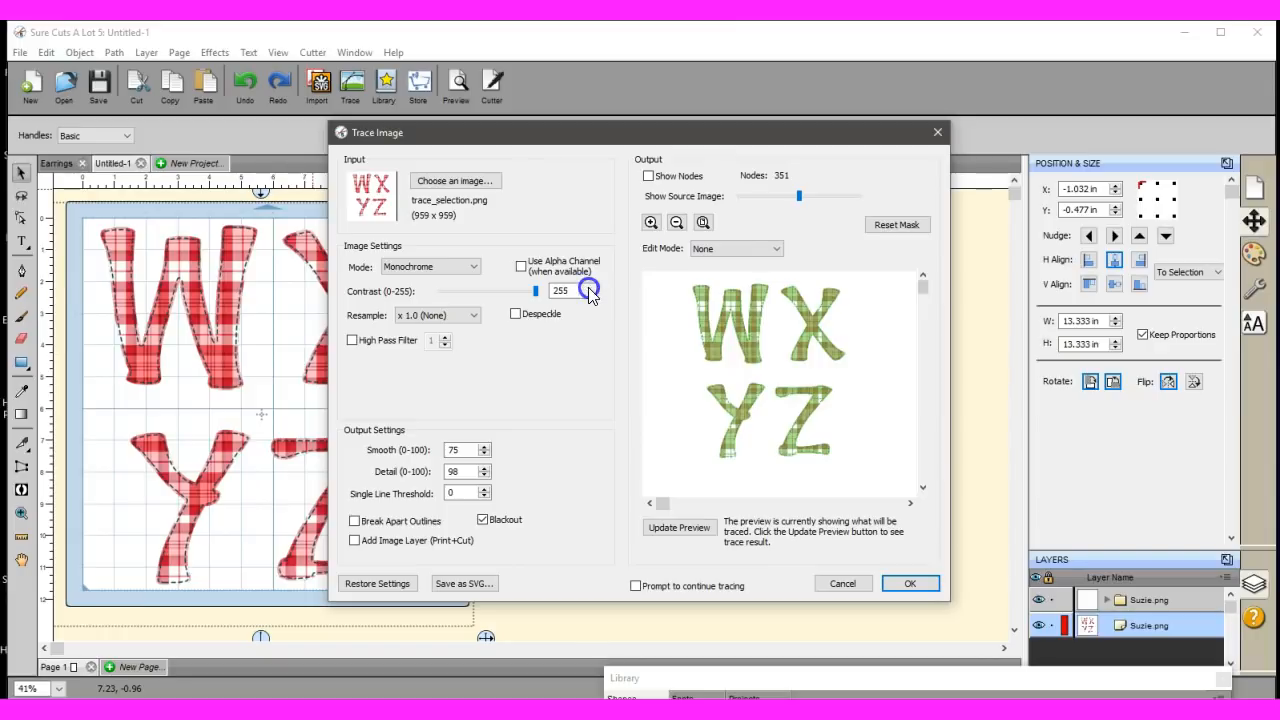
left_click(678, 528)
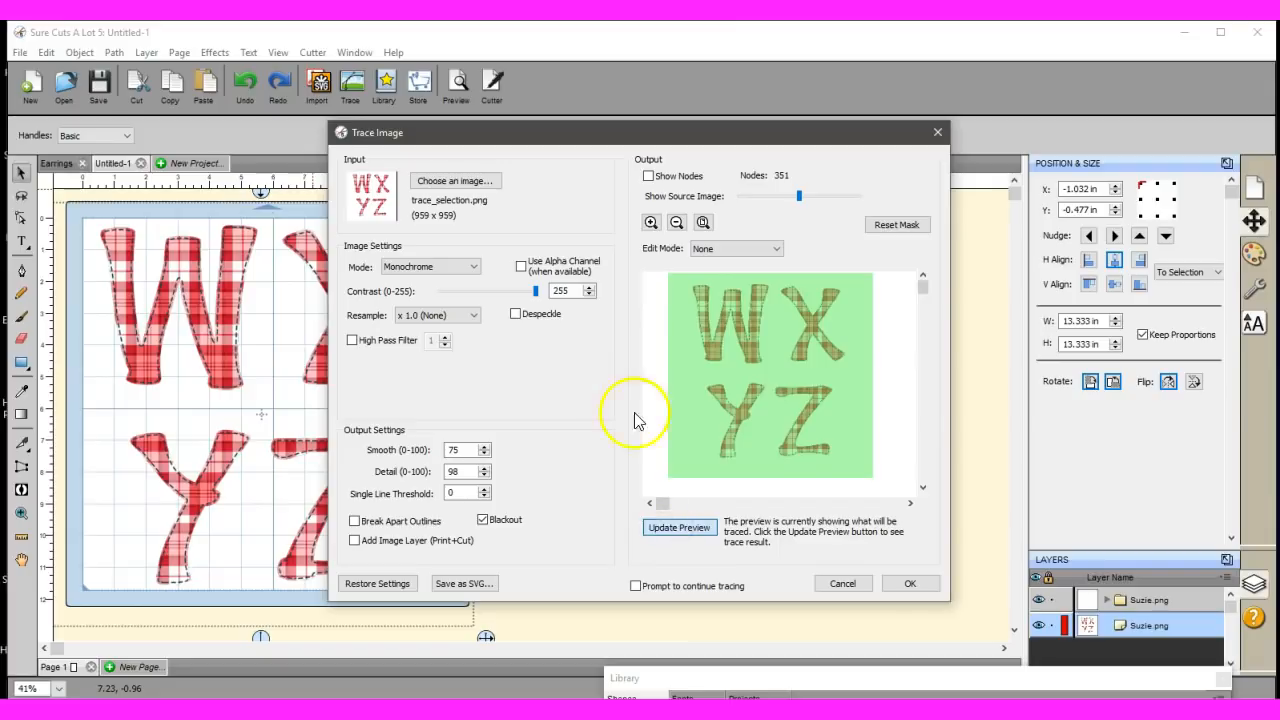
left_click(588, 296)
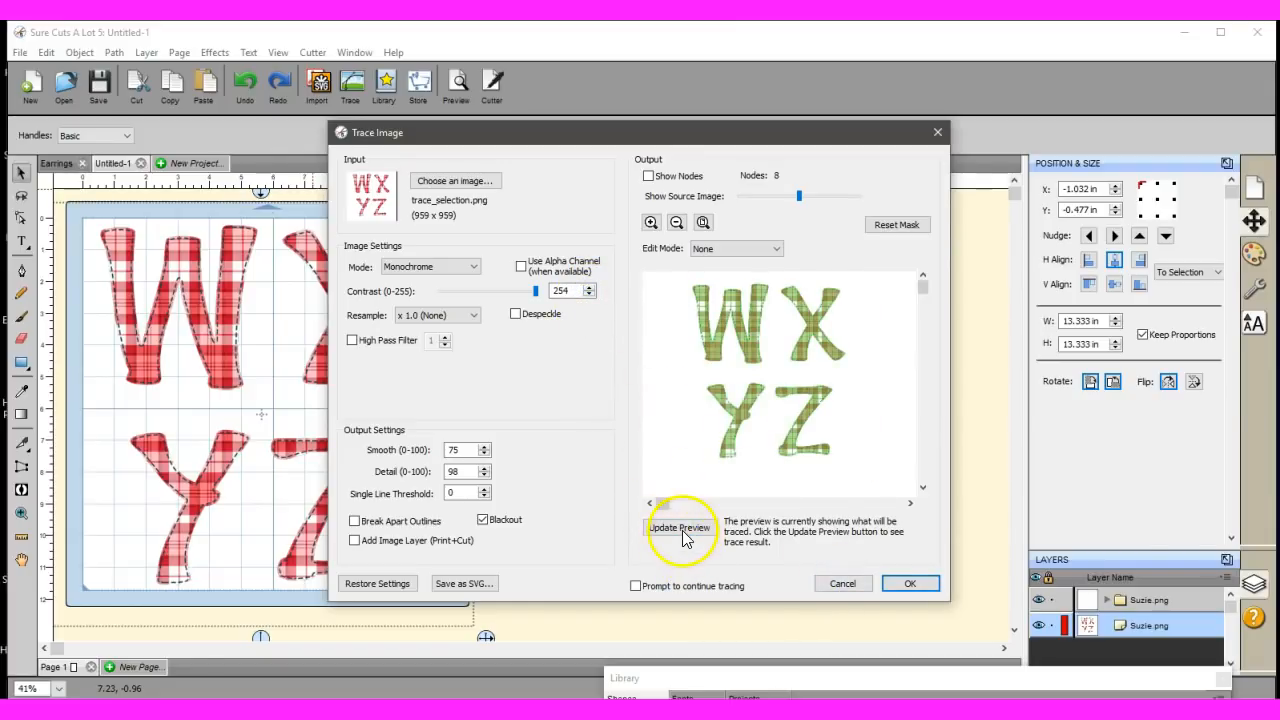
left_click(680, 528)
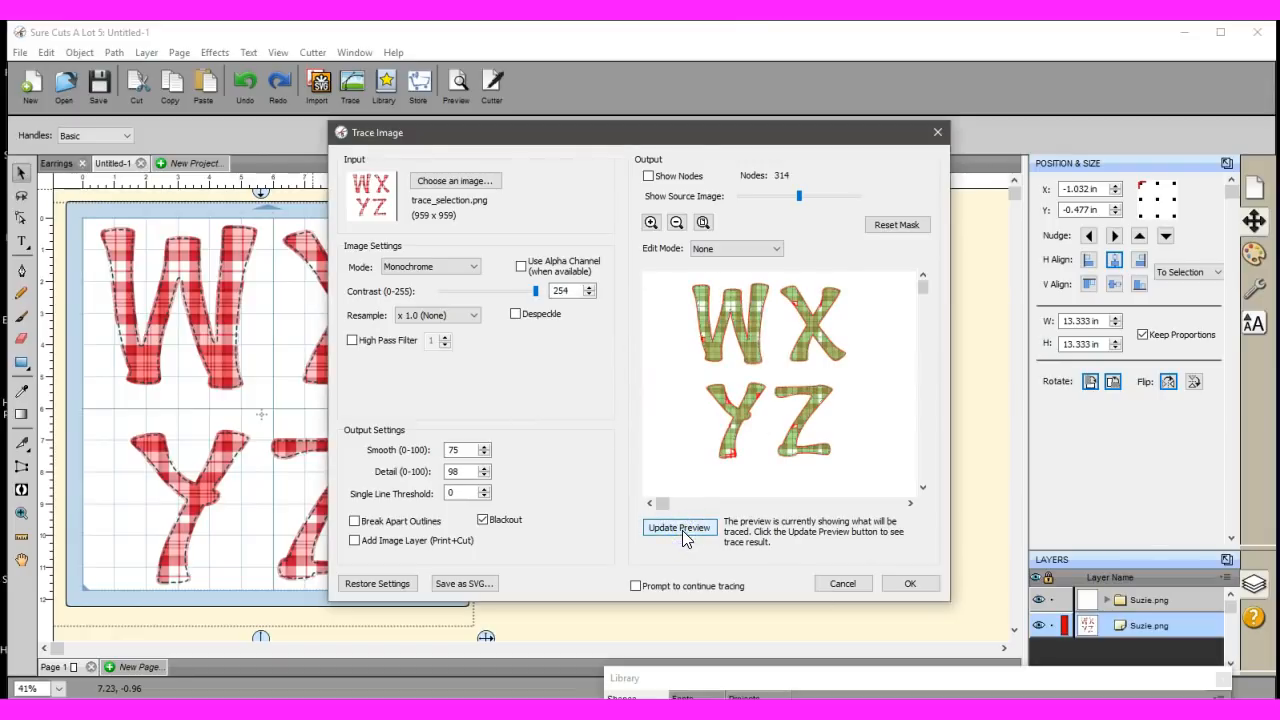
left_click(908, 584)
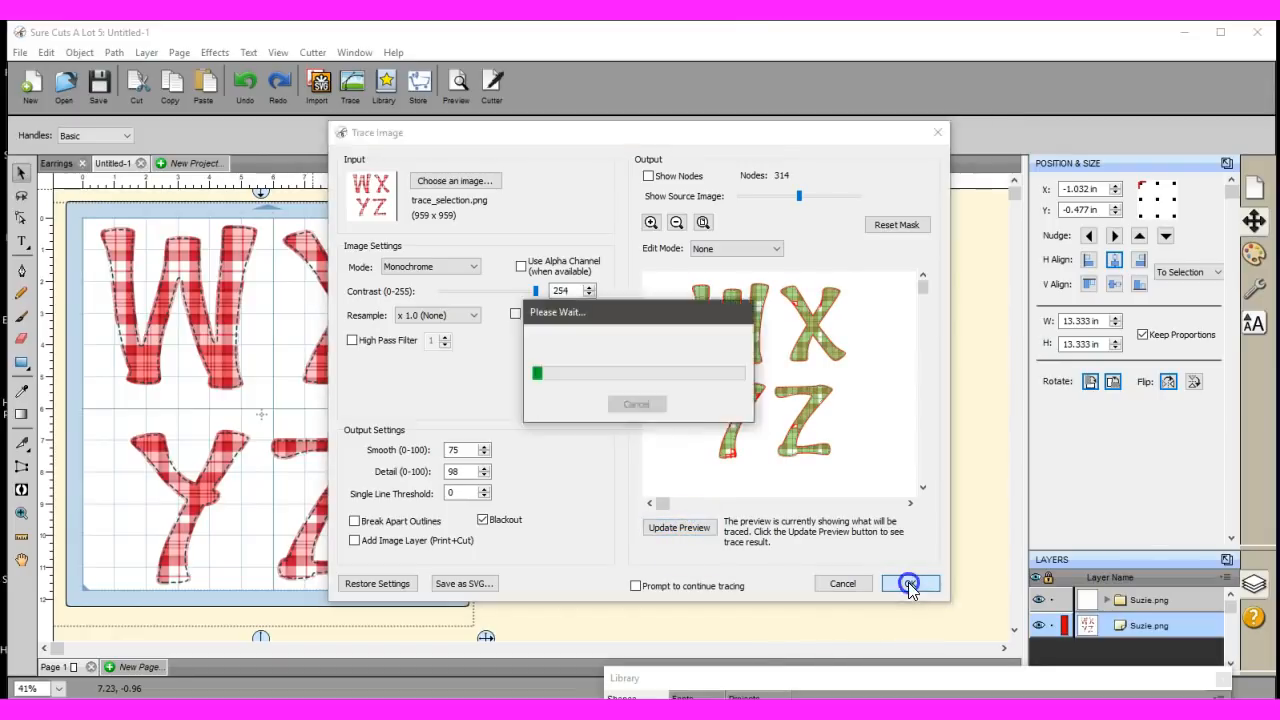
Select the black traced WXYZ letters and move them beside the plaid image to compare.
left_click(908, 584)
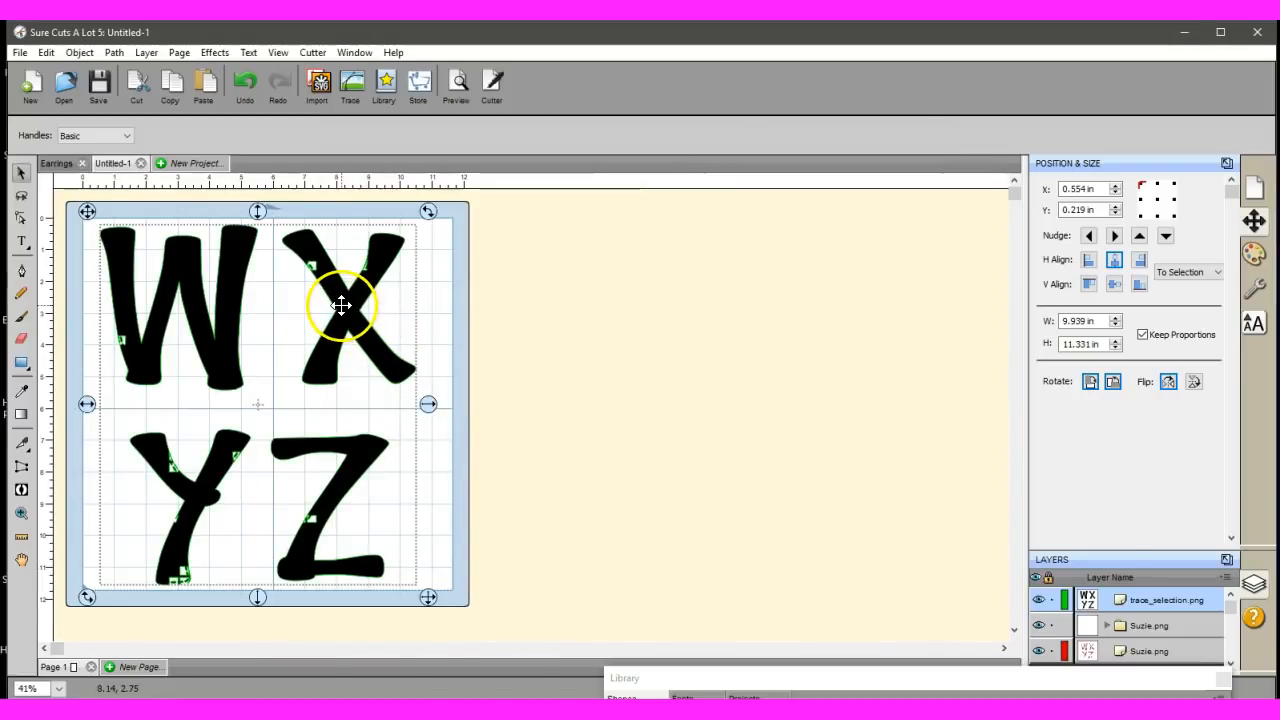
left_click_drag(340, 304, 770, 302)
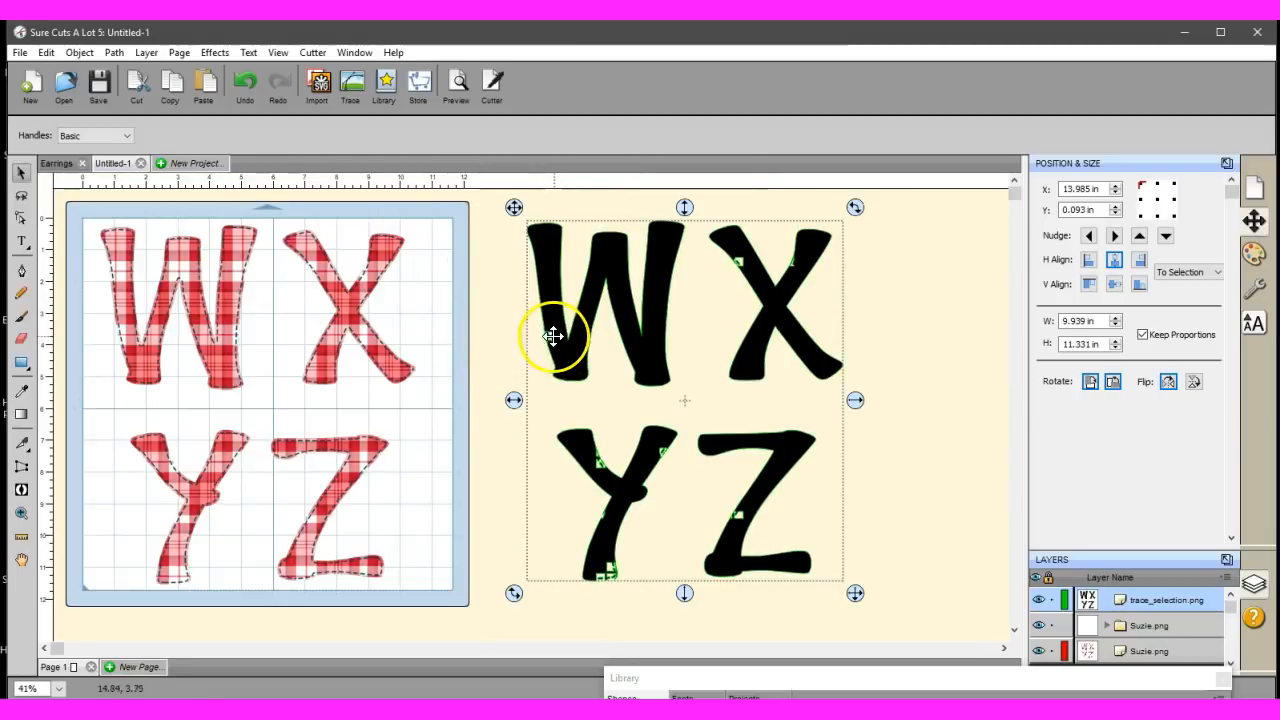
mouse_move(608, 576)
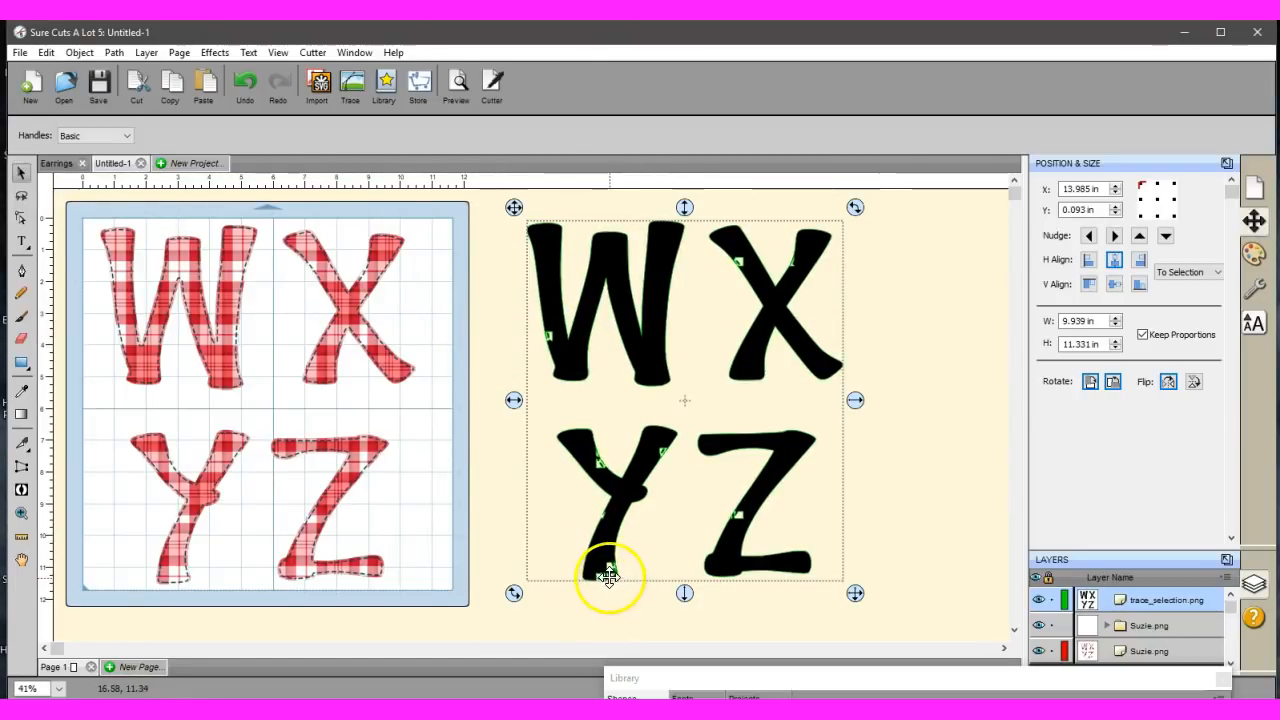
mouse_move(736, 540)
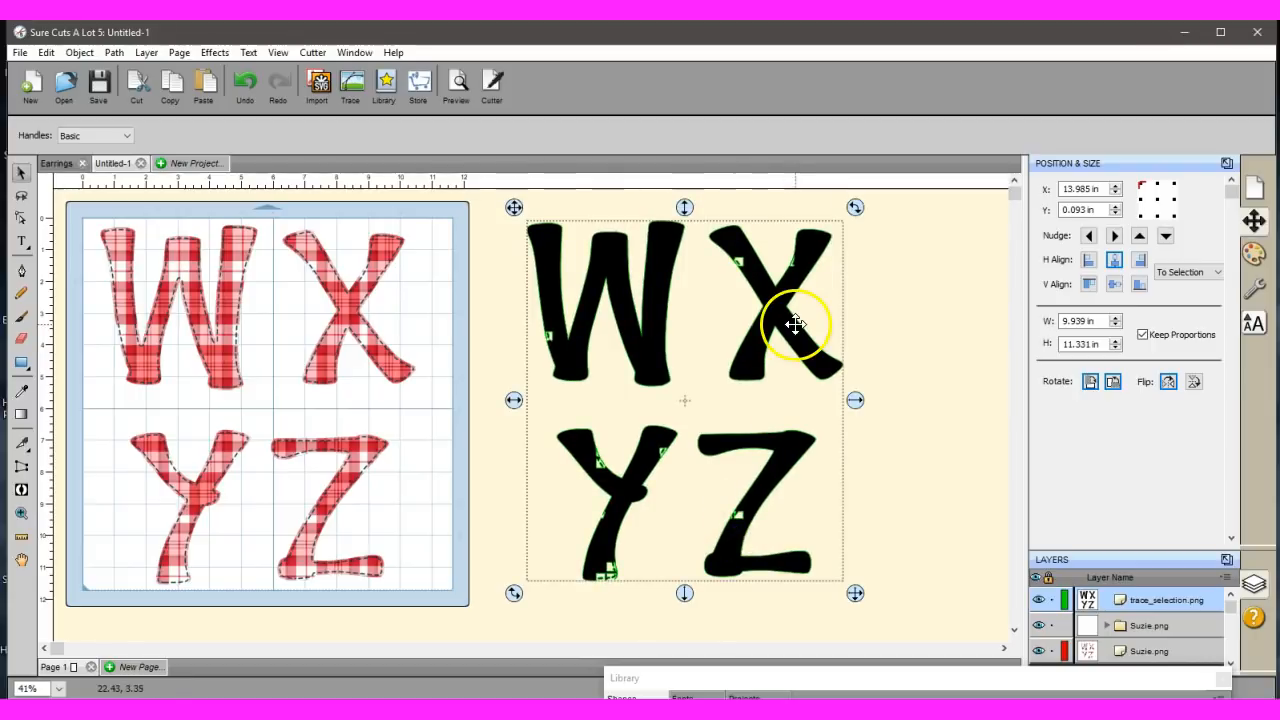
mouse_move(618, 336)
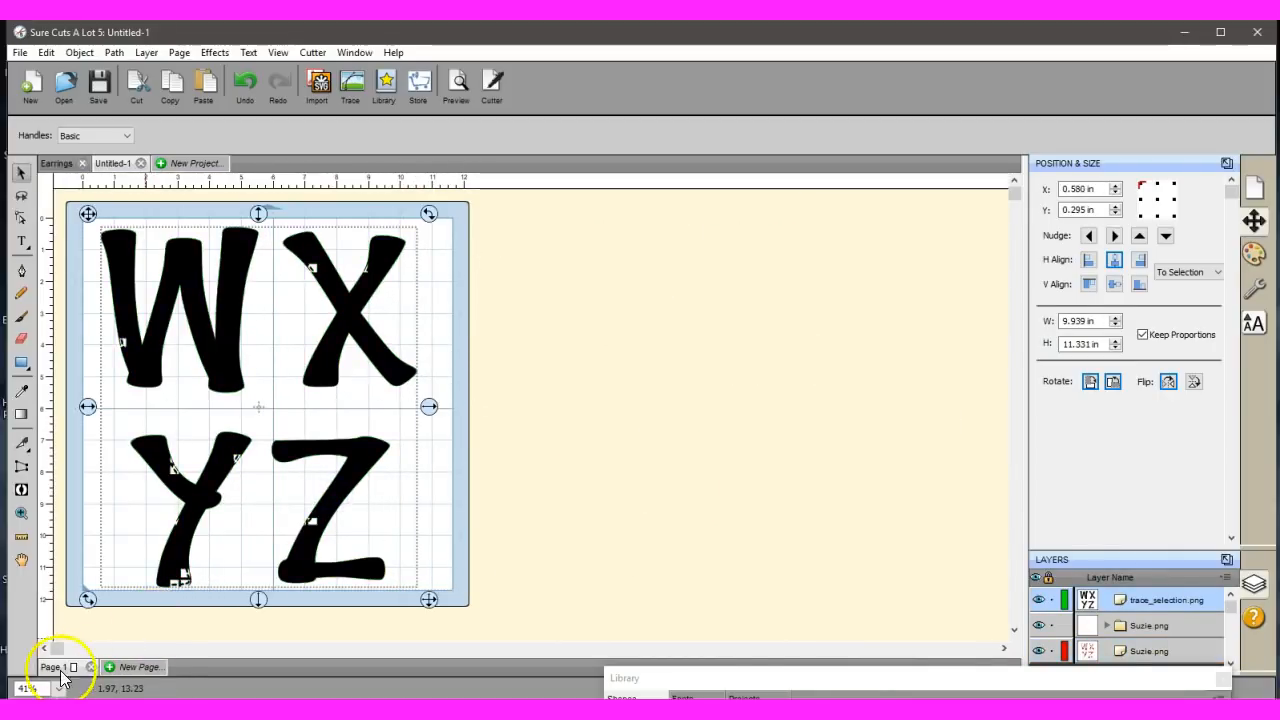
Zoom to 300% and inspect the traced X, dismissing its context menu.
left_click(24, 688)
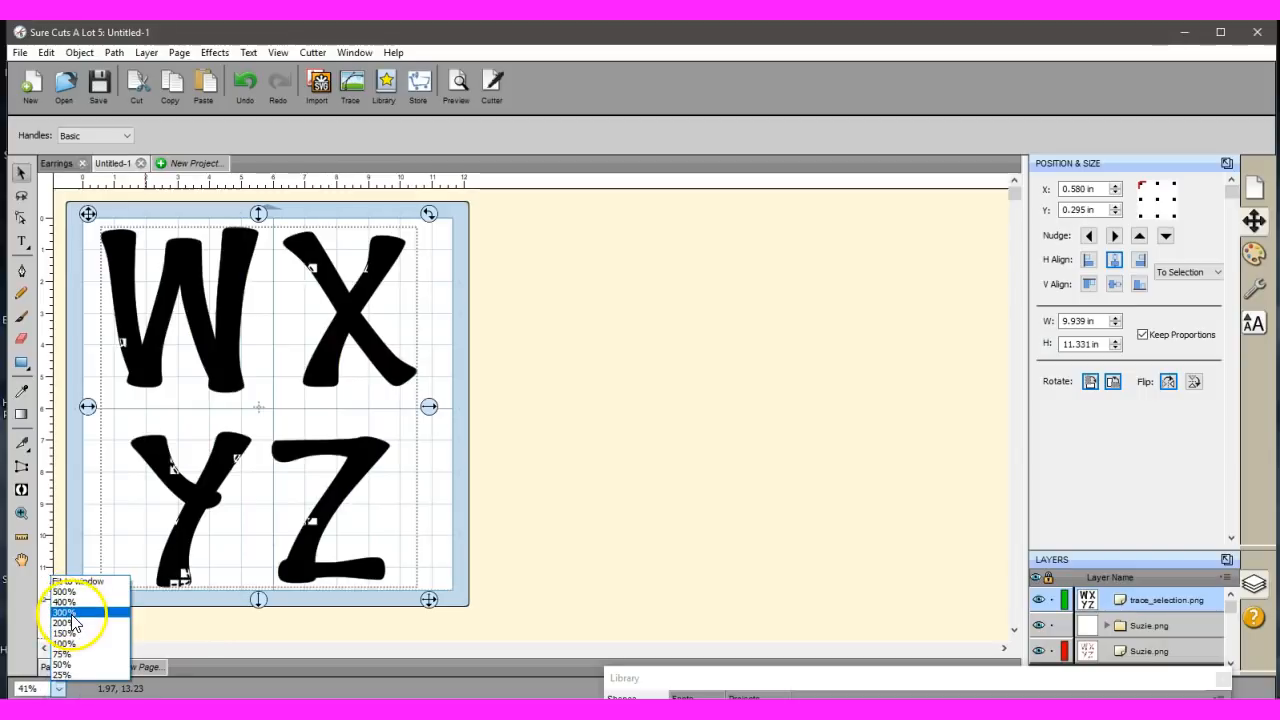
left_click(62, 612)
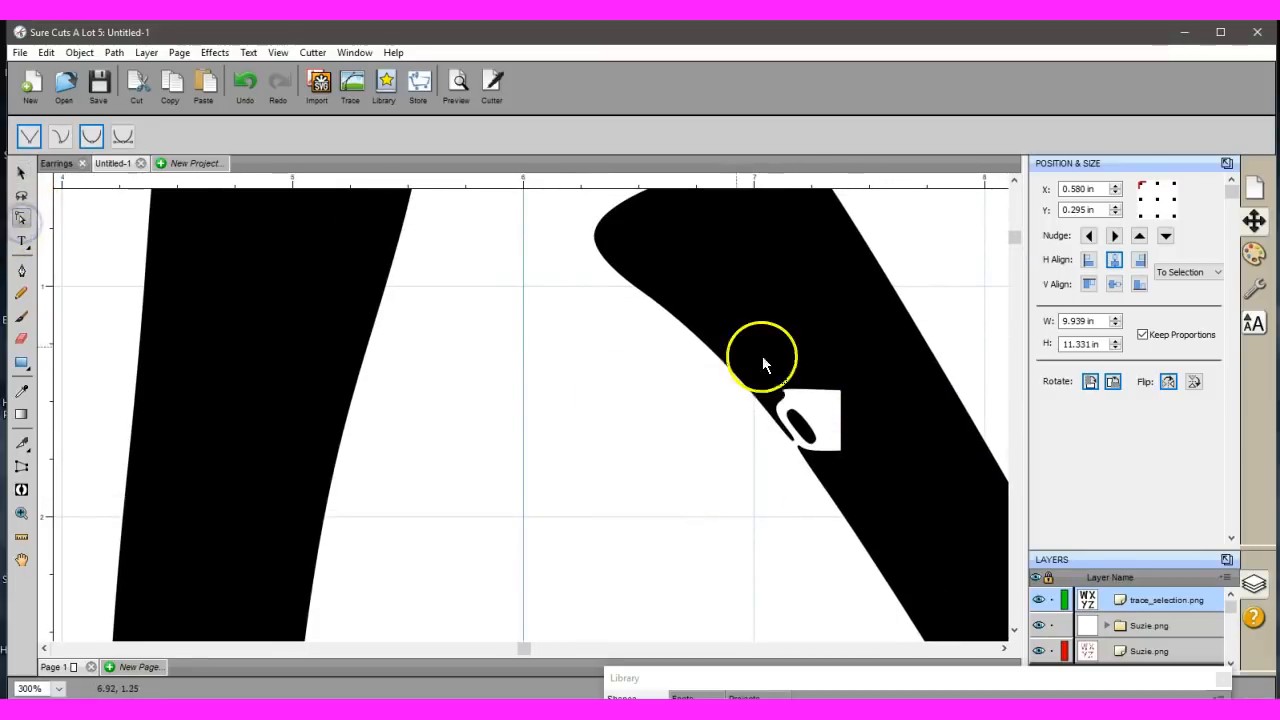
right_click(876, 442)
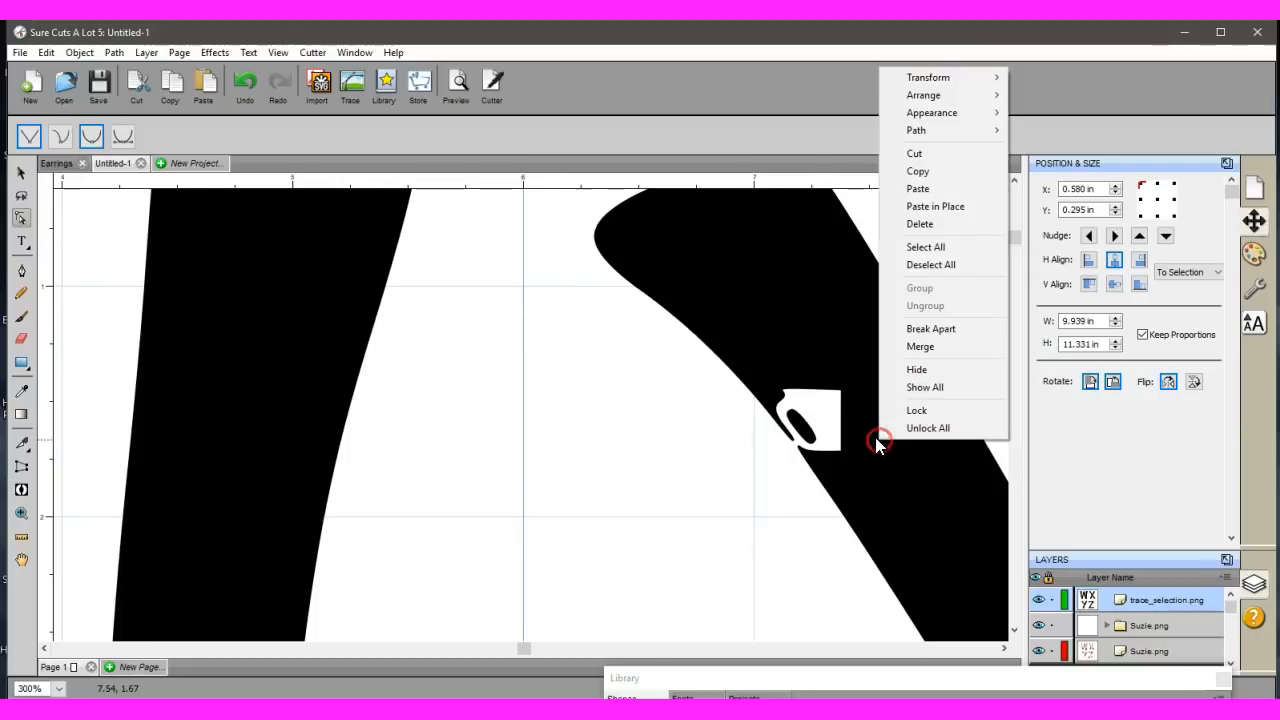
left_click(758, 358)
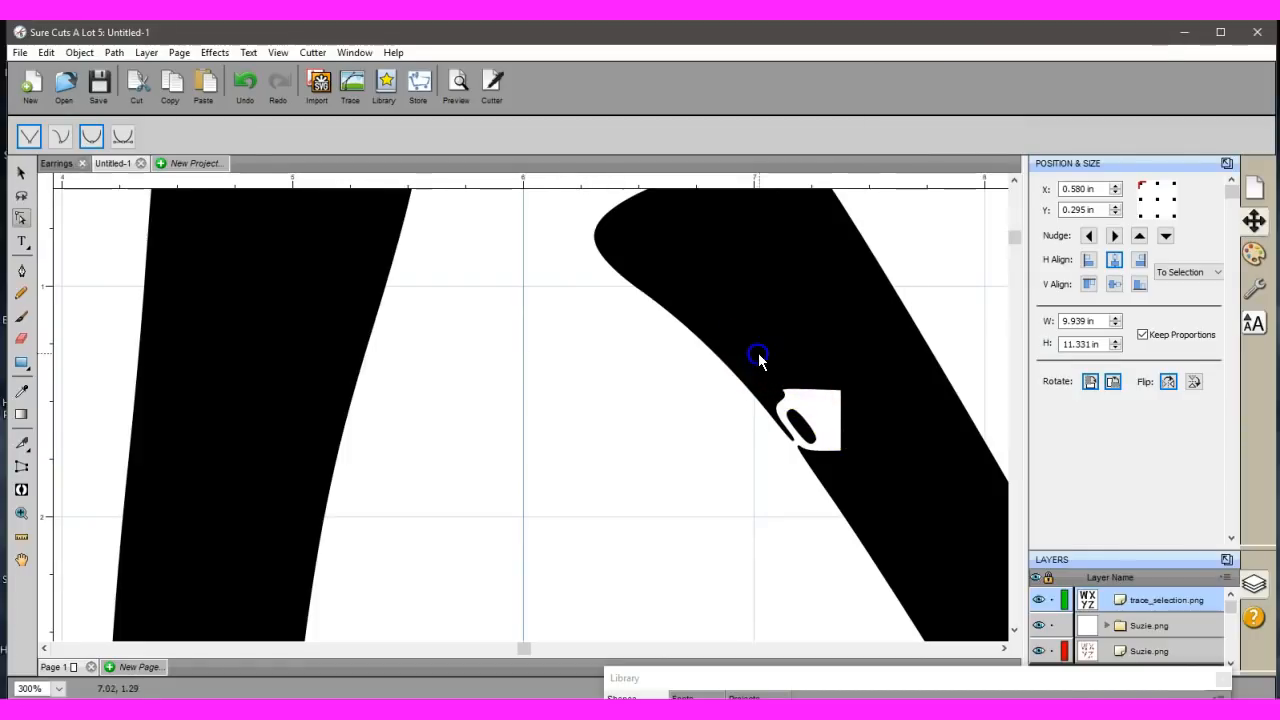
left_click_drag(758, 356, 904, 438)
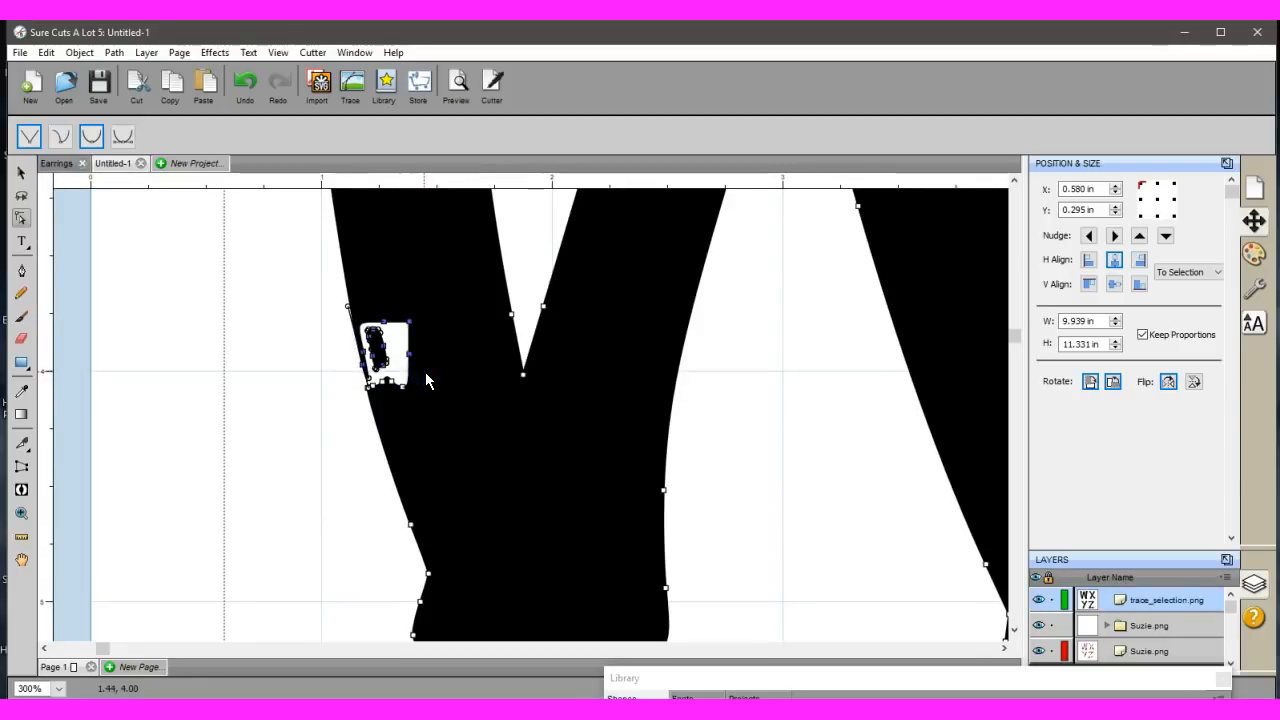
Undo back to remove the white speck in the Y and select nodes along its left edge.
left_click(244, 84)
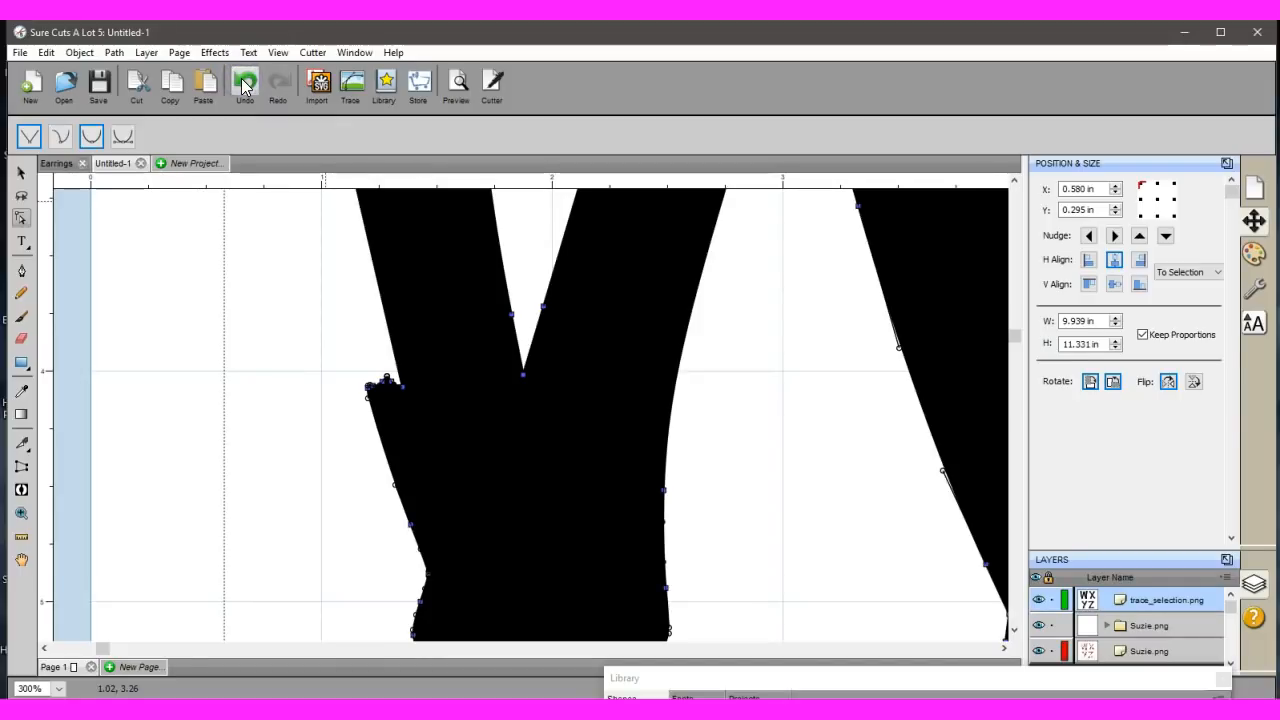
left_click(244, 88)
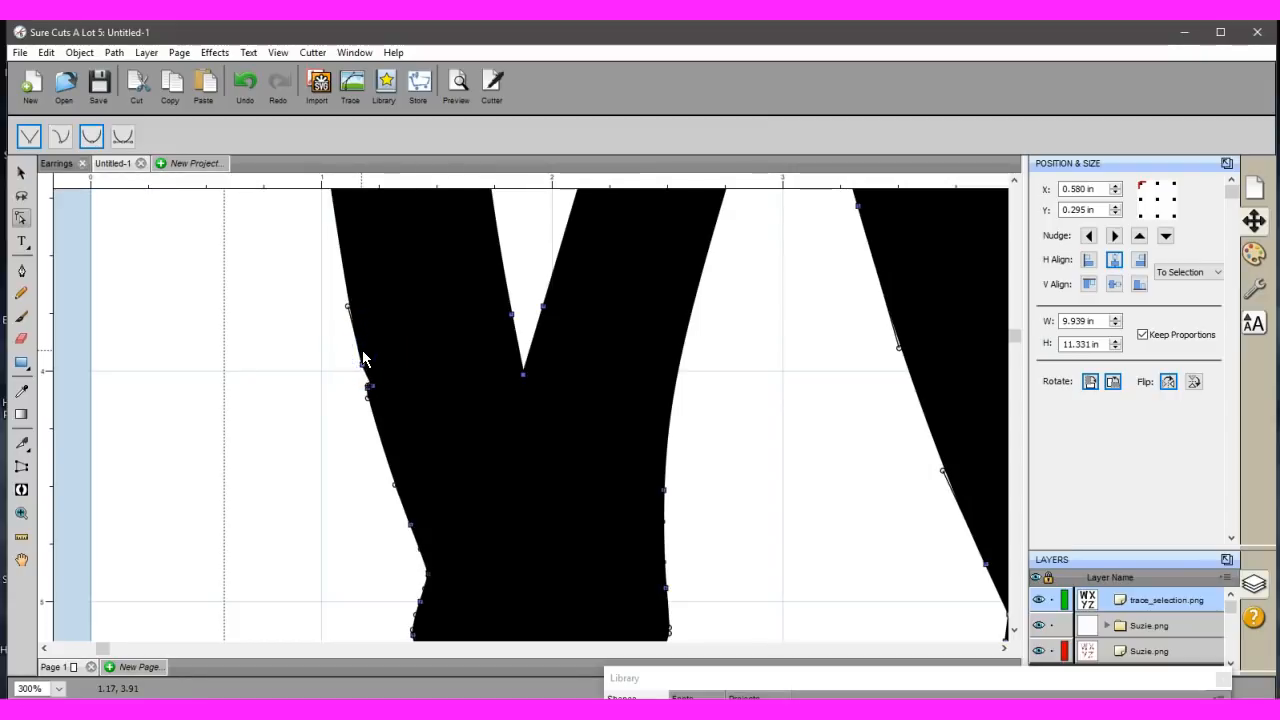
left_click(338, 374)
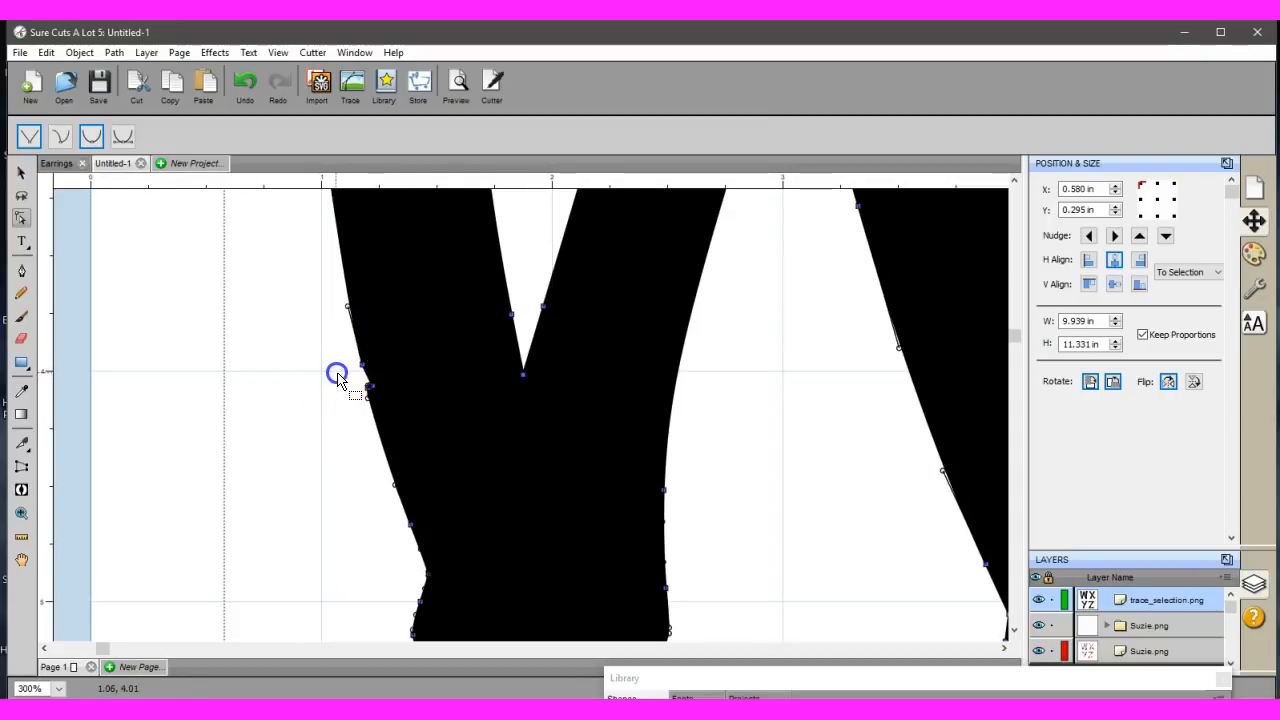
left_click_drag(336, 372, 372, 388)
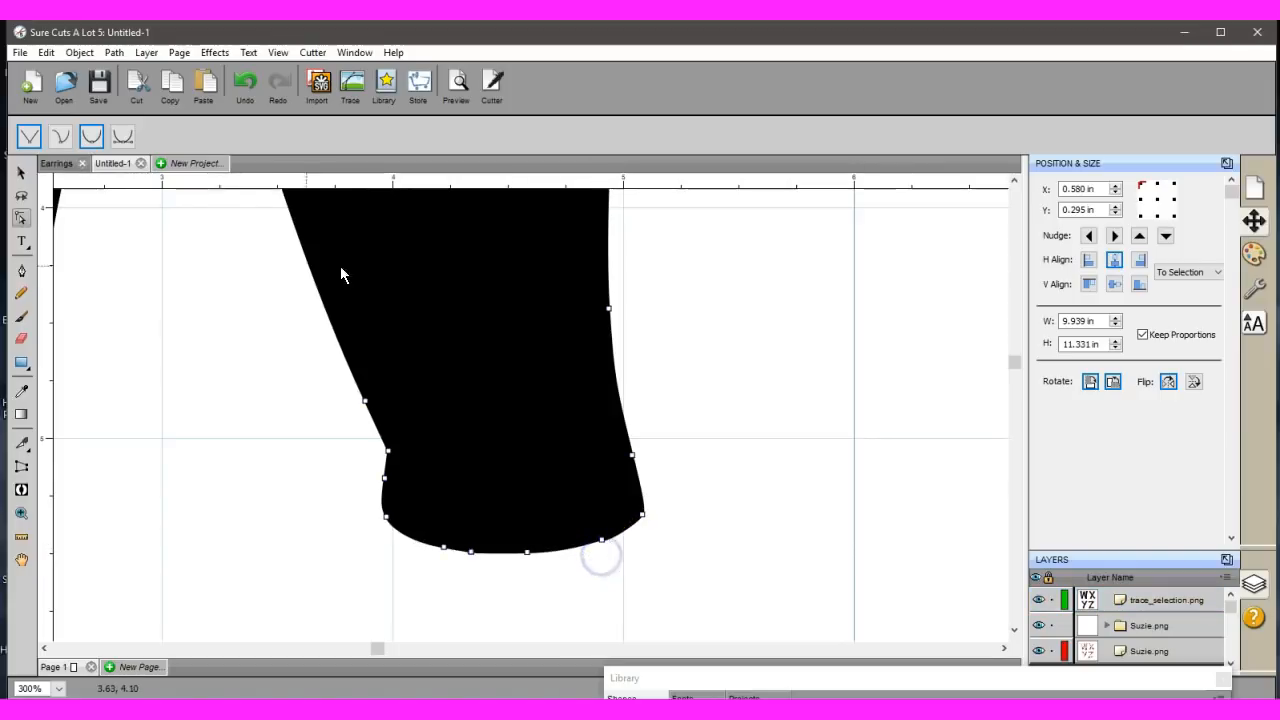
Undo the stray edit and select the nodes at the bottom of the Y's foot.
left_click(244, 84)
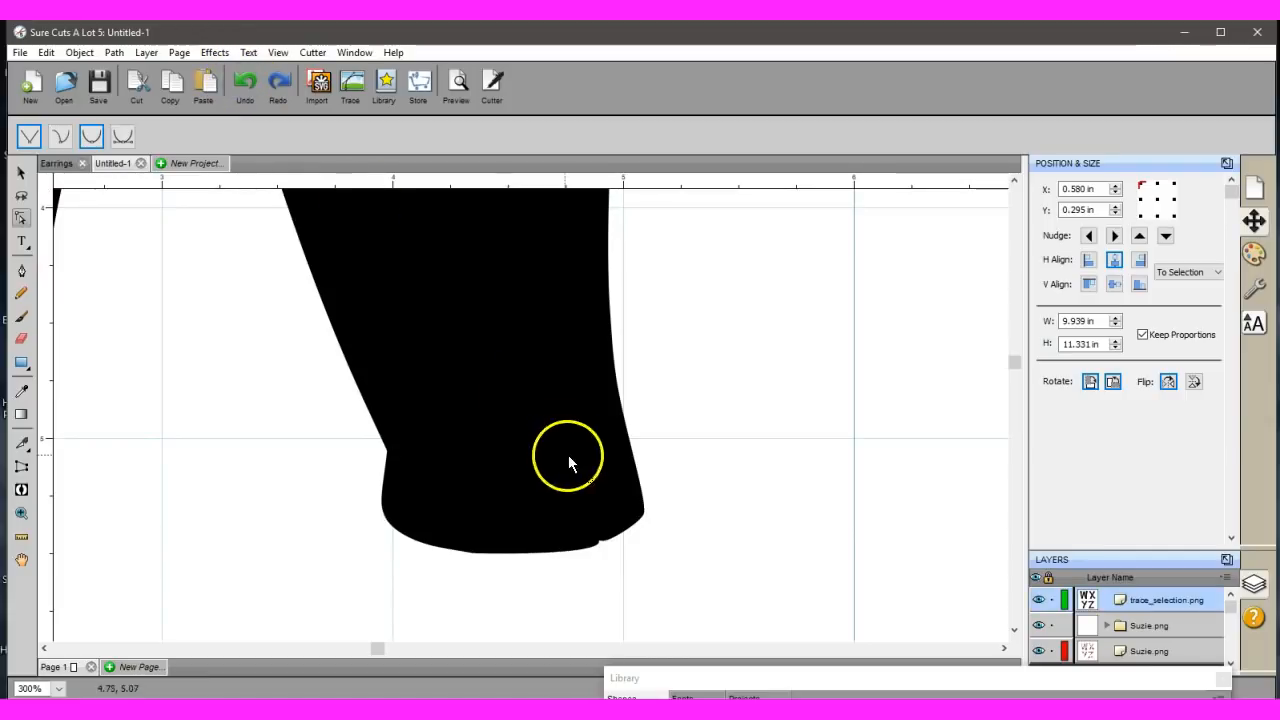
mouse_move(610, 550)
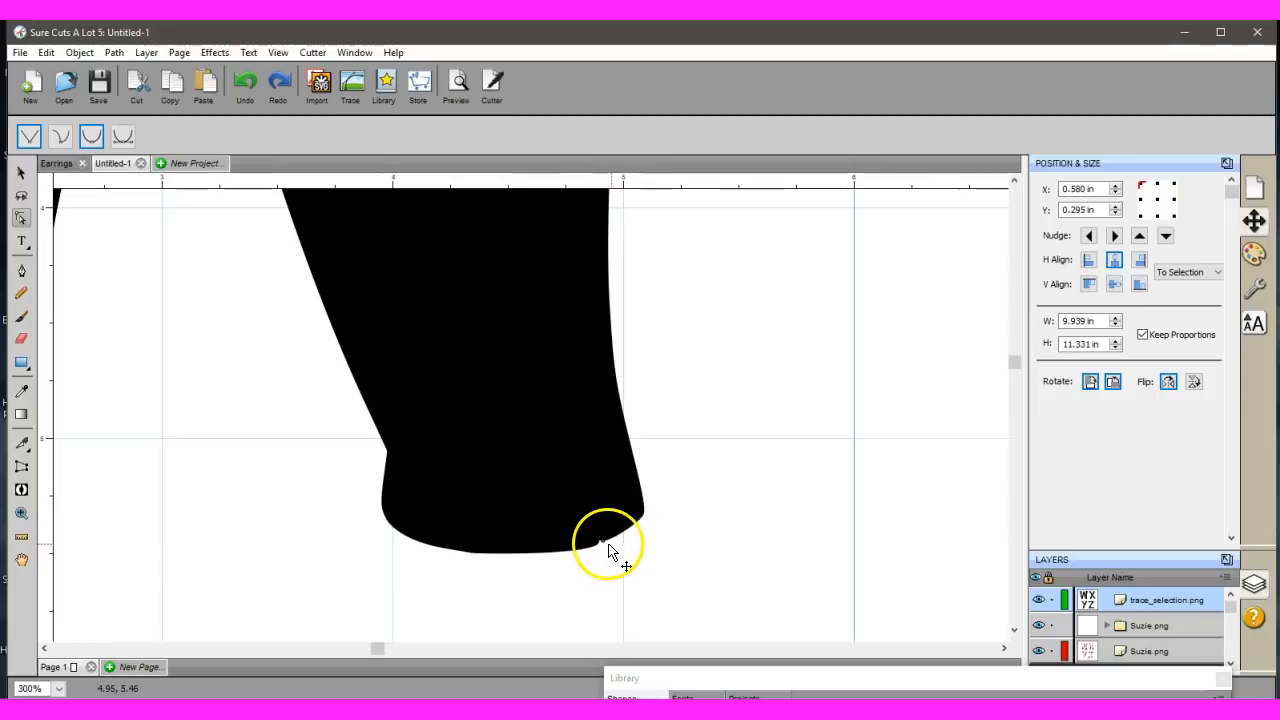
mouse_move(600, 544)
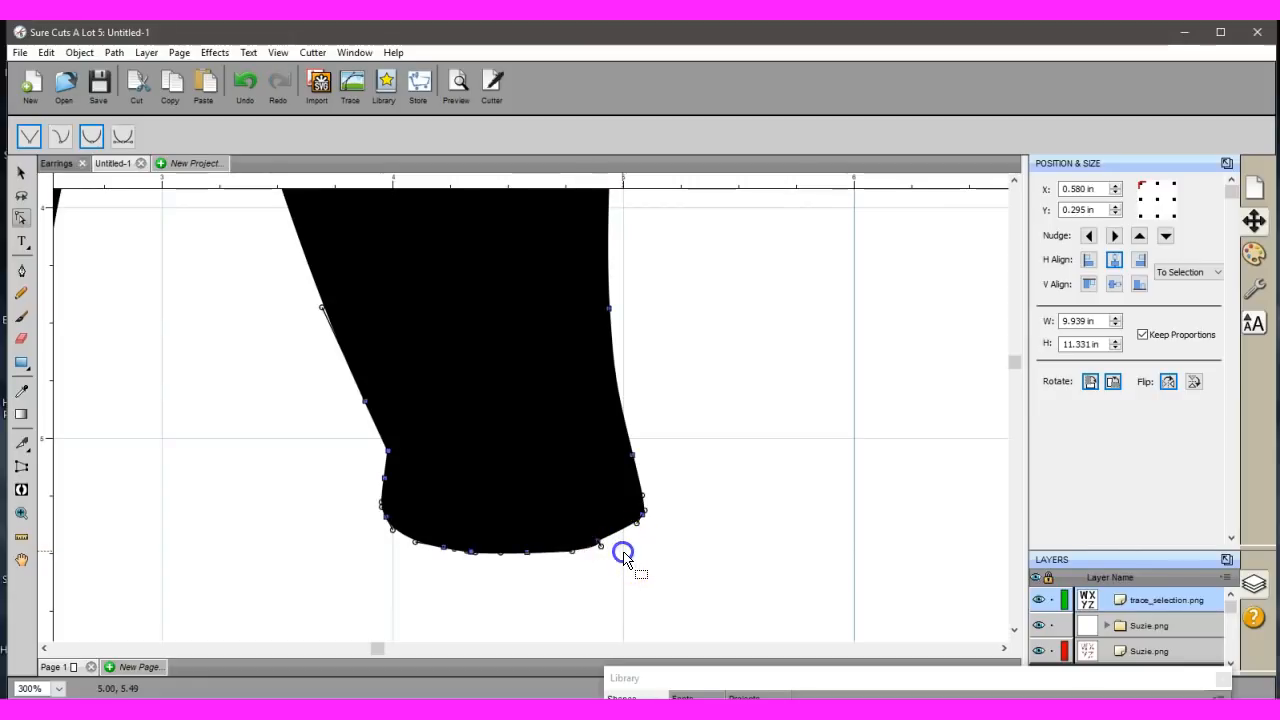
left_click_drag(624, 550, 600, 544)
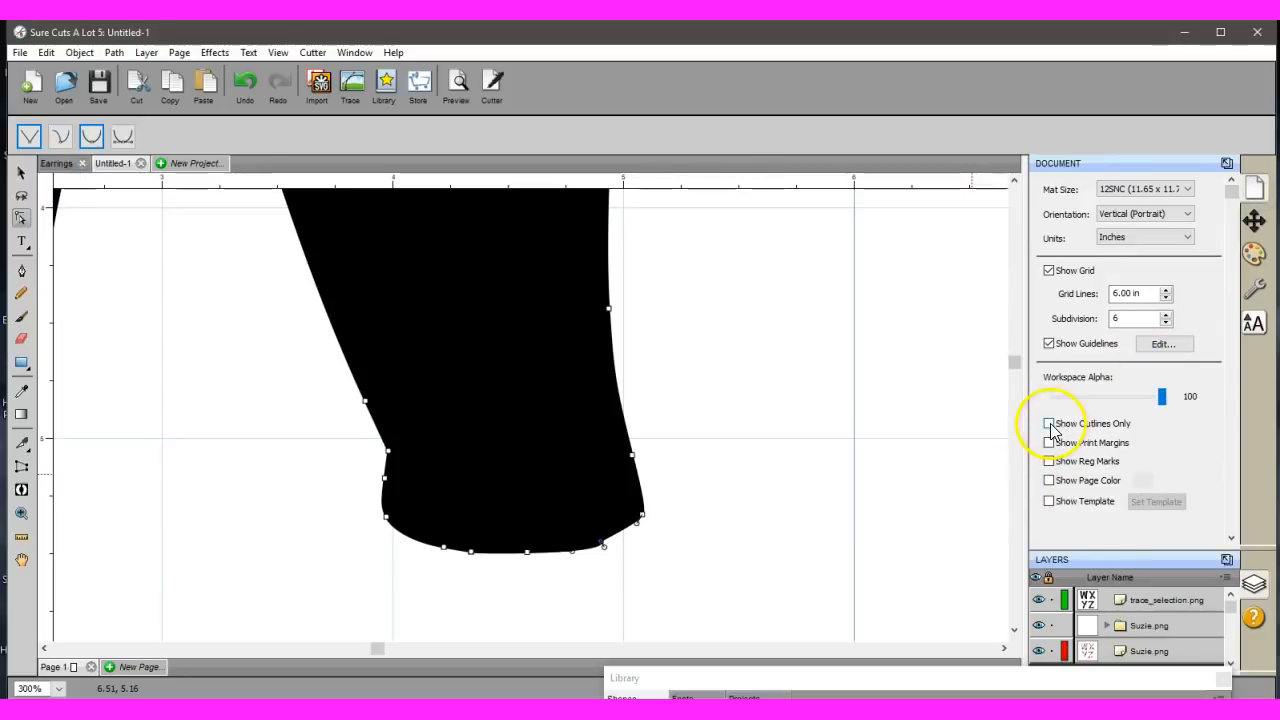
Show the traced letters as outlines only to expose the stray notch shapes.
left_click(1048, 424)
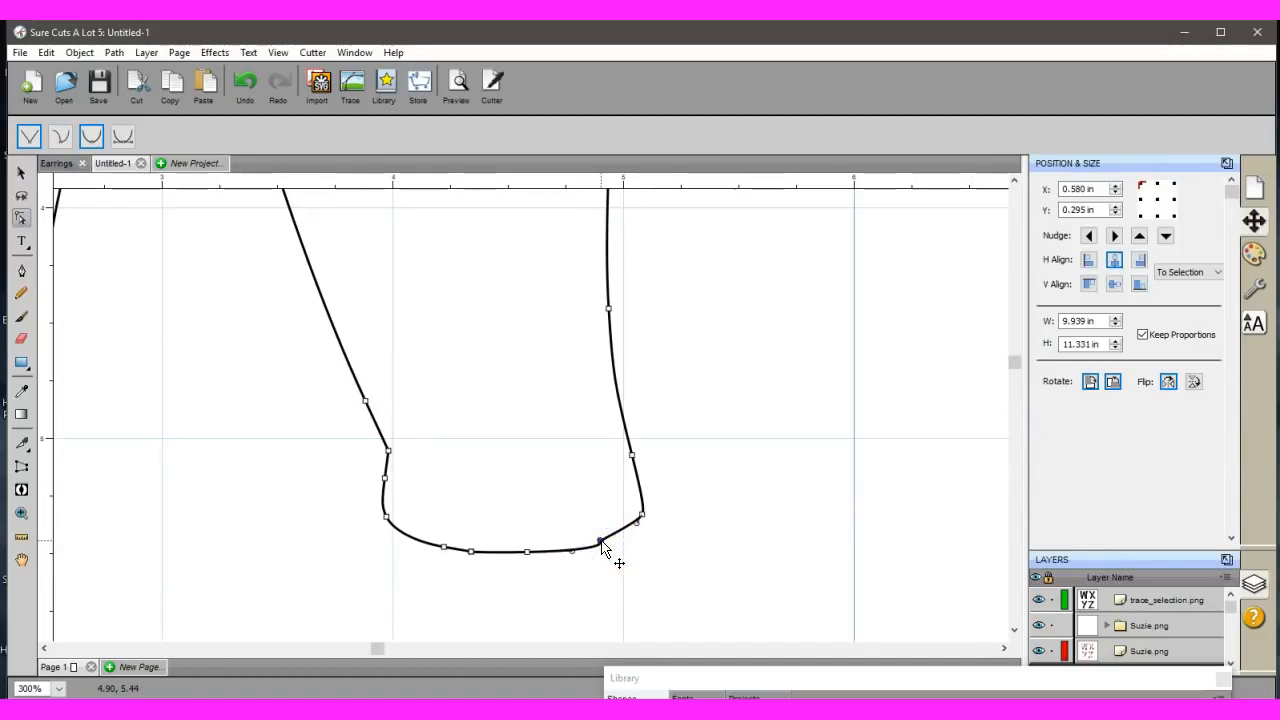
left_click(604, 540)
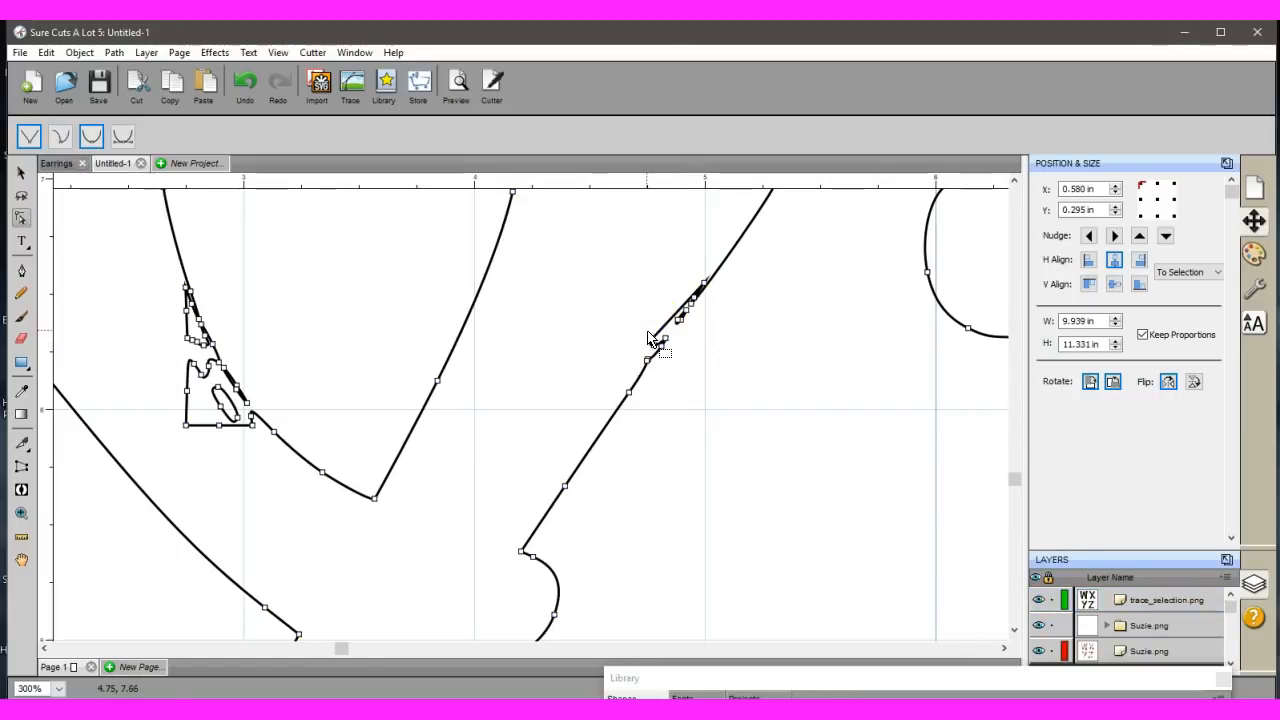
Remove the stray bump on the diagonal outline via its shape options.
right_click(650, 340)
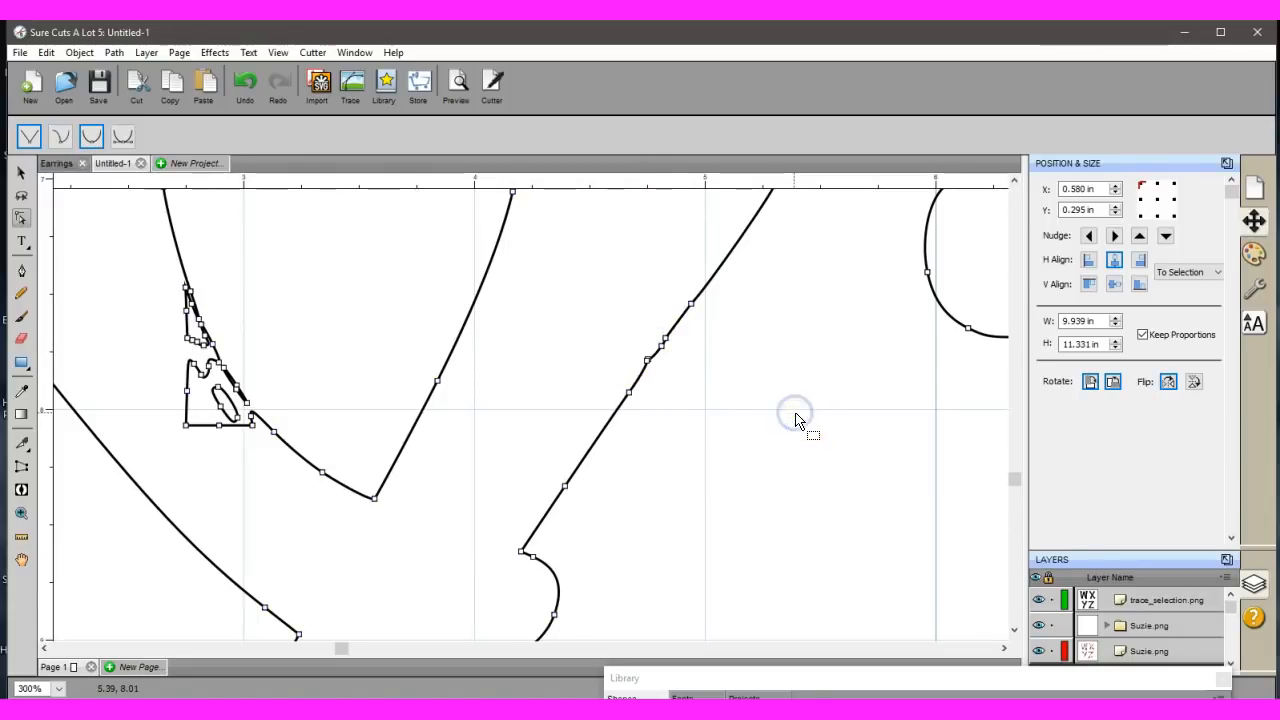
mouse_move(648, 364)
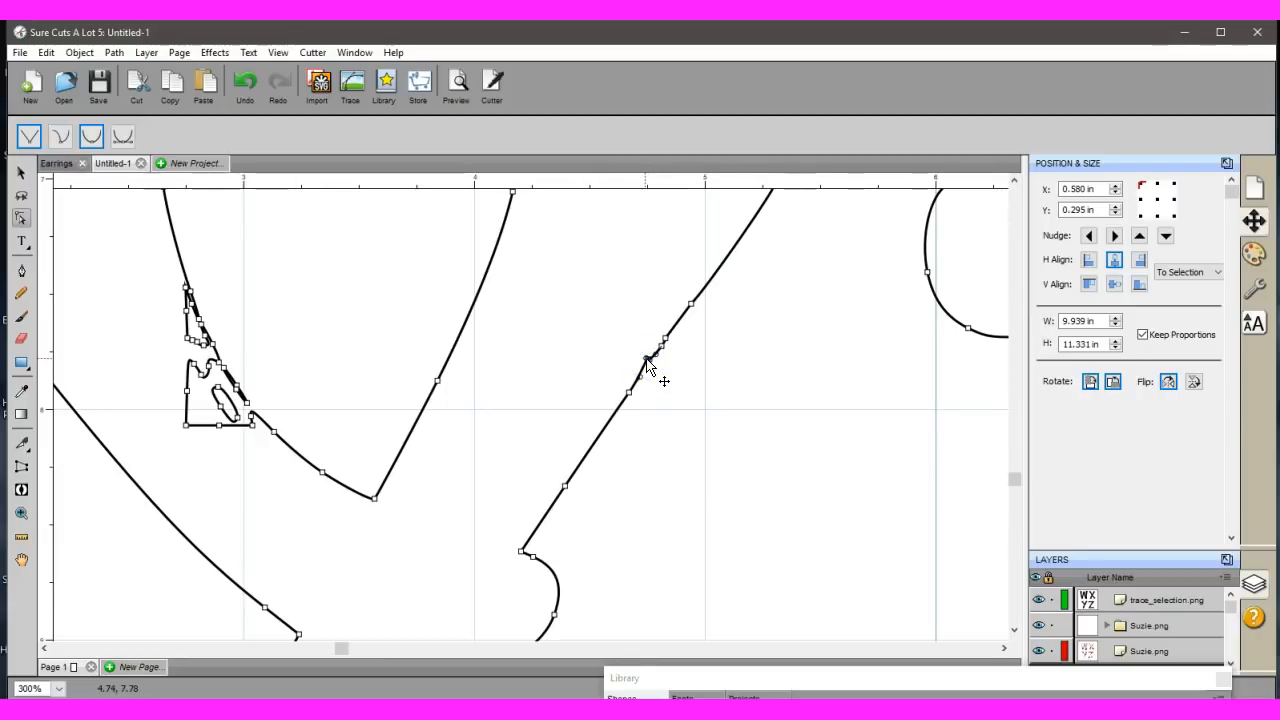
left_click(644, 364)
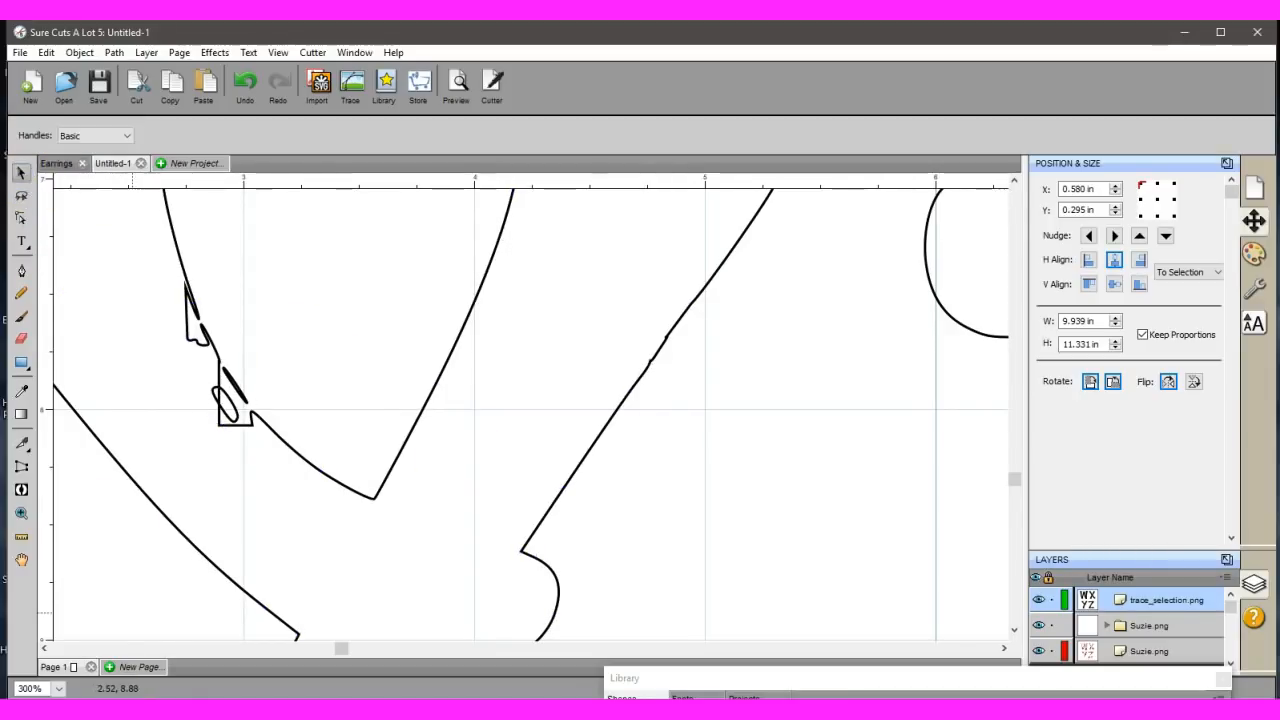
Zoom out to the whole mat and turn Show Outlines Only back off for solid black letters.
left_click(38, 688)
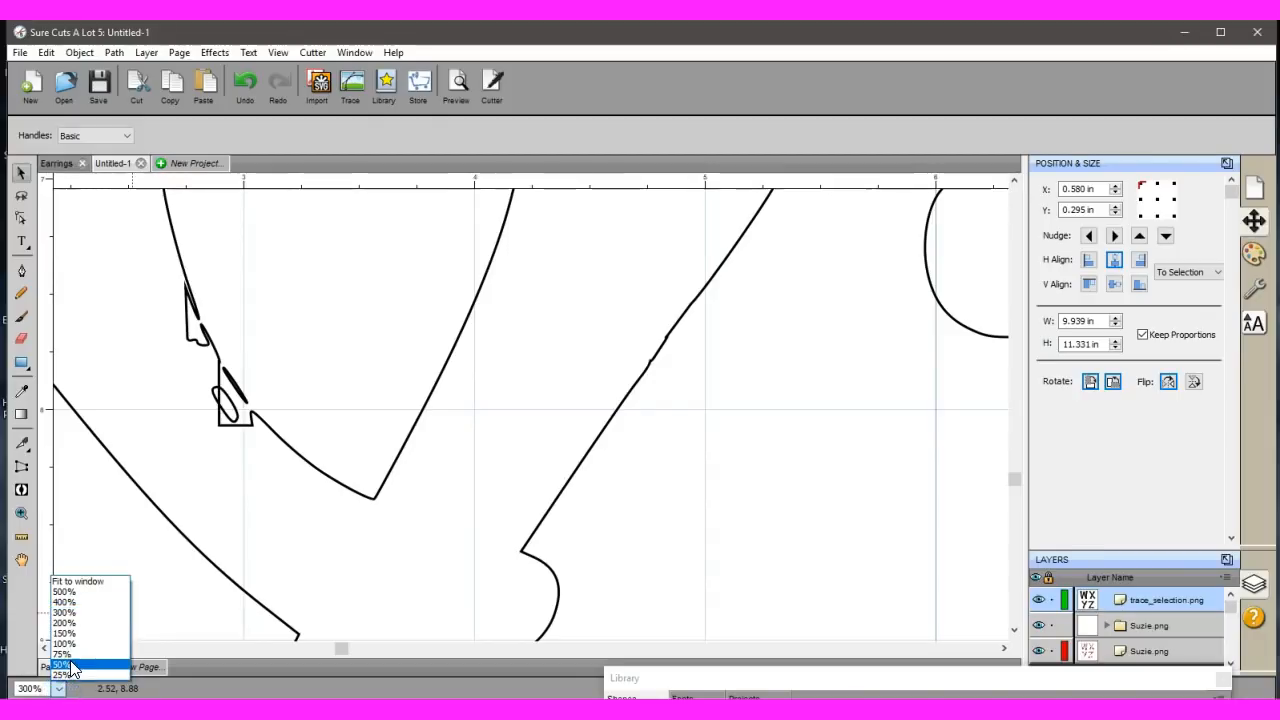
left_click(62, 664)
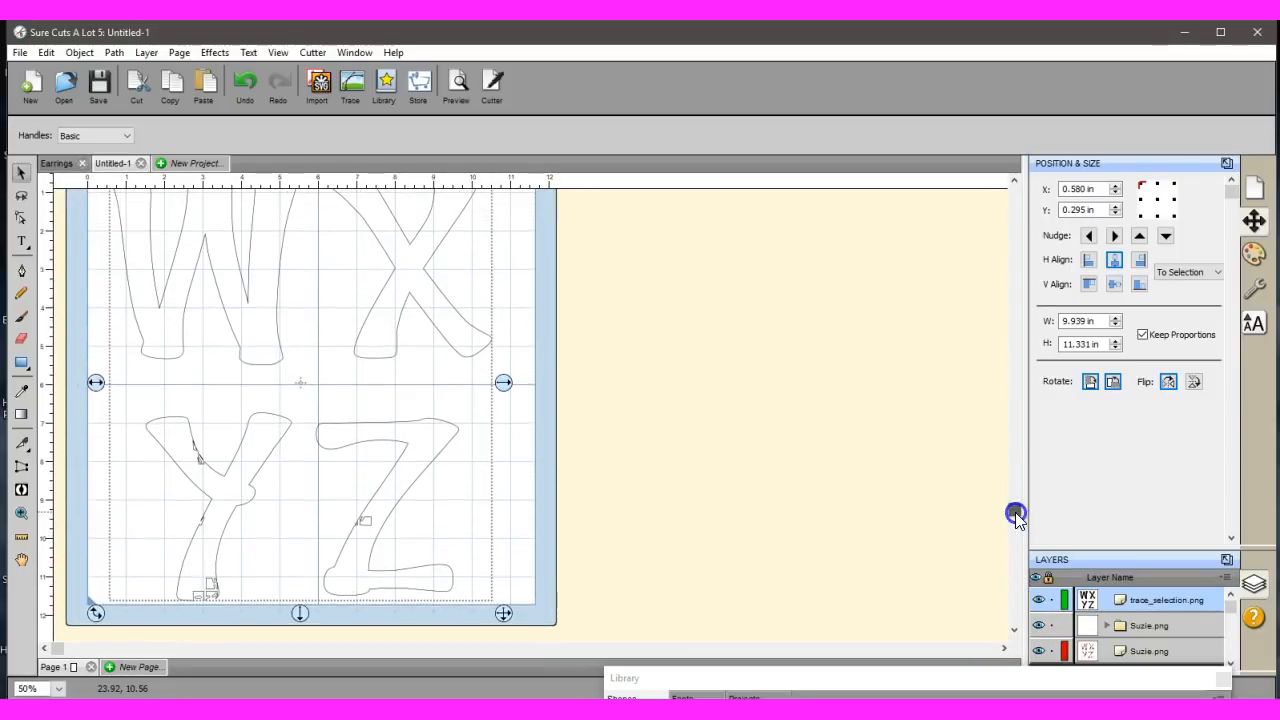
scroll("down", 3)
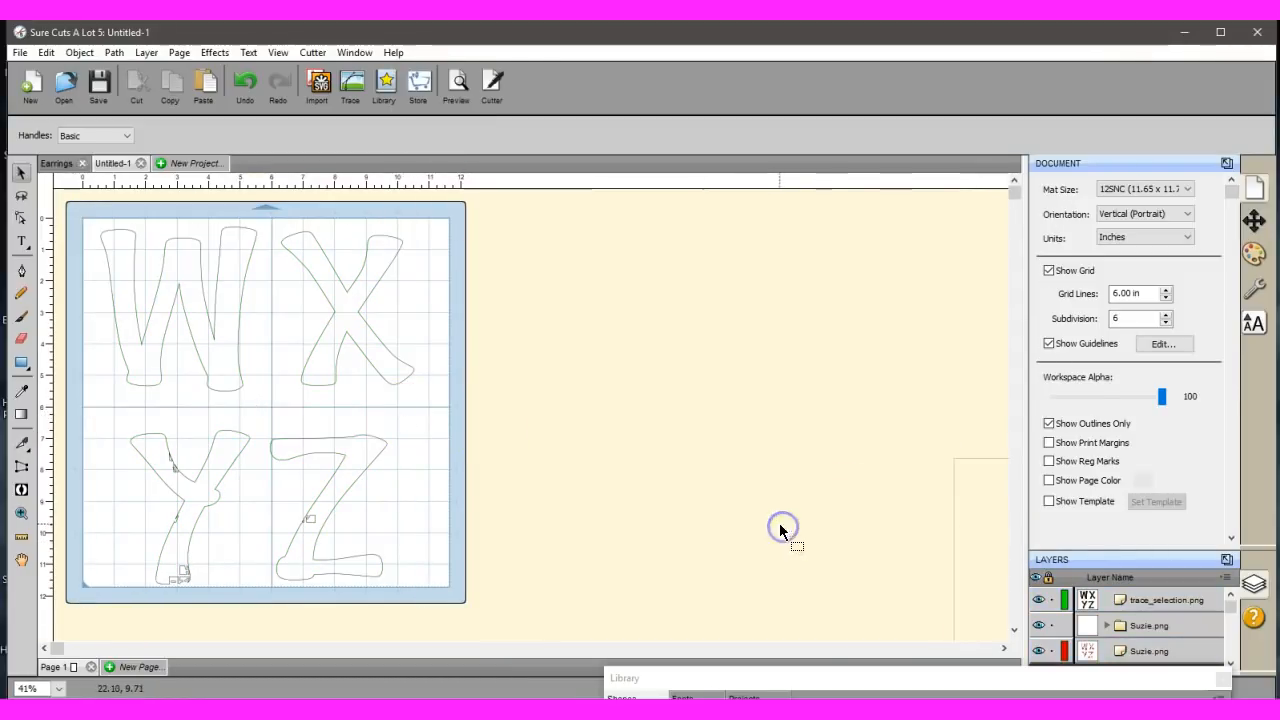
left_click(782, 528)
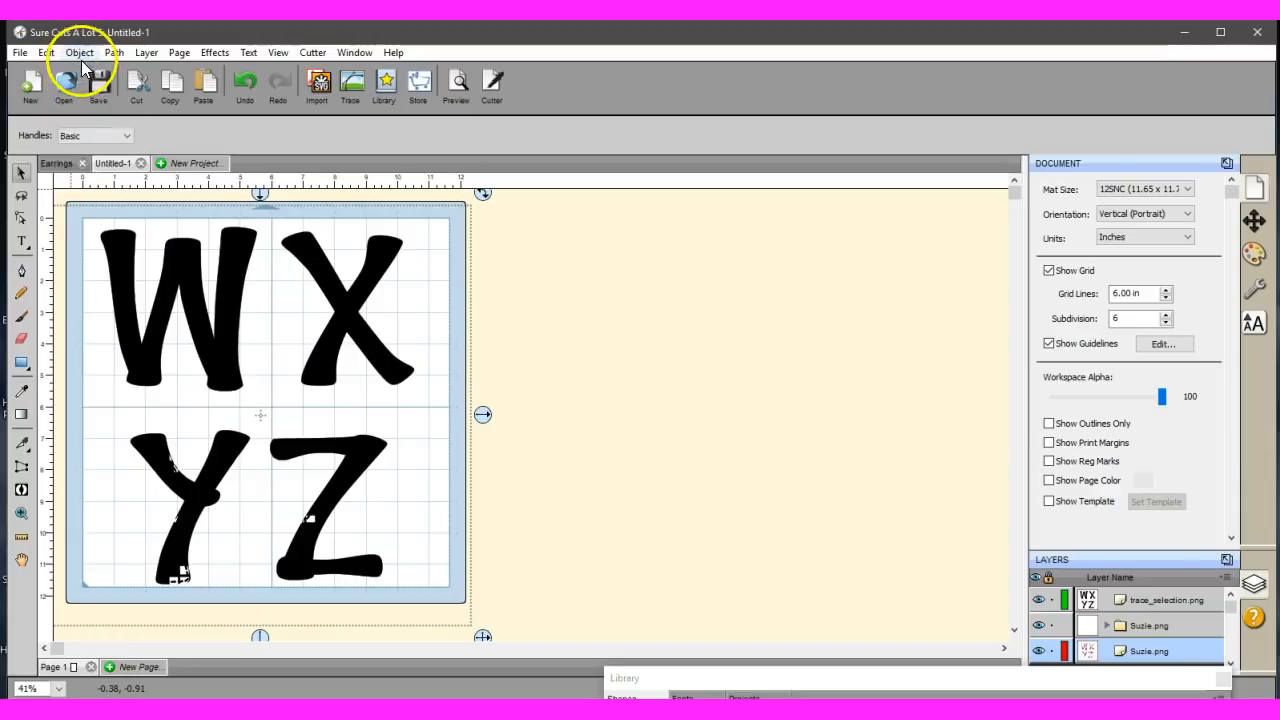
Send the plaid image behind the traced letters via Arrange, then select the traced letter path.
left_click(80, 52)
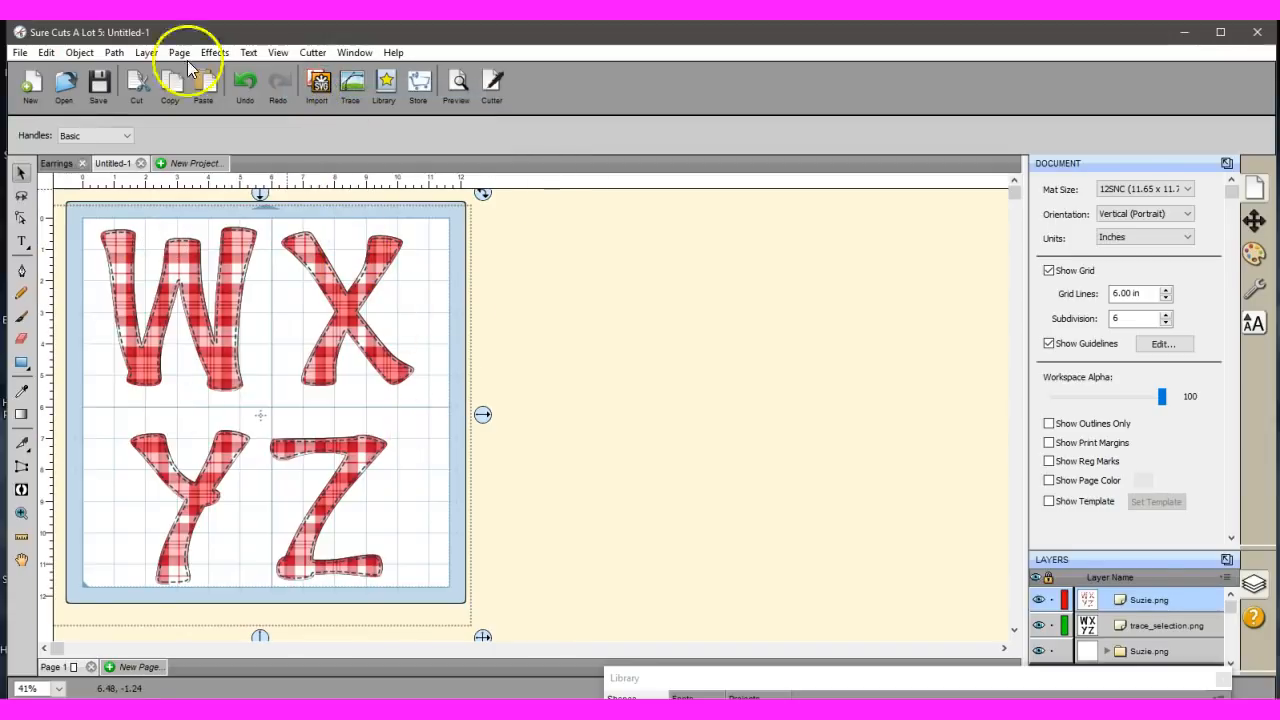
left_click(80, 52)
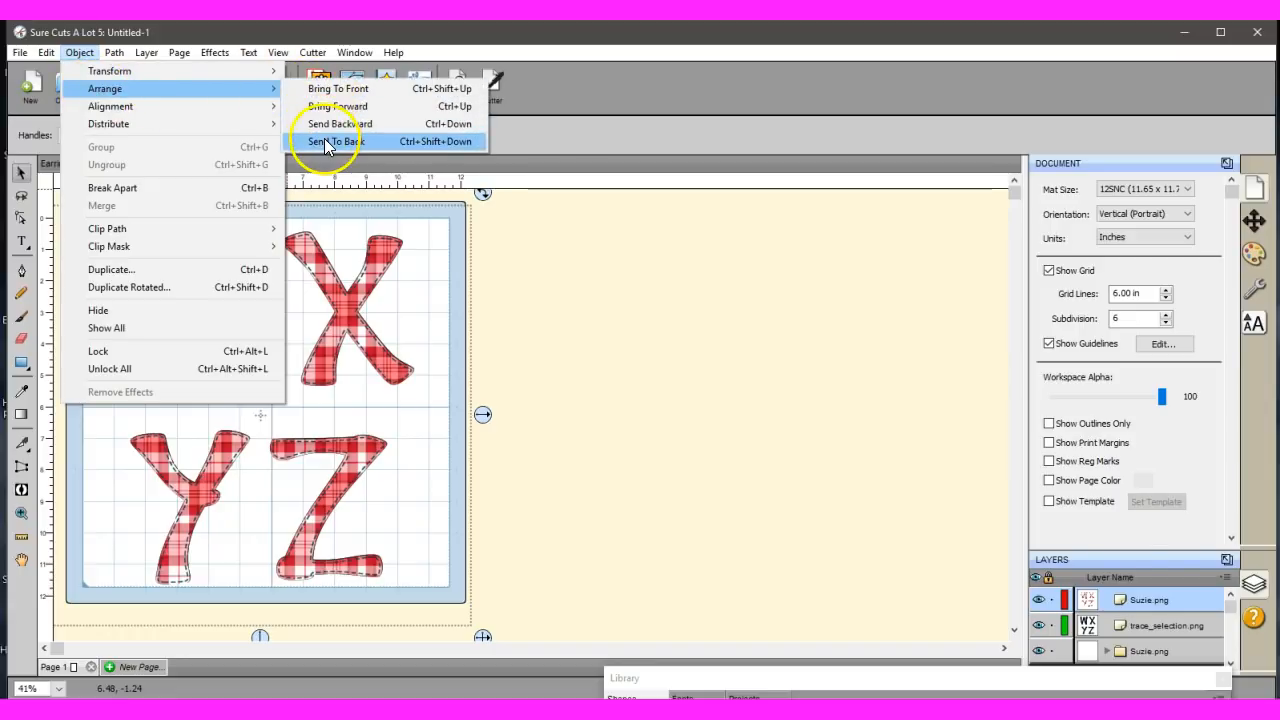
left_click(336, 140)
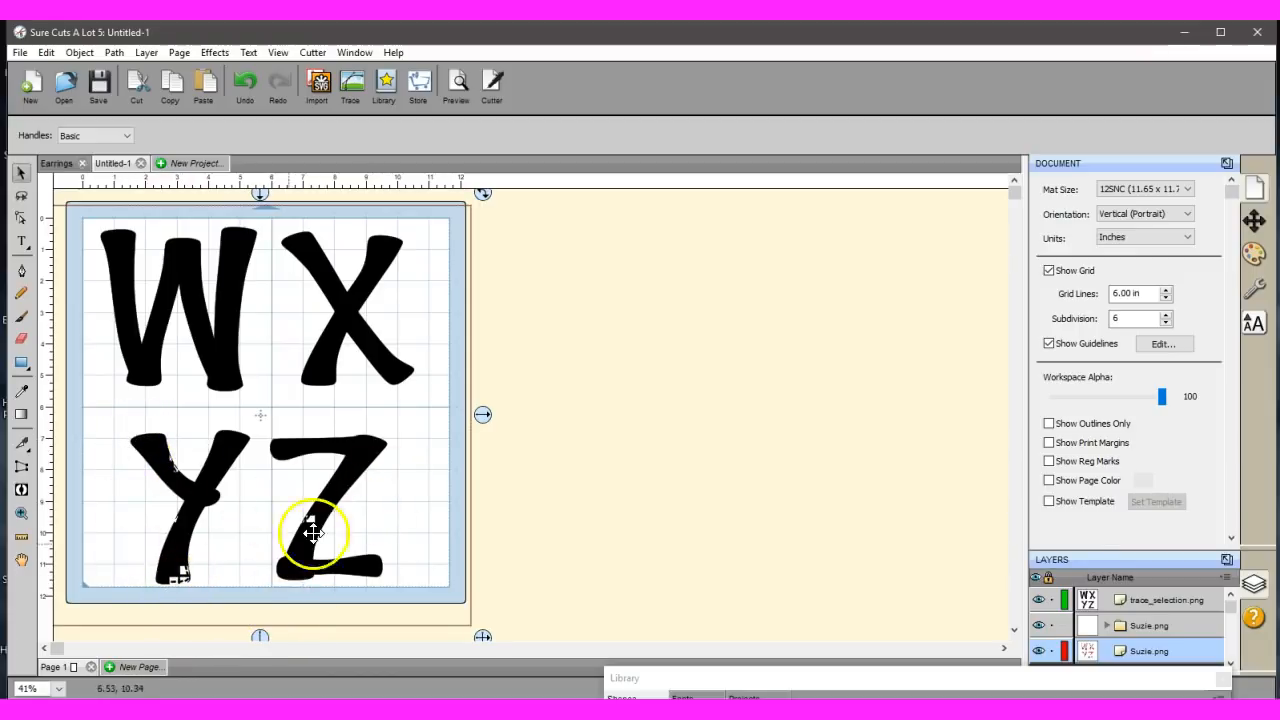
mouse_move(370, 350)
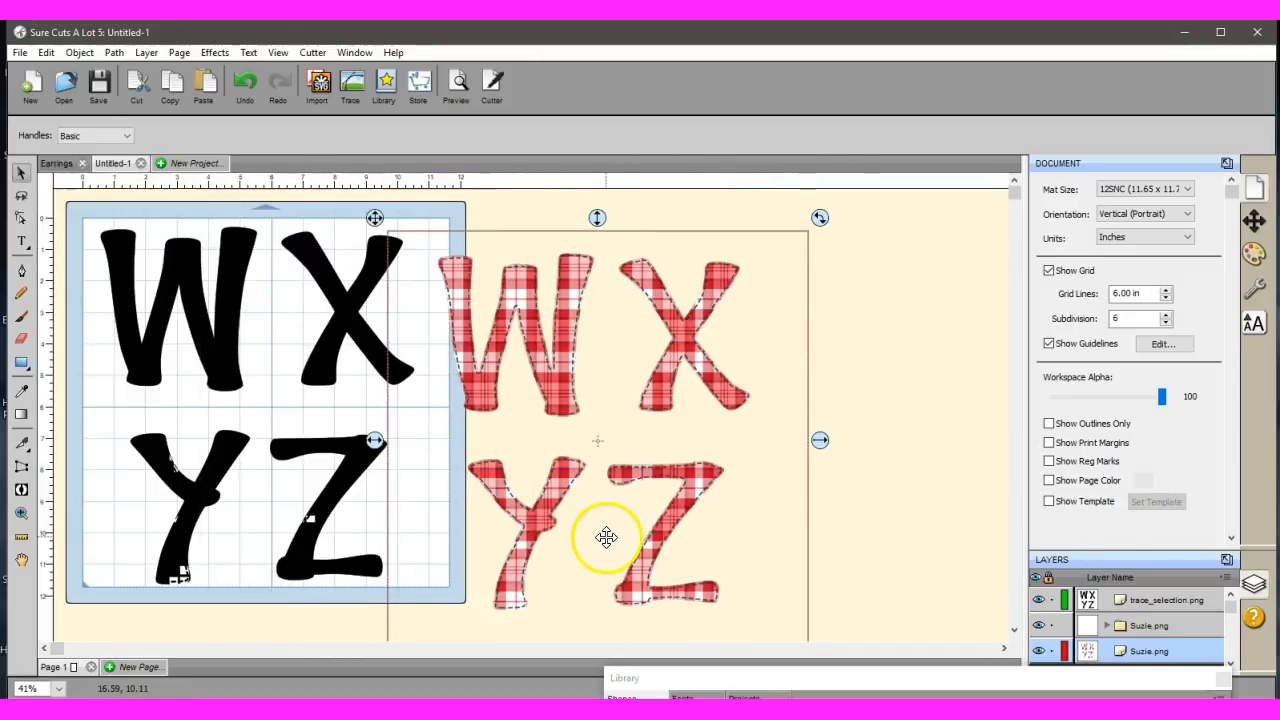
mouse_move(668, 310)
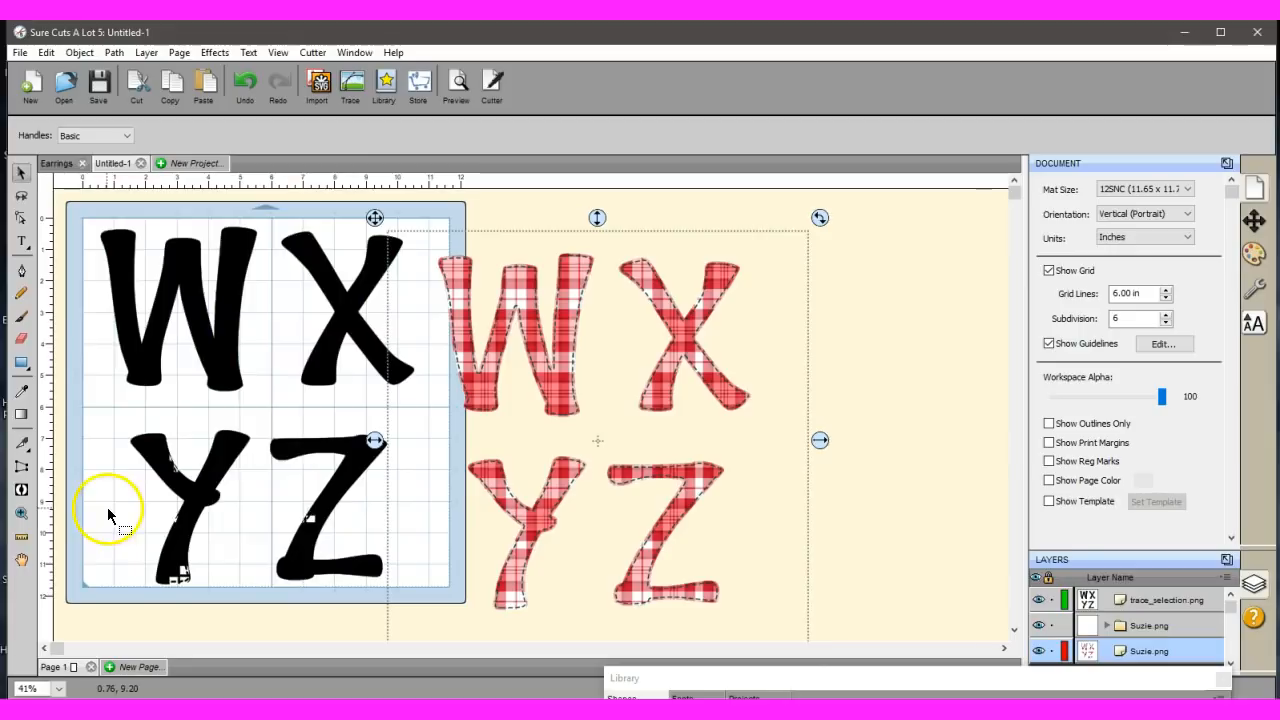
left_click(20, 216)
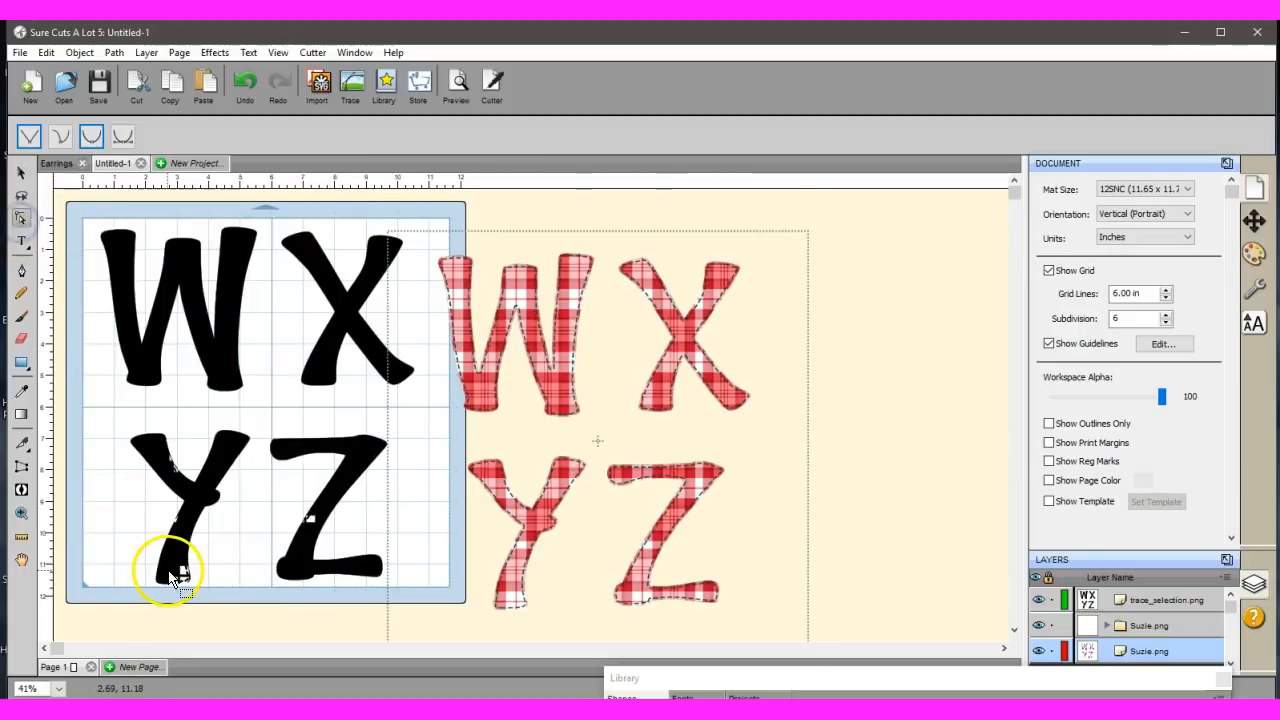
left_click(180, 580)
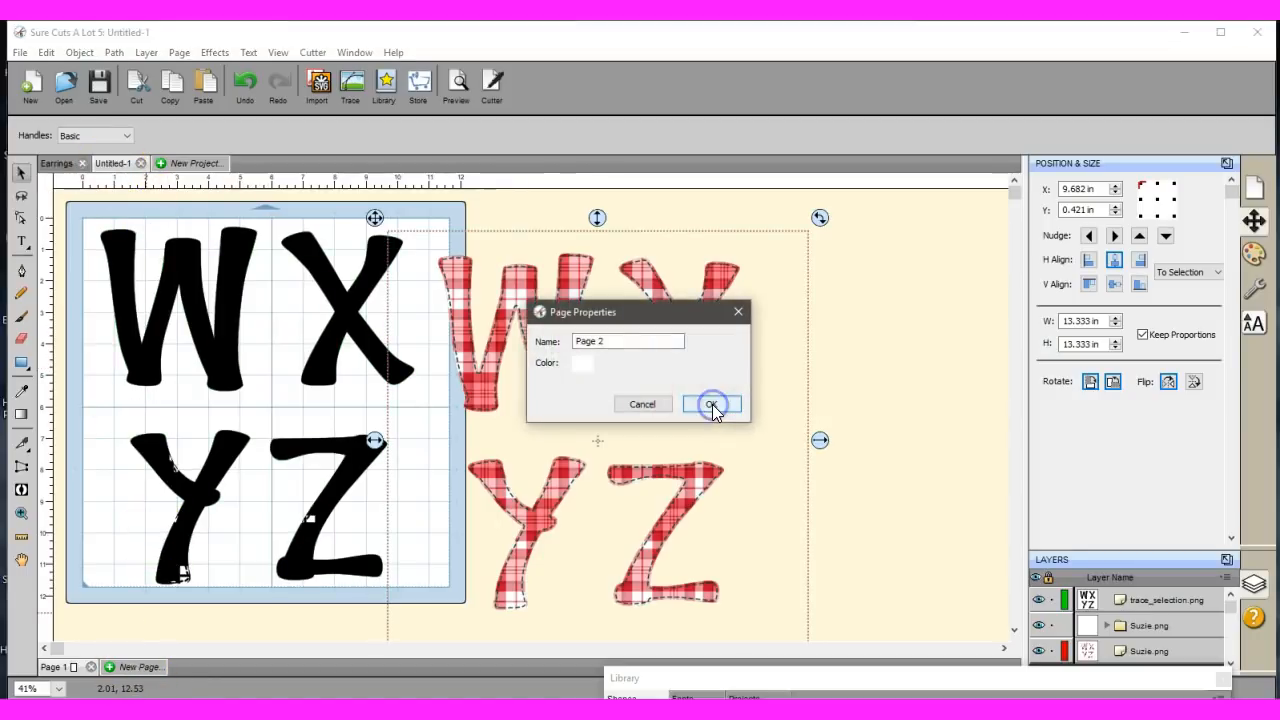
Confirm the new page named Page 2 in Page Properties.
left_click(712, 404)
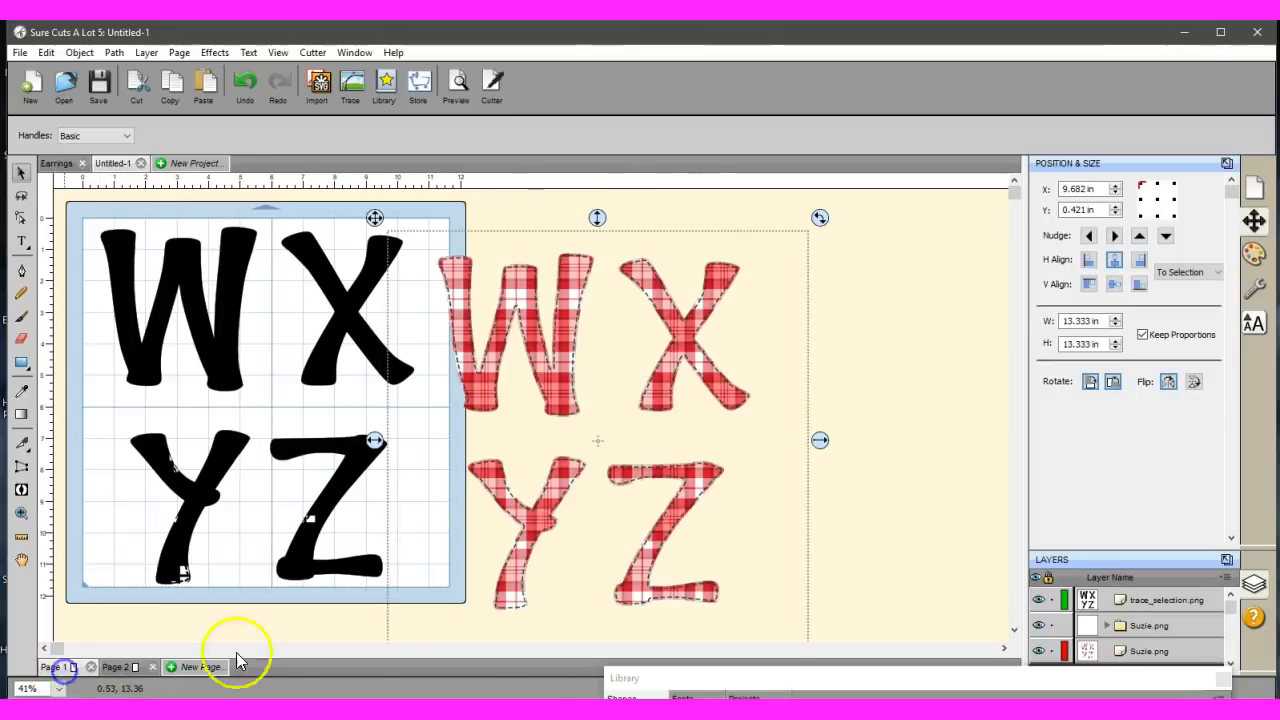
mouse_move(256, 324)
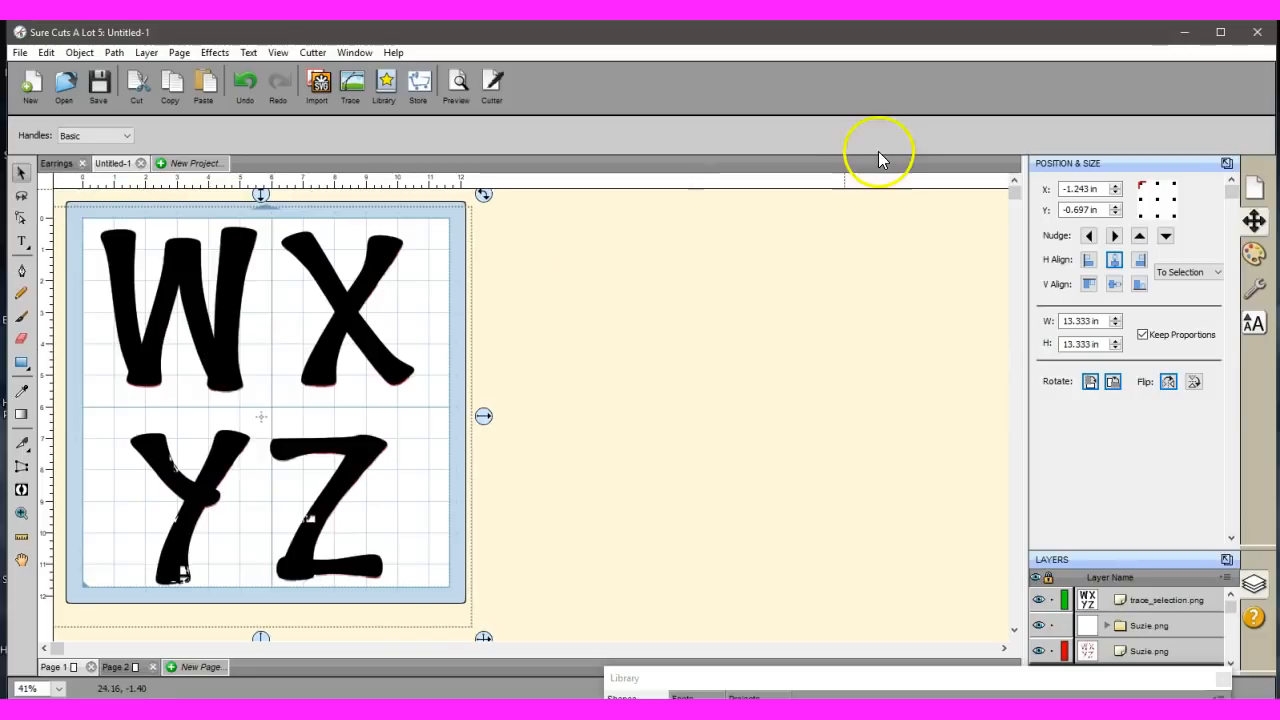
Nudge the plaid image left three times to line it up under the traced letters.
left_click(1088, 236)
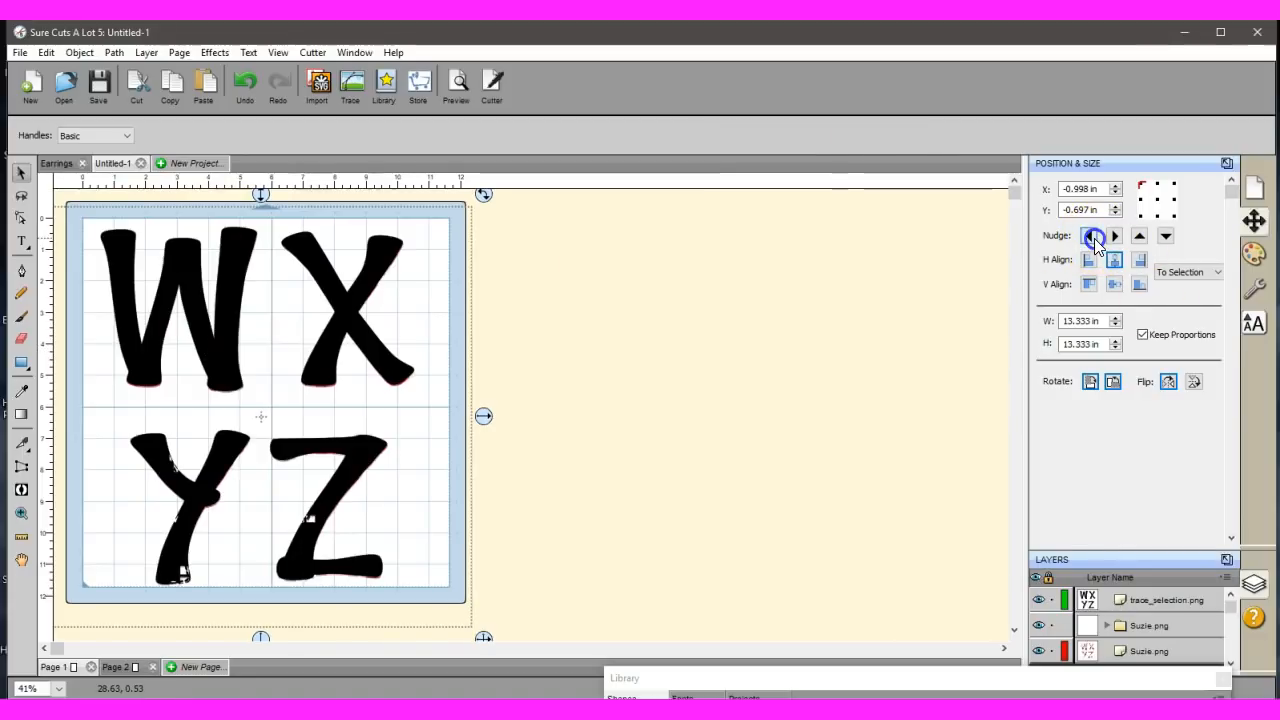
left_click(1088, 236)
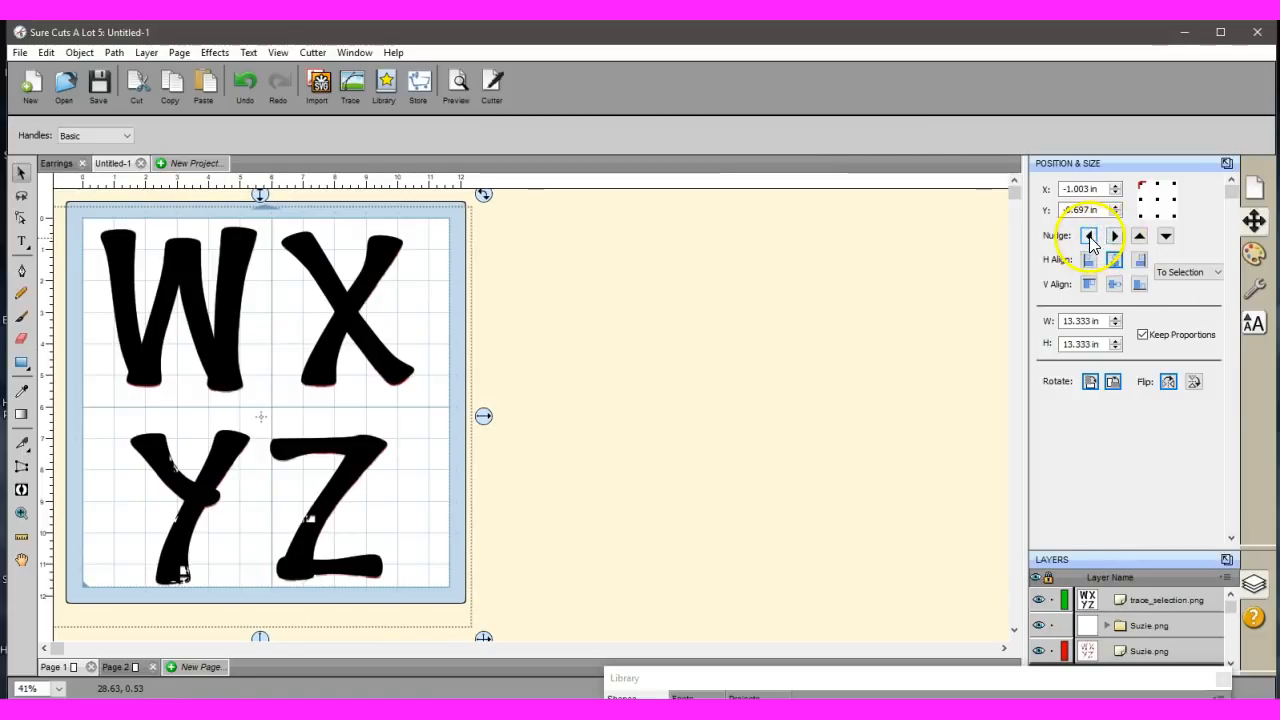
left_click(1088, 236)
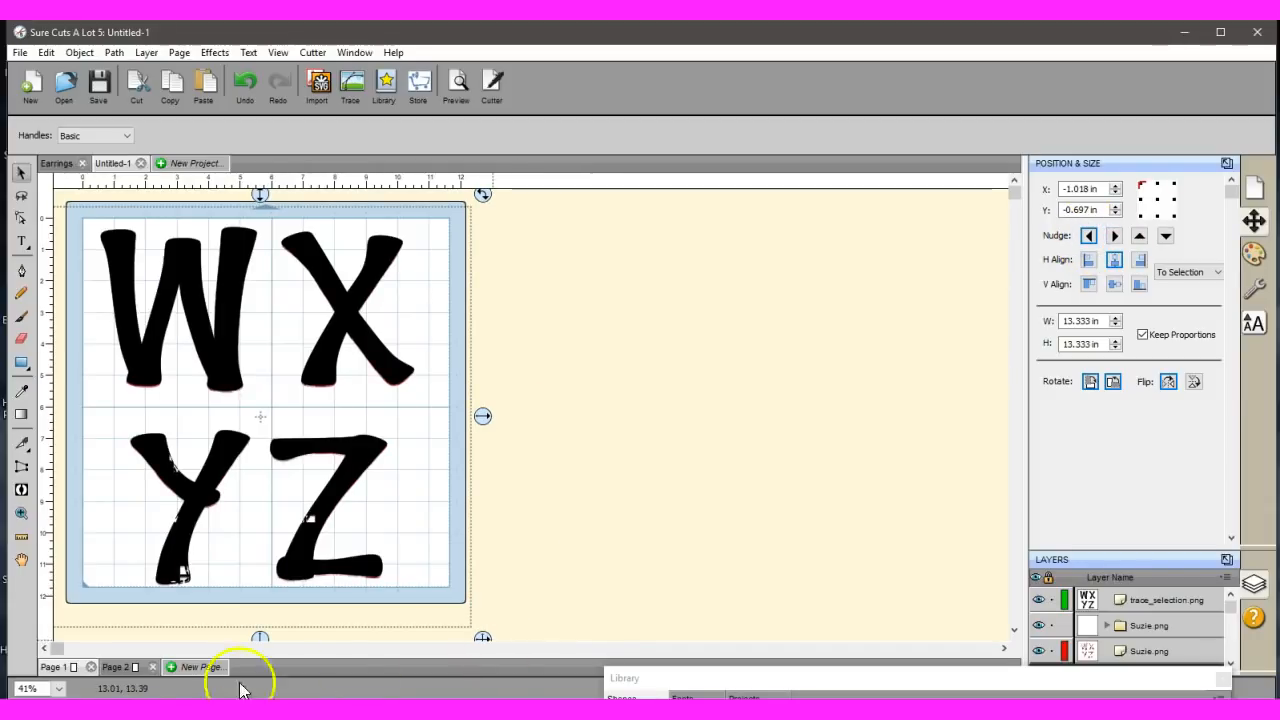
mouse_move(236, 532)
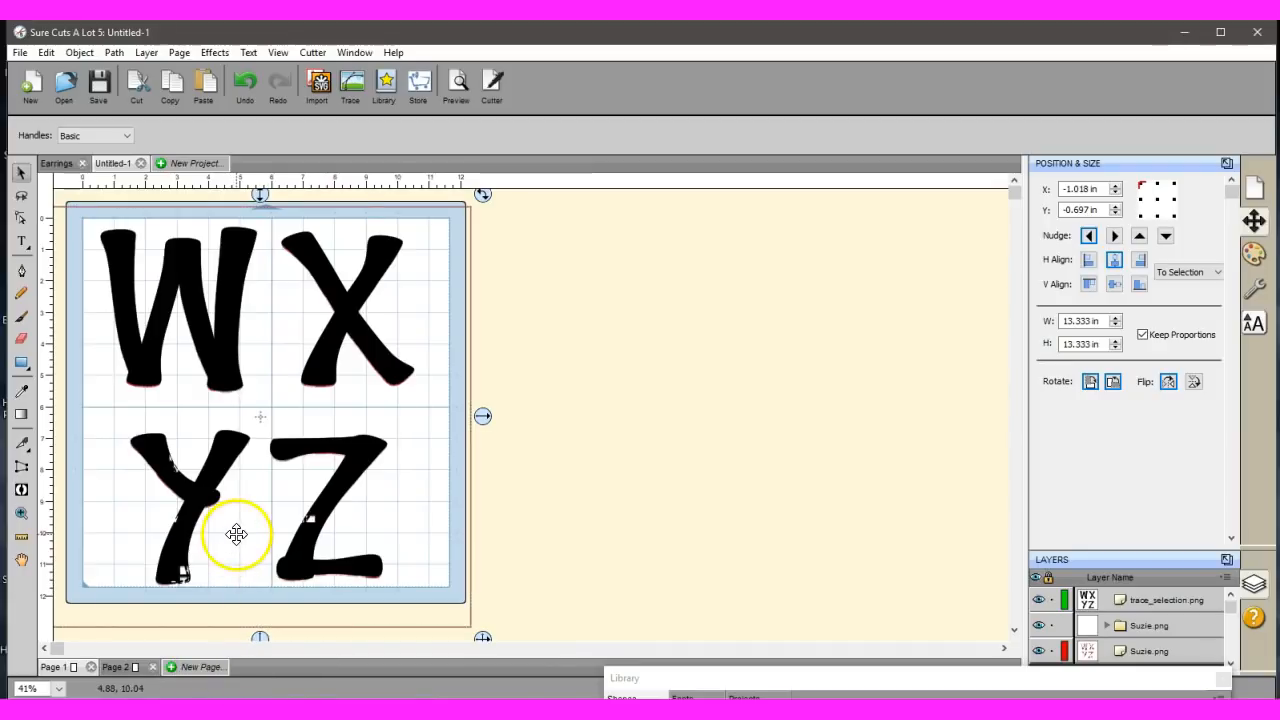
Delete the plaid letter image from the mat using its shortcut menu.
right_click(236, 534)
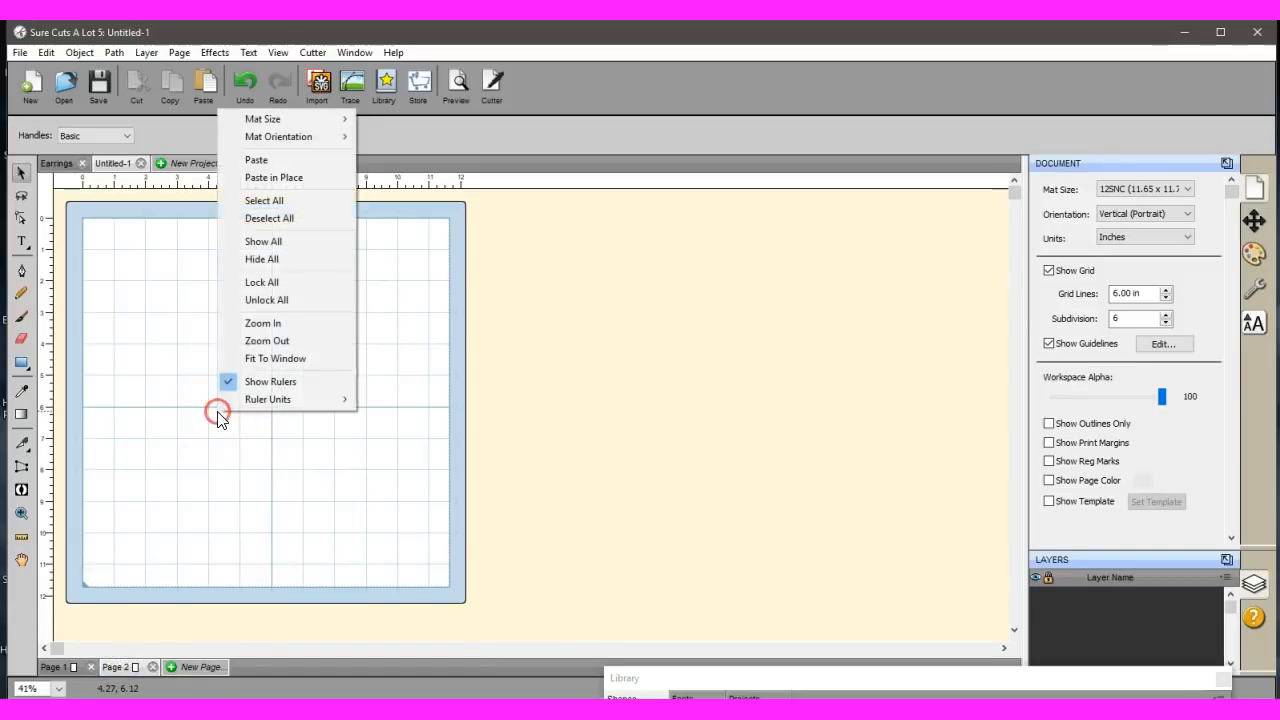
left_click(256, 160)
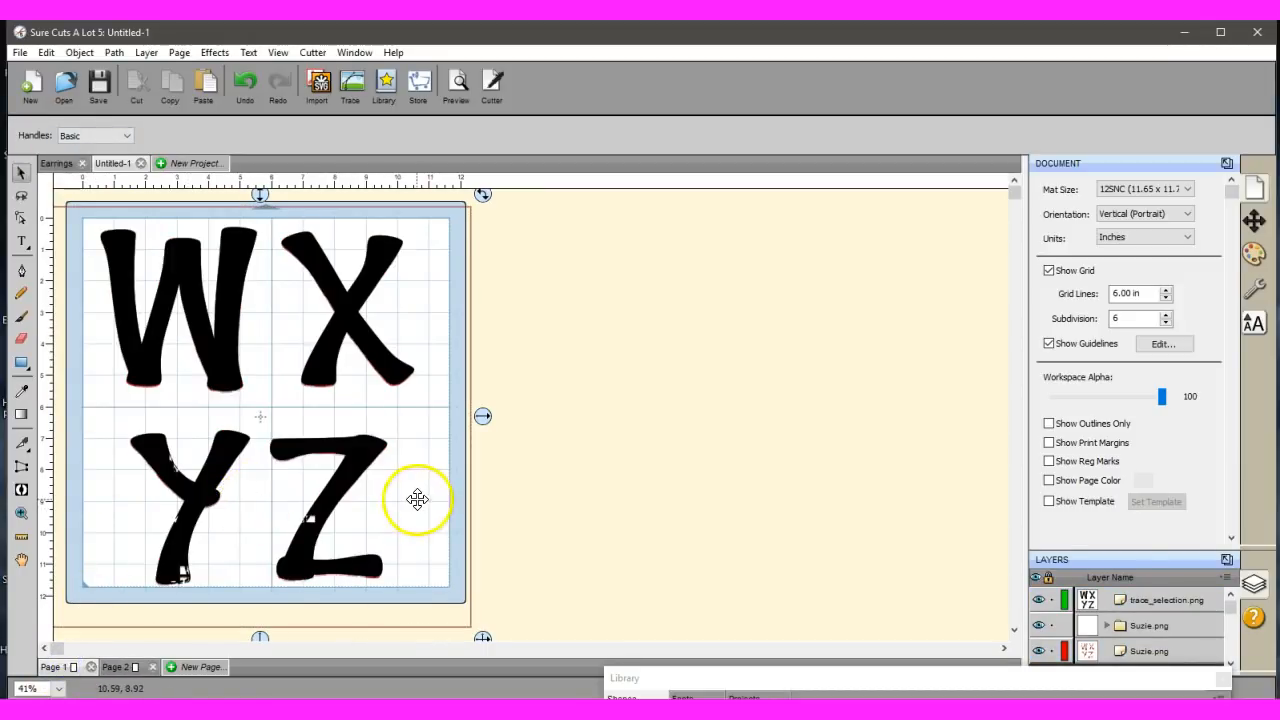
right_click(418, 500)
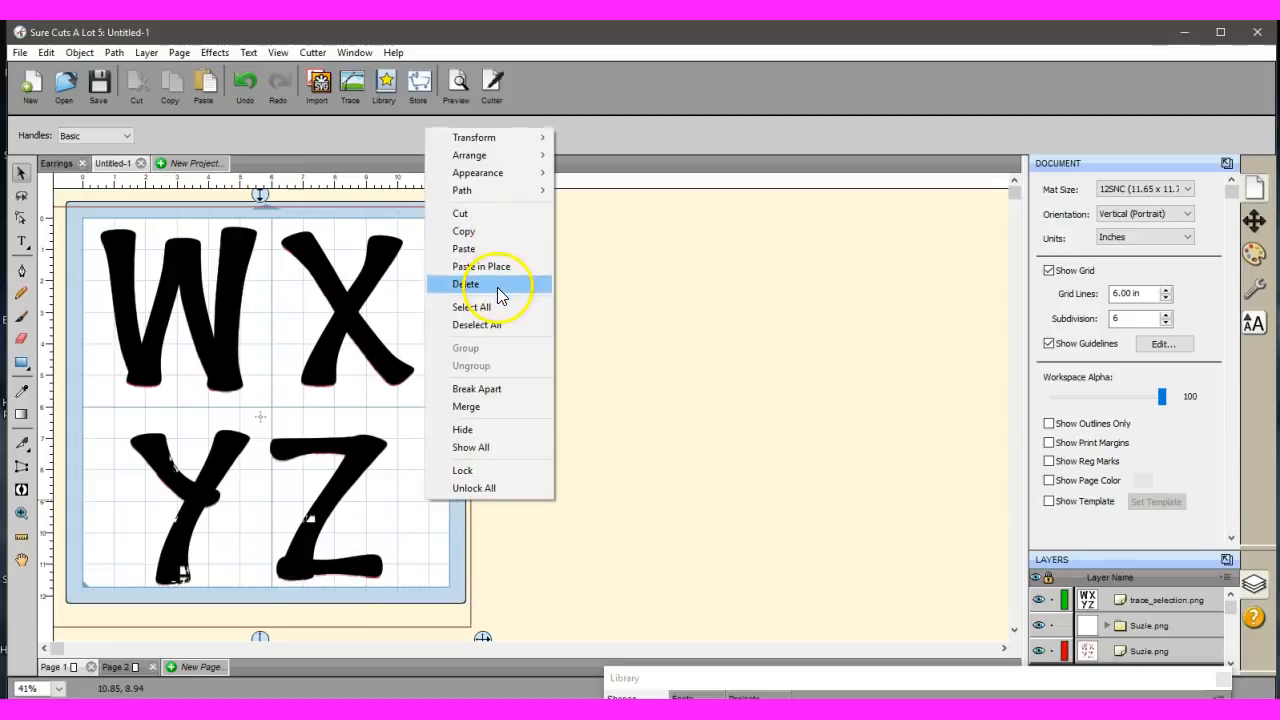
left_click(466, 284)
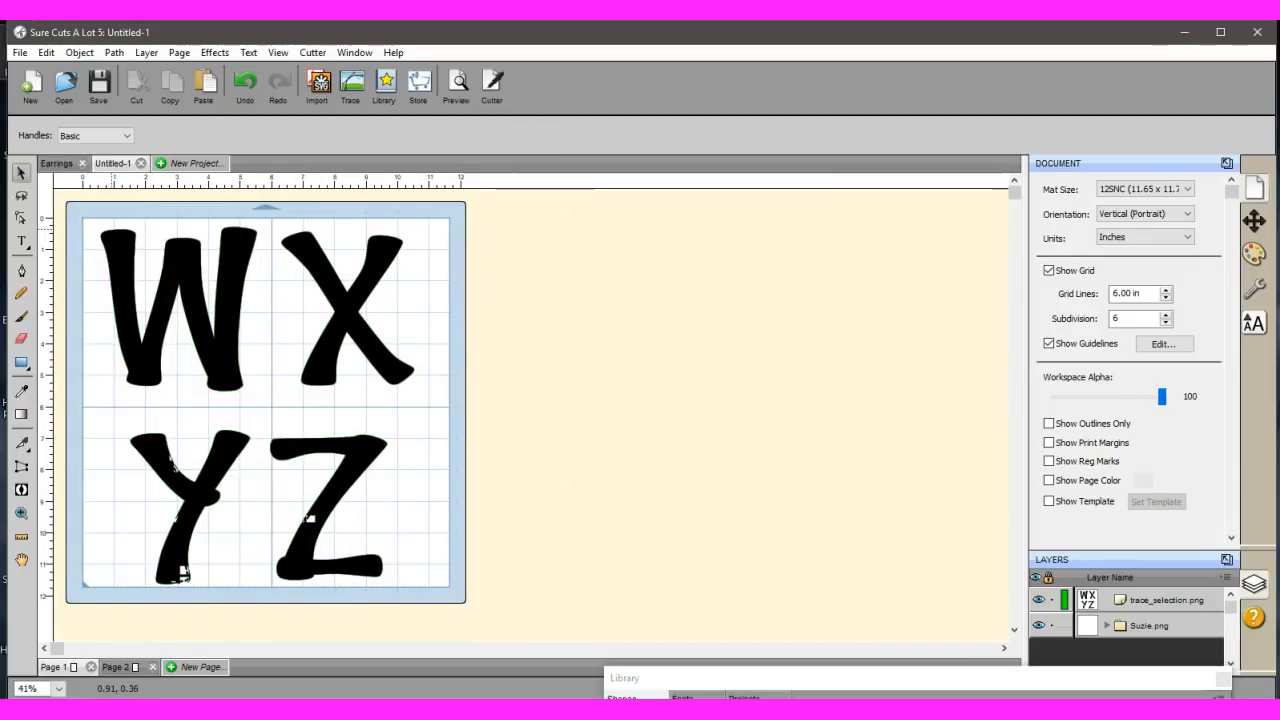
left_click(20, 52)
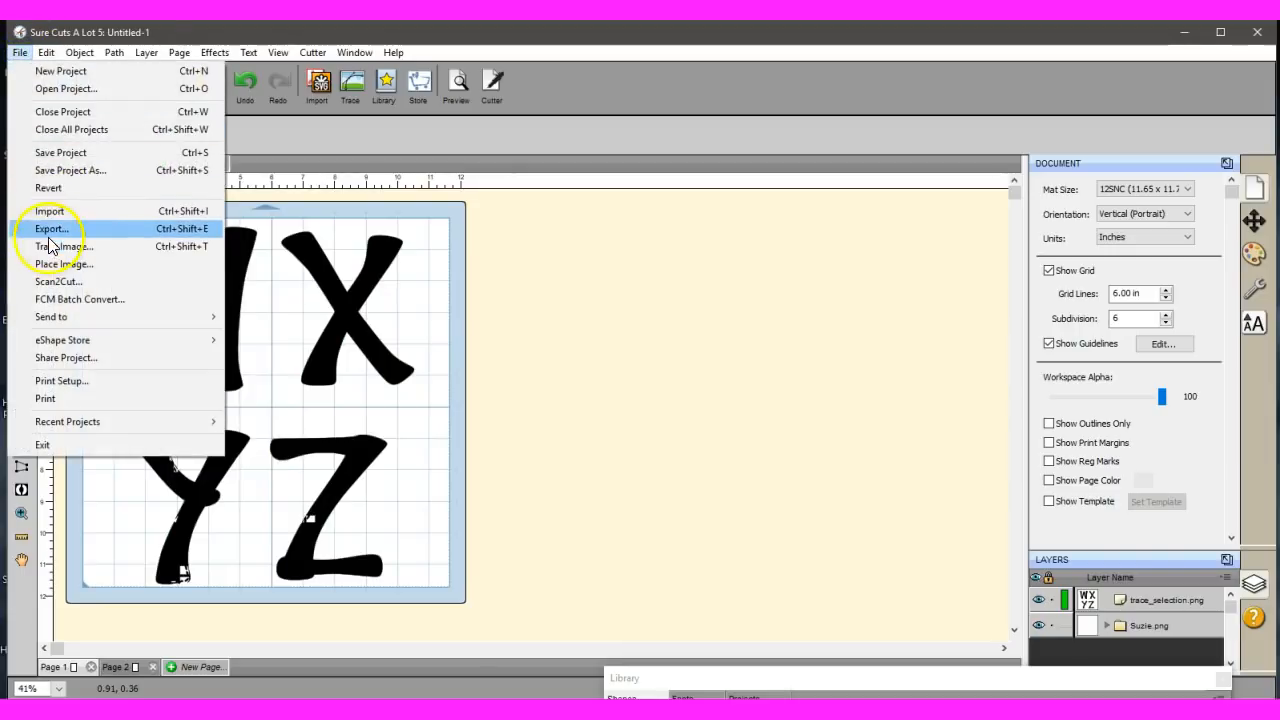
Export the traced WXYZ letters design as an SVG file.
left_click(52, 228)
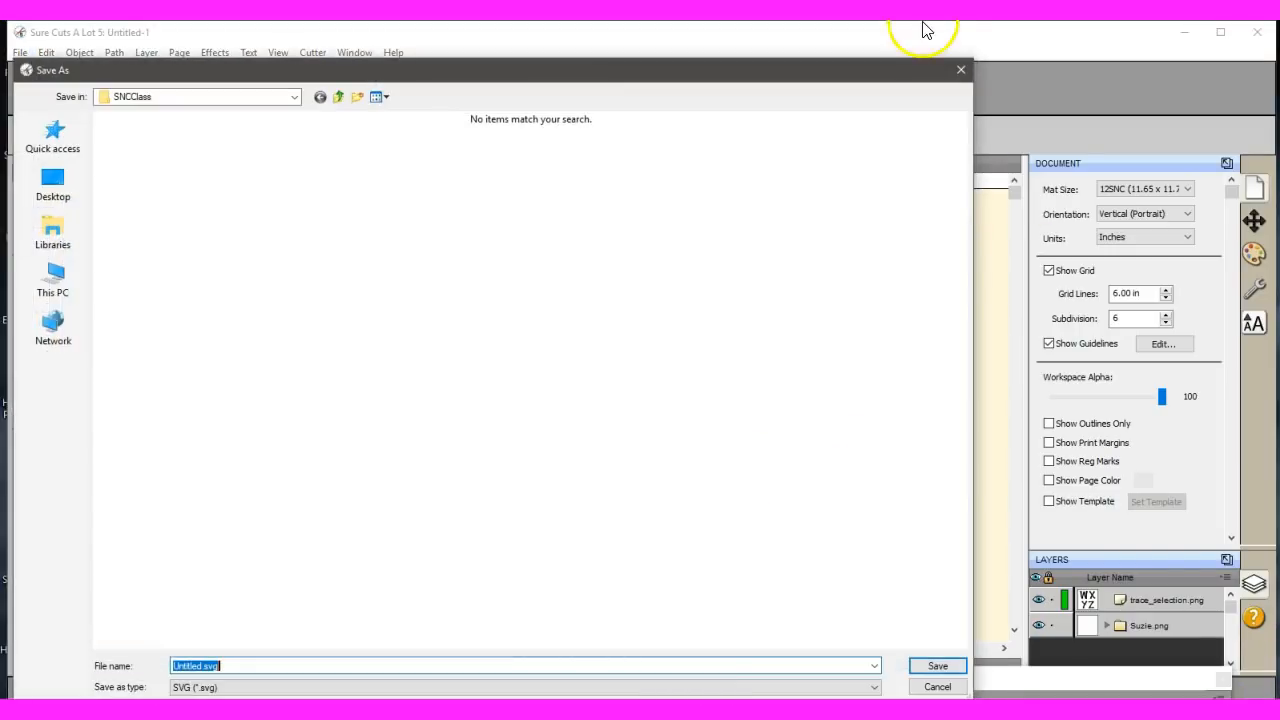
left_click(936, 686)
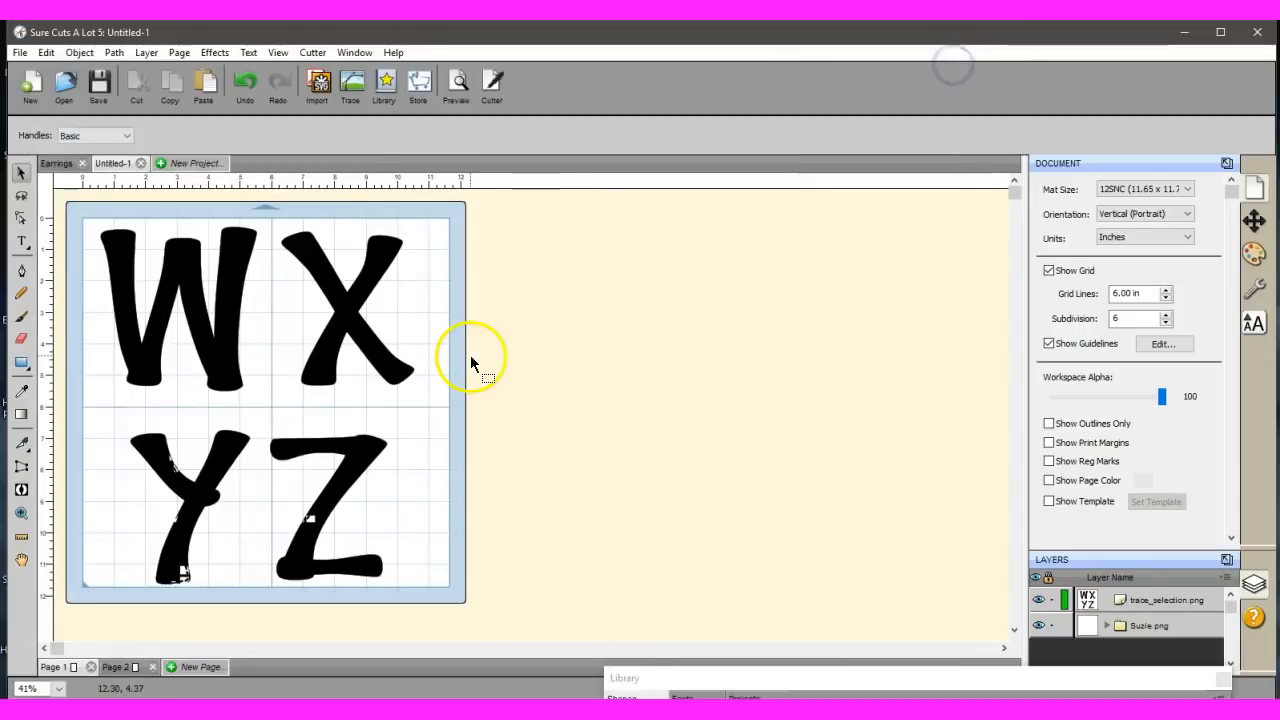
mouse_move(276, 408)
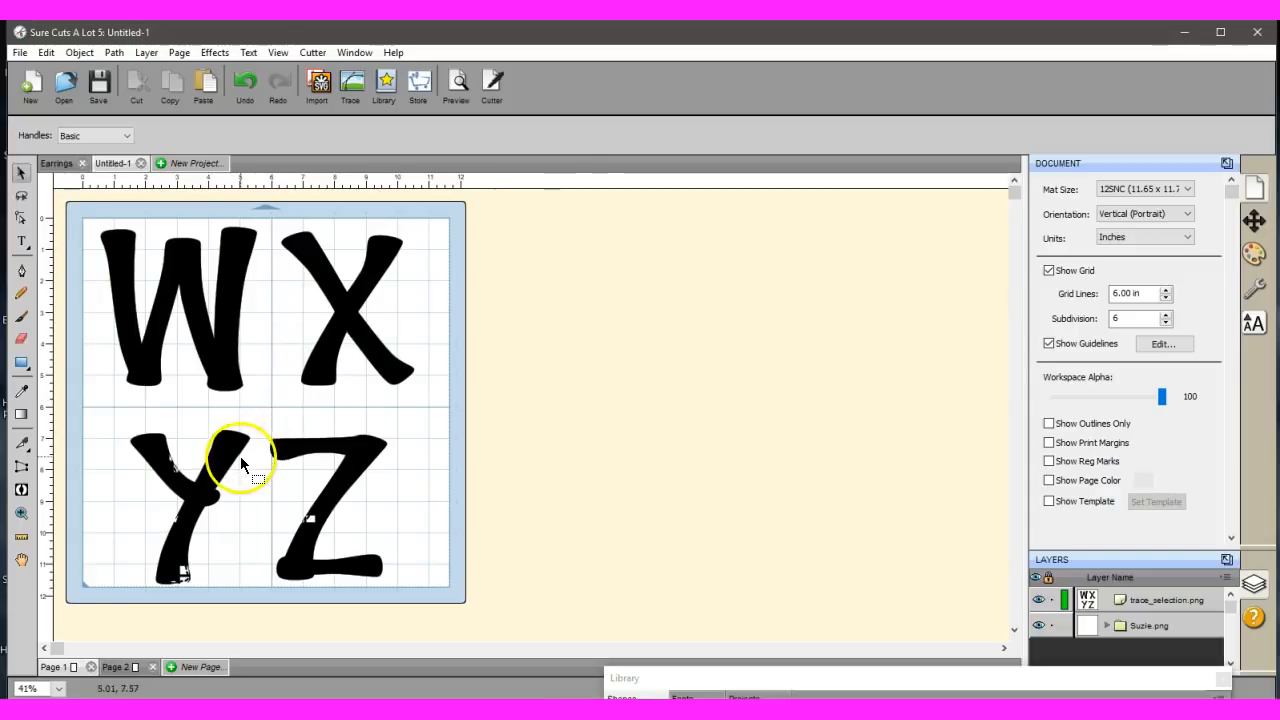
mouse_move(150, 444)
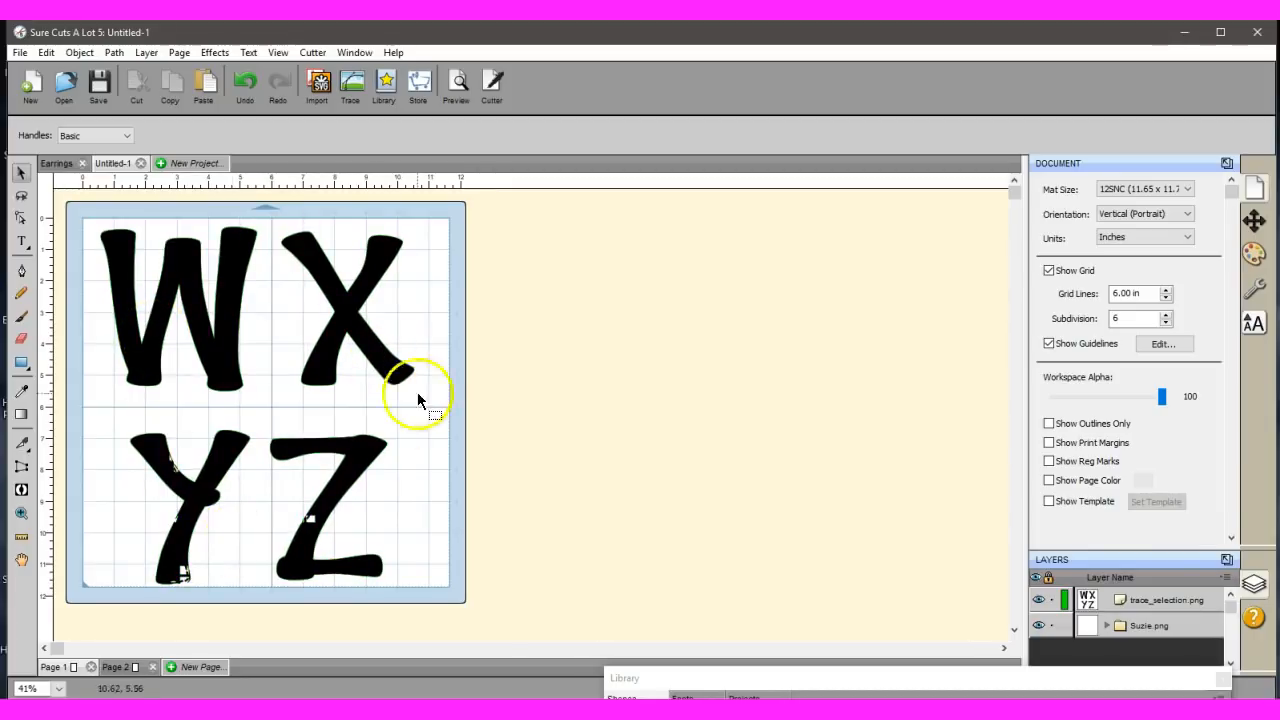
mouse_move(280, 432)
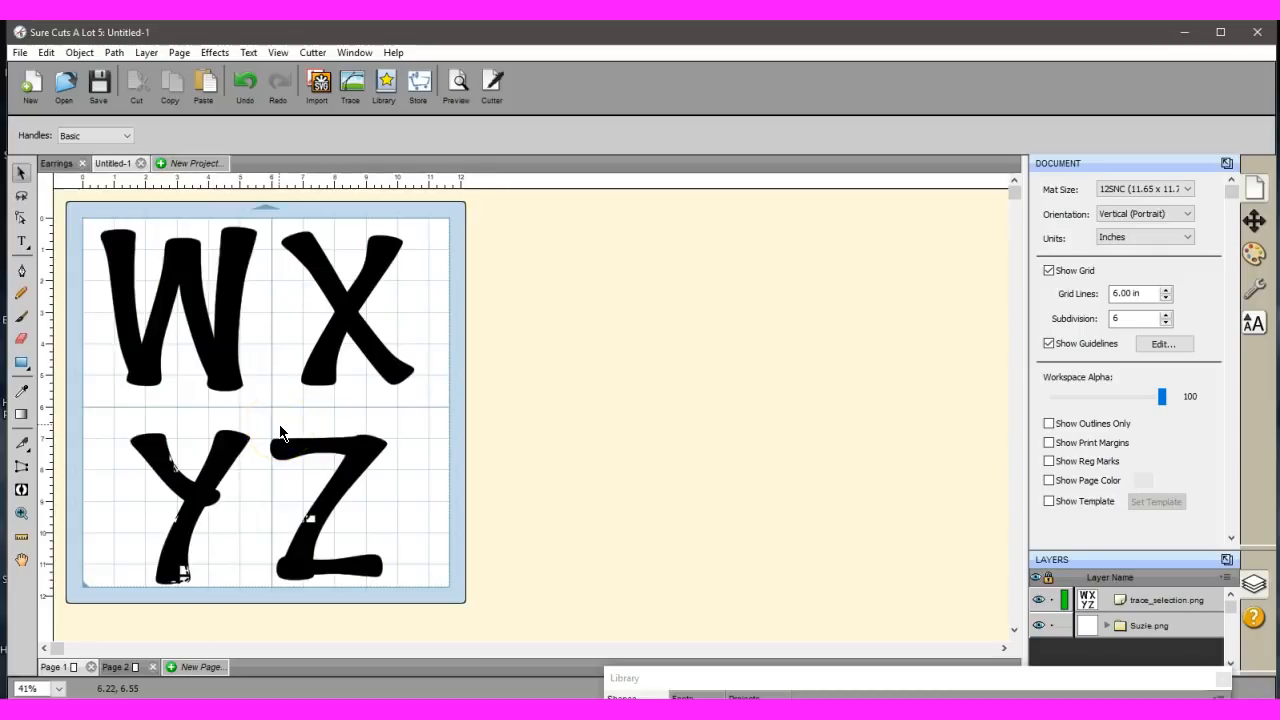
mouse_move(280, 432)
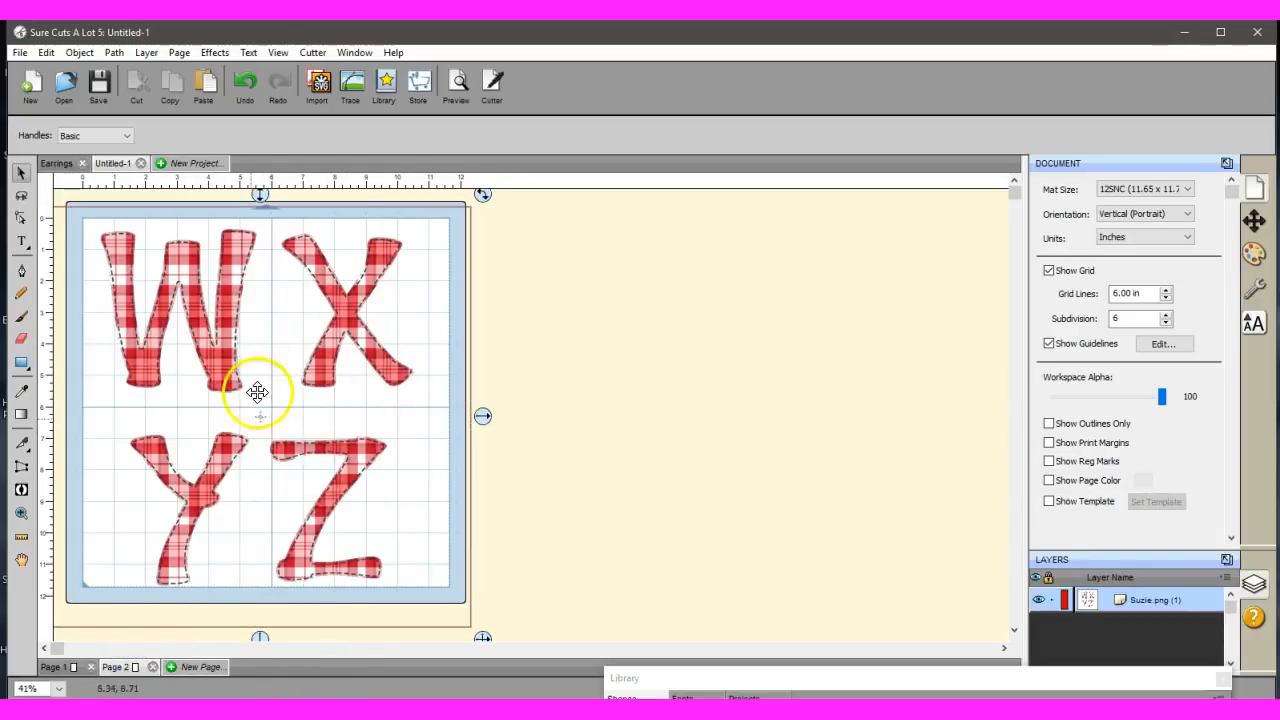
mouse_move(304, 430)
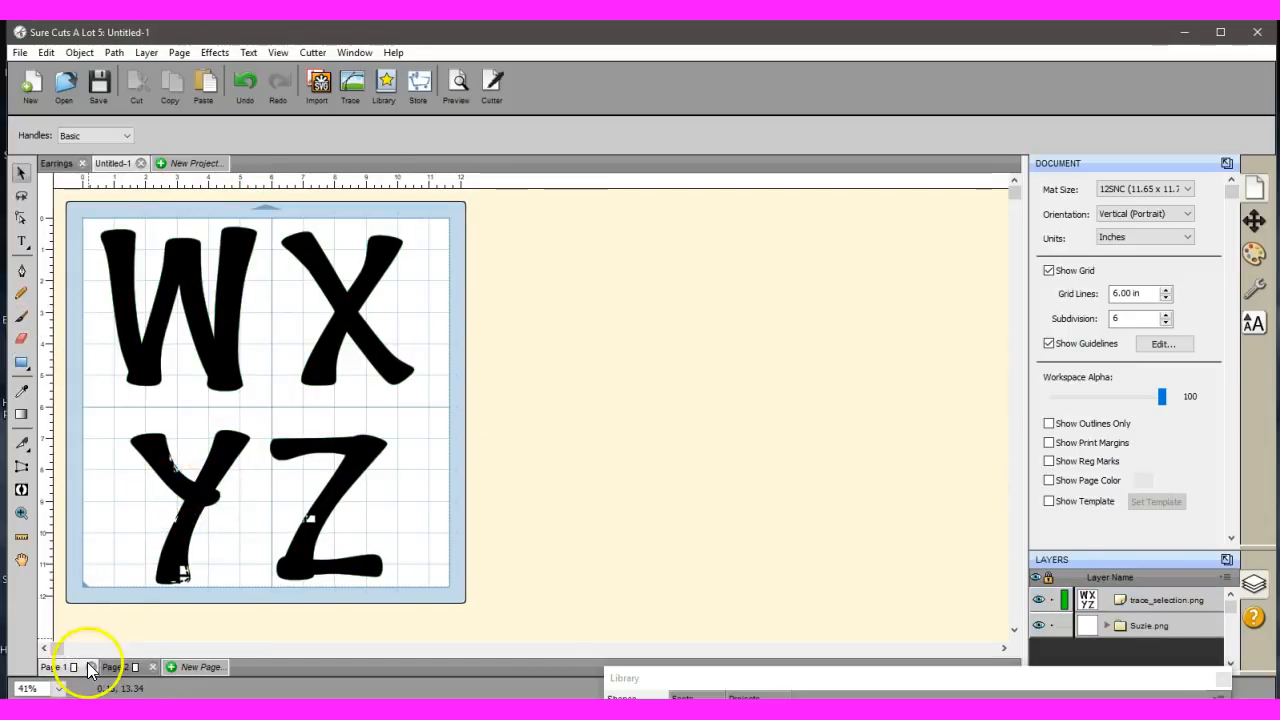
Magnify the view to 300% from the zoom level list.
left_click(40, 688)
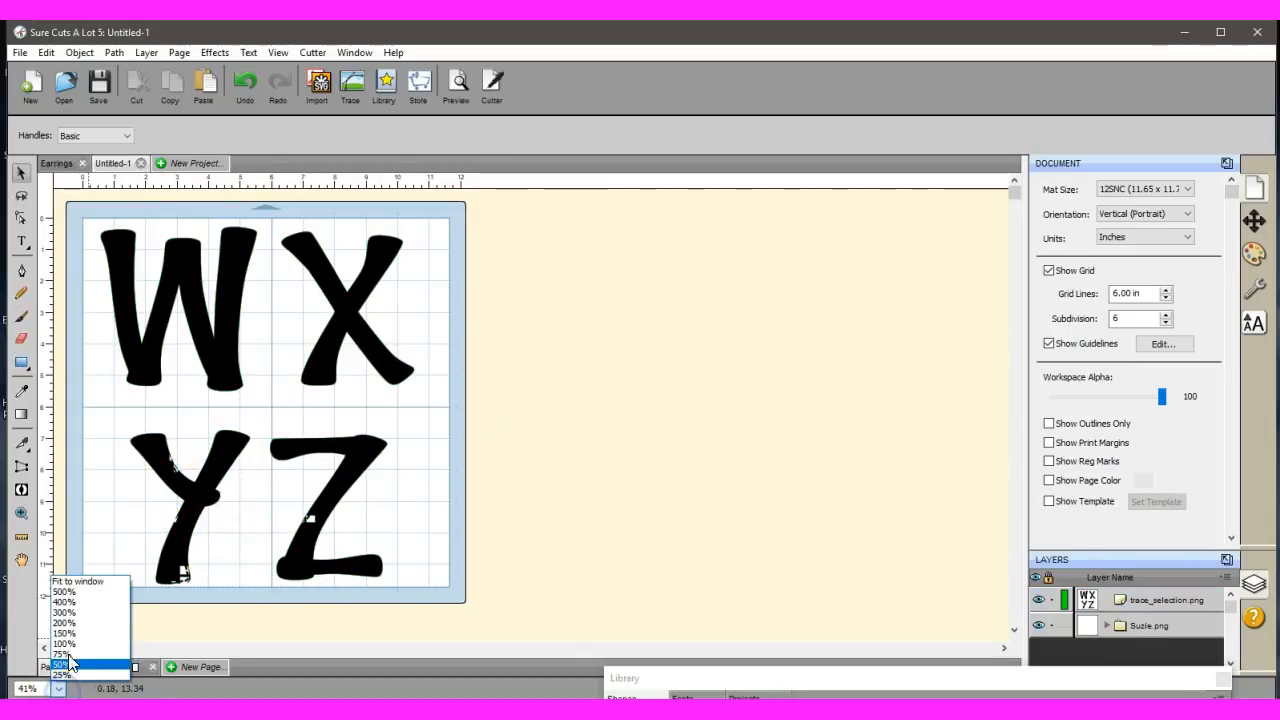
left_click(62, 612)
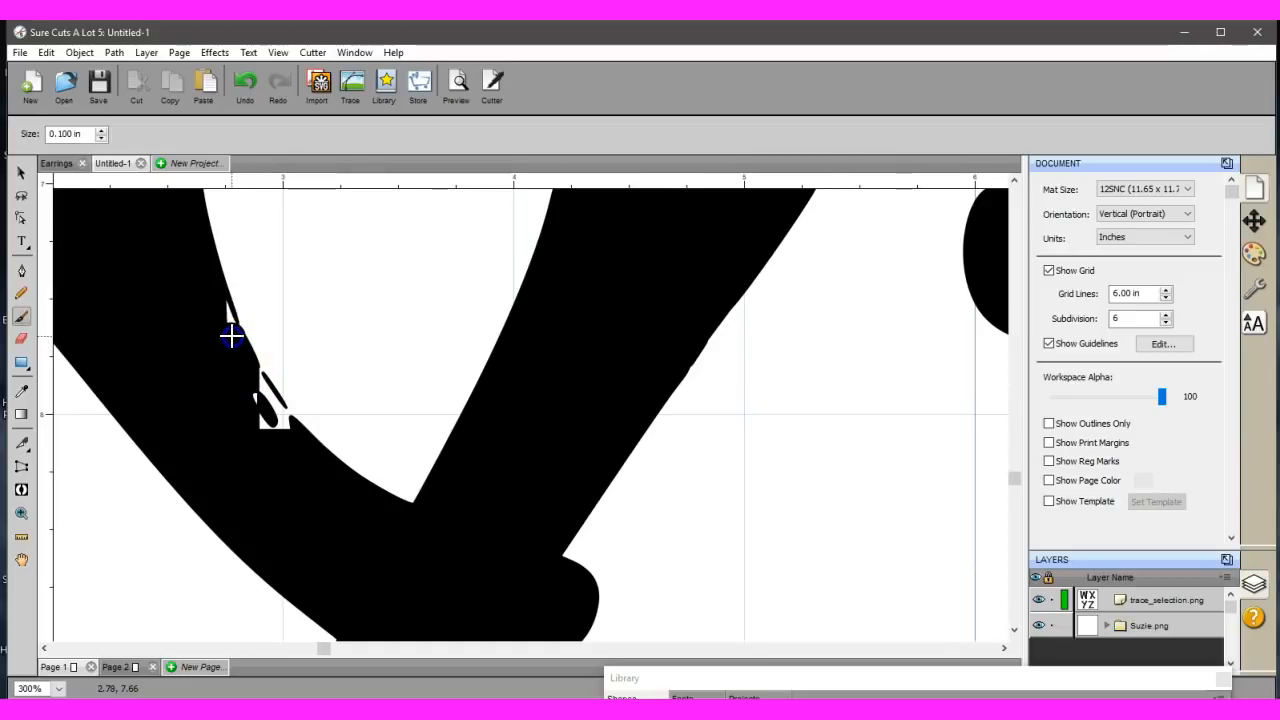
mouse_move(222, 312)
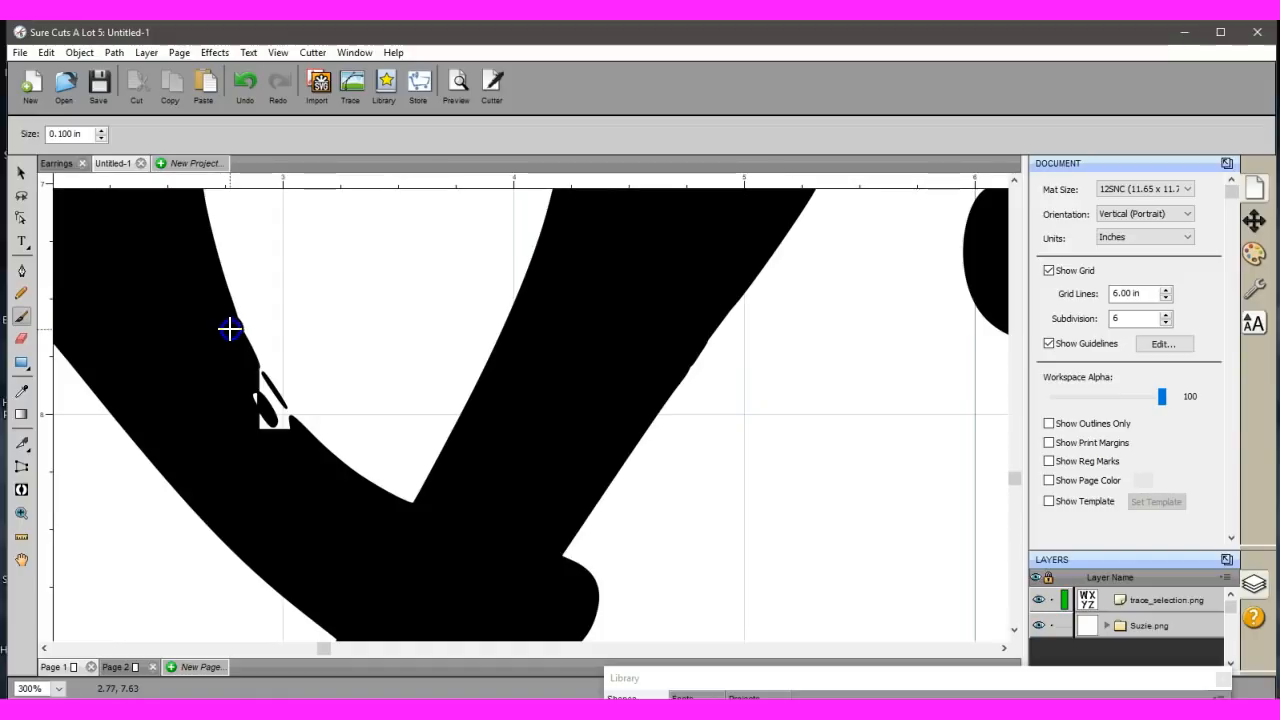
mouse_move(252, 376)
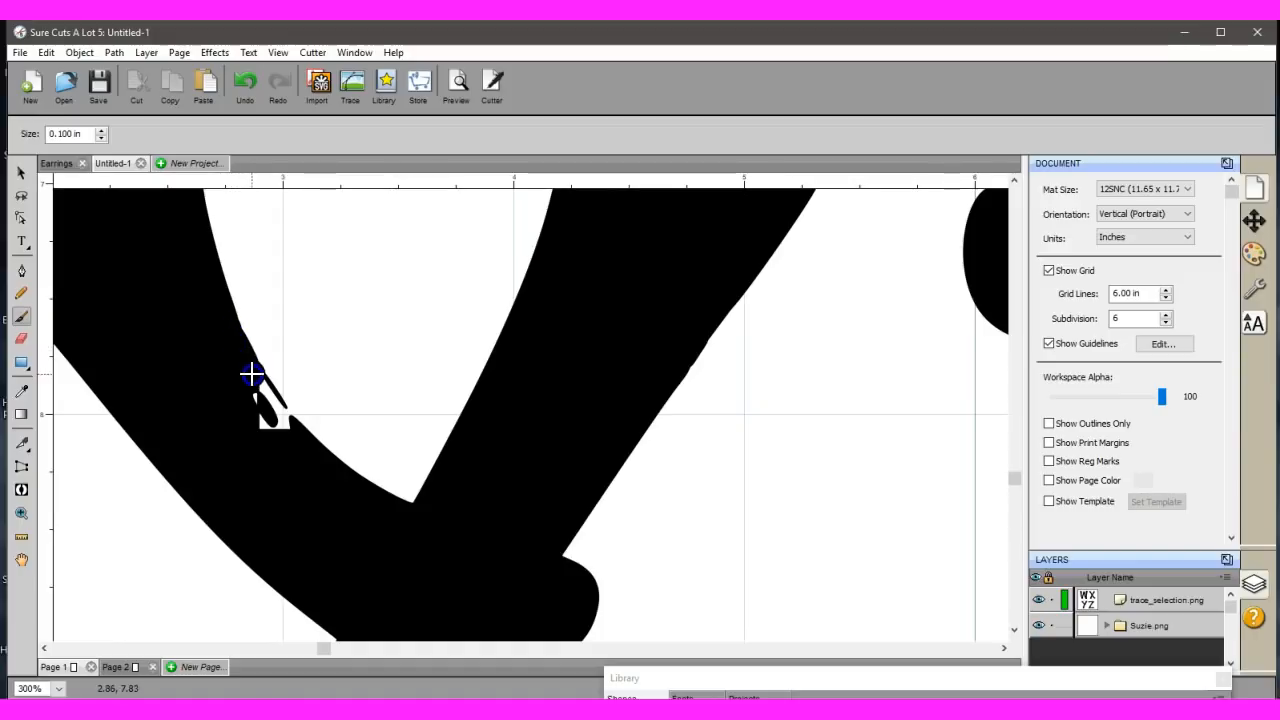
mouse_move(272, 408)
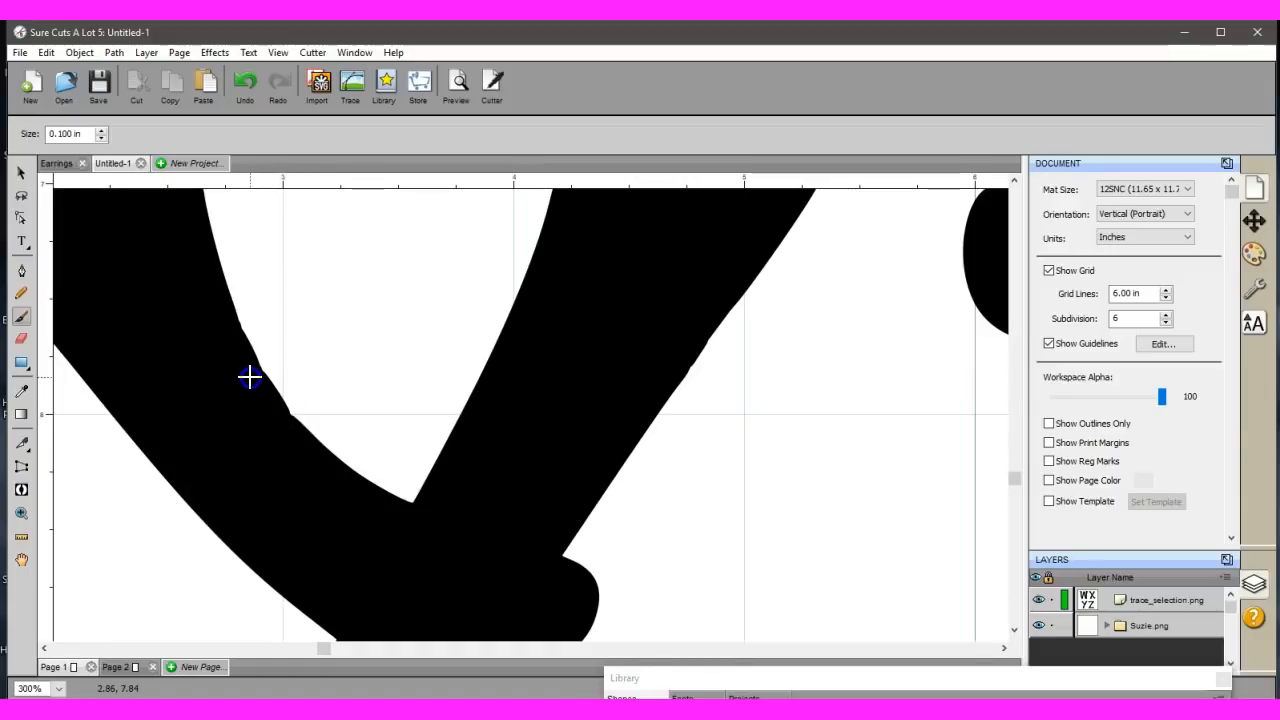
mouse_move(272, 404)
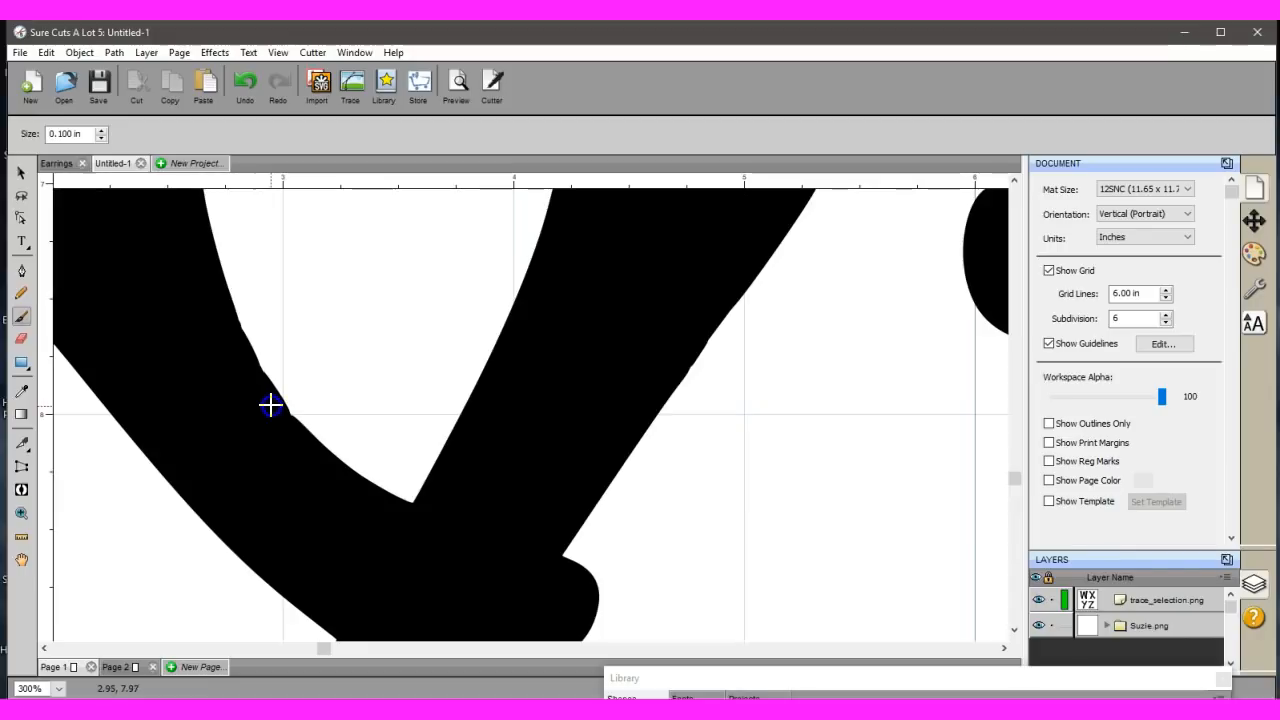
mouse_move(288, 432)
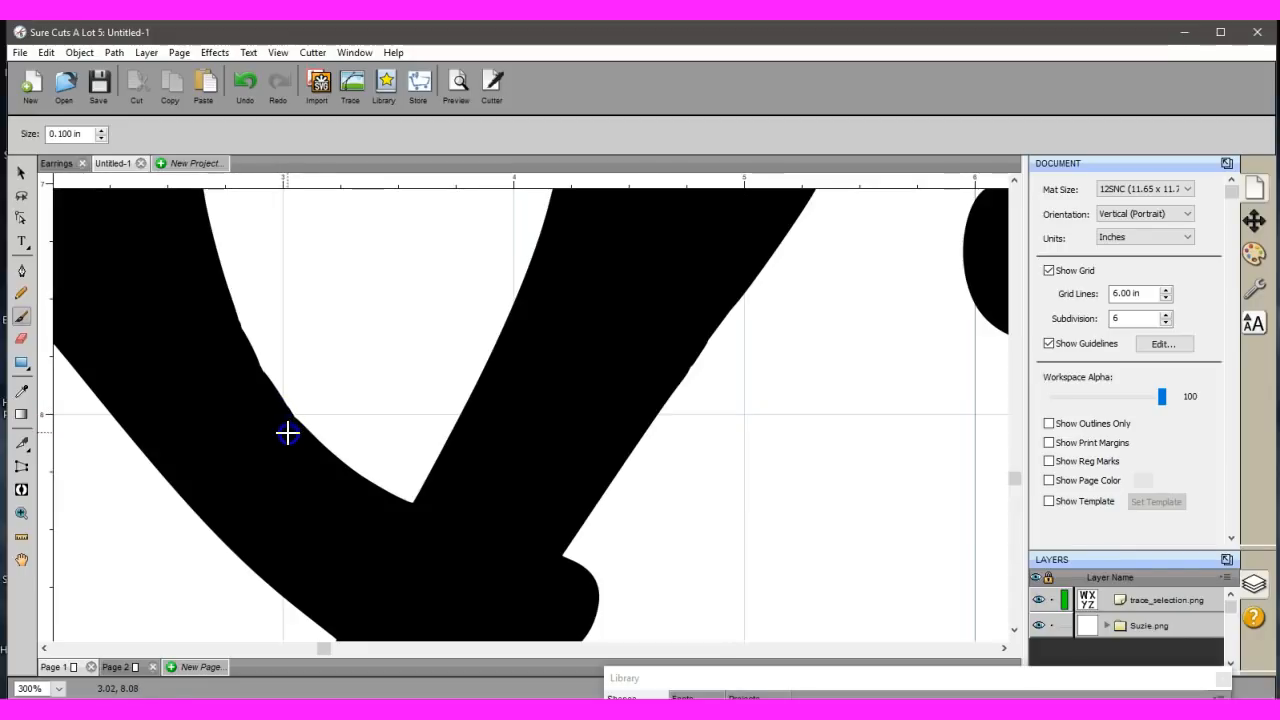
mouse_move(268, 396)
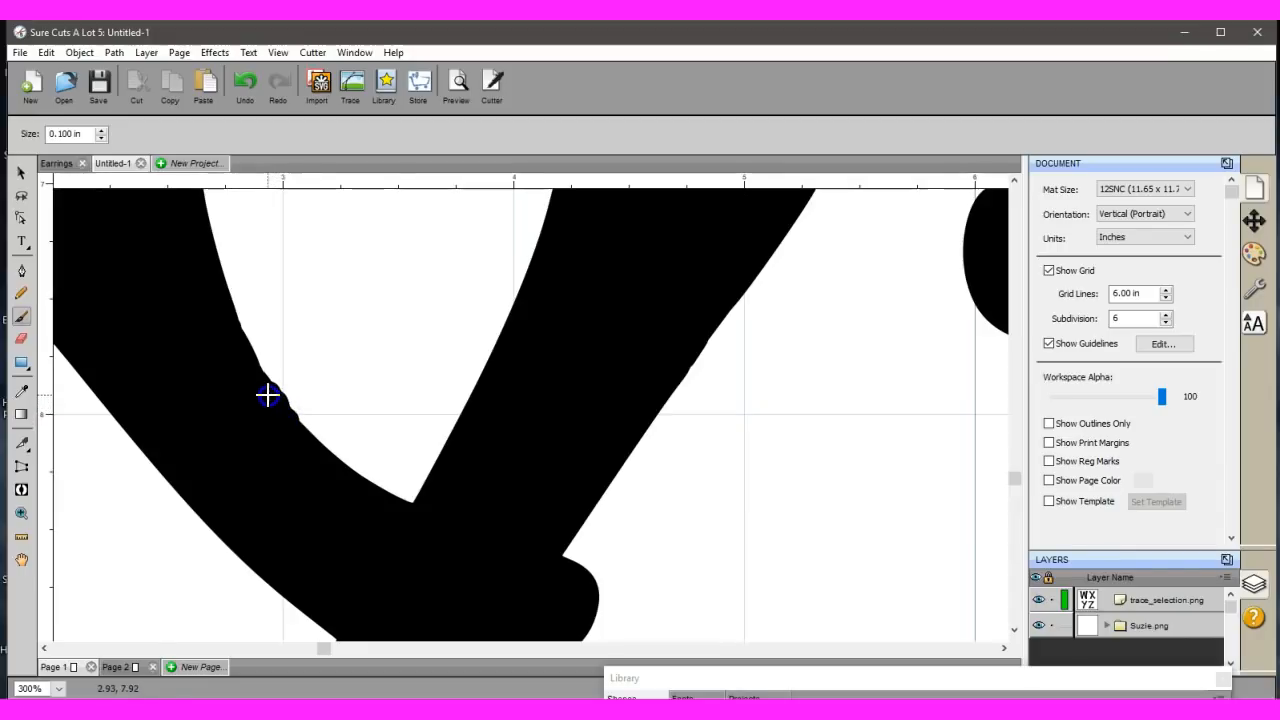
mouse_move(248, 360)
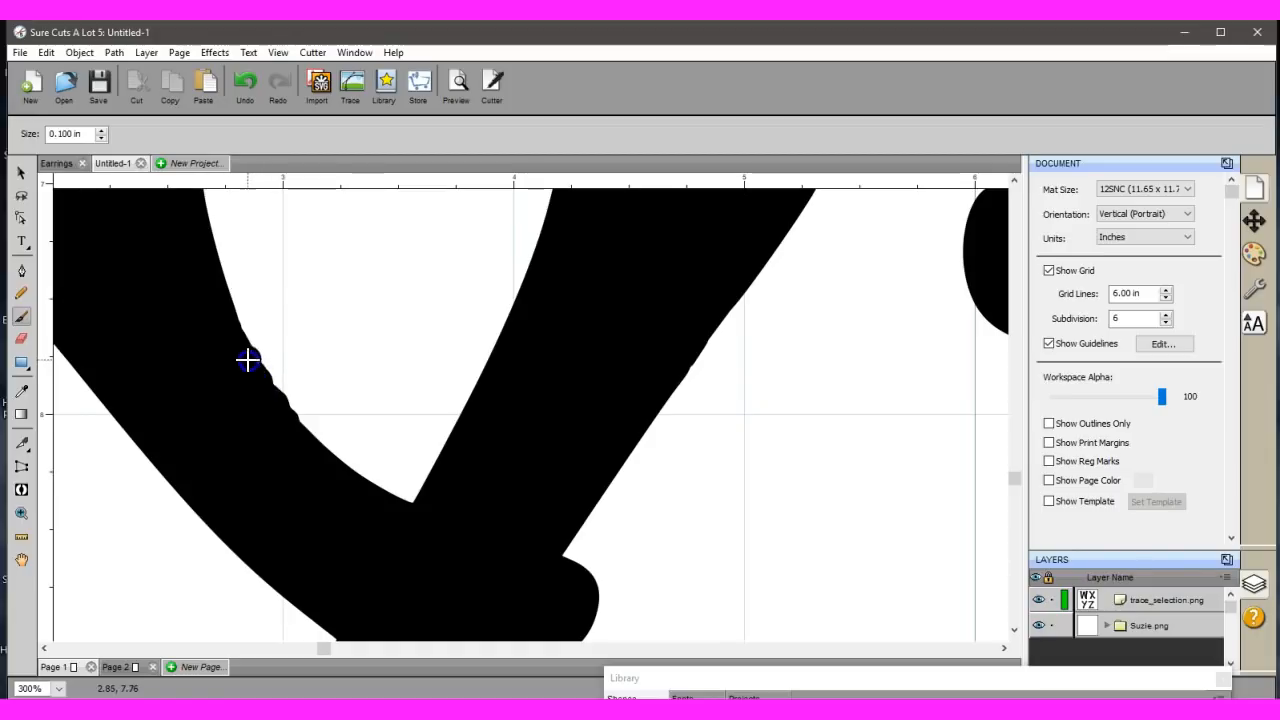
mouse_move(232, 324)
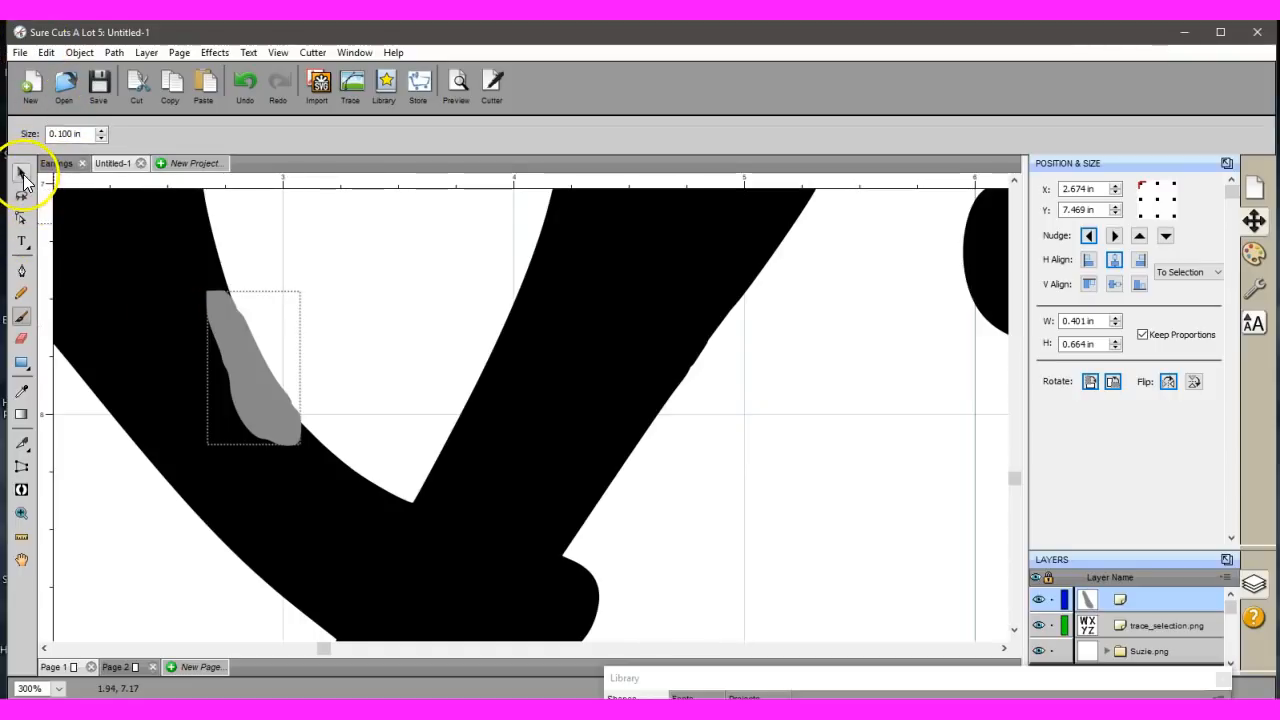
Select the Y's brush patch with the Select tool and copy it via Edit.
left_click(20, 172)
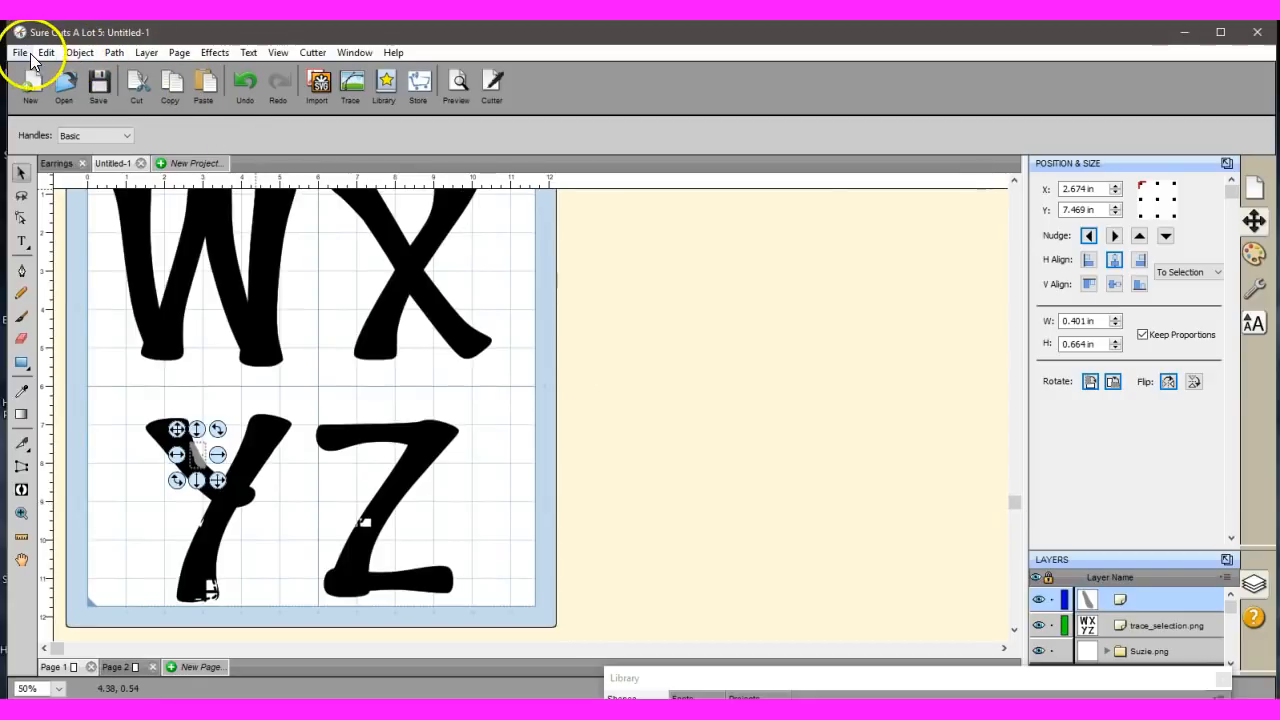
left_click(46, 52)
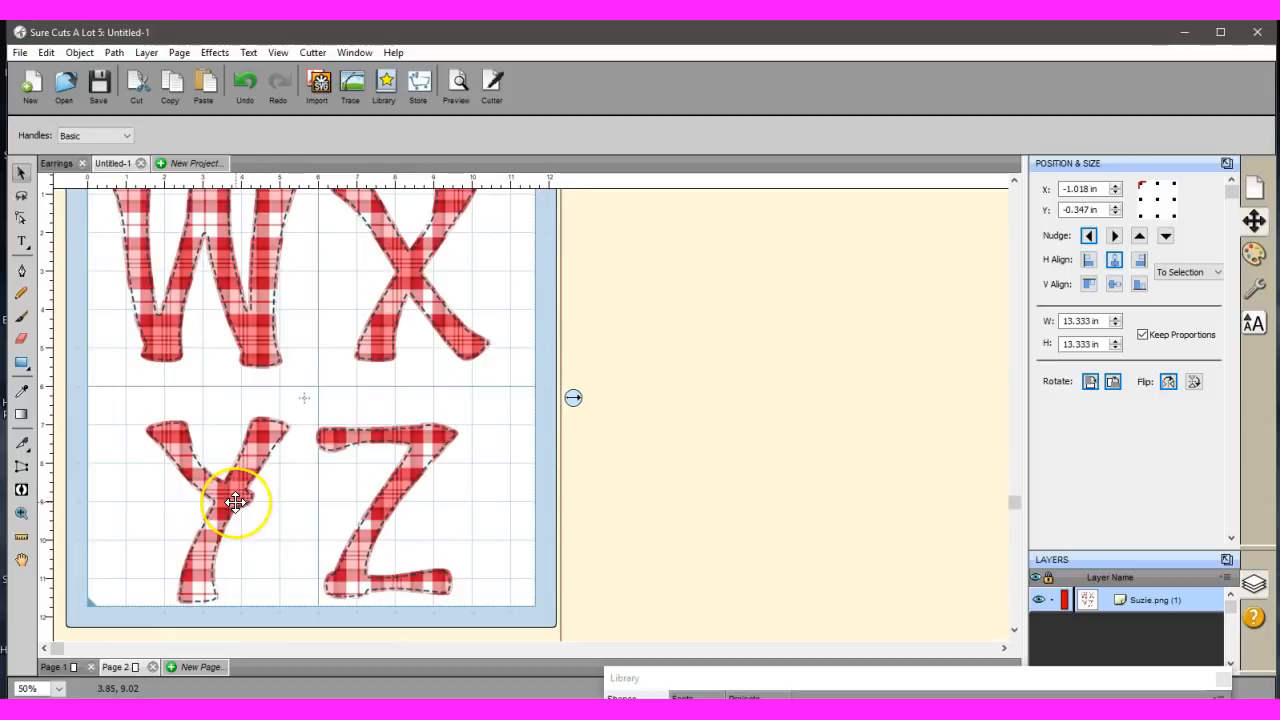
Paste the copied brush patch in place on the plaid letters page over the Y.
right_click(236, 504)
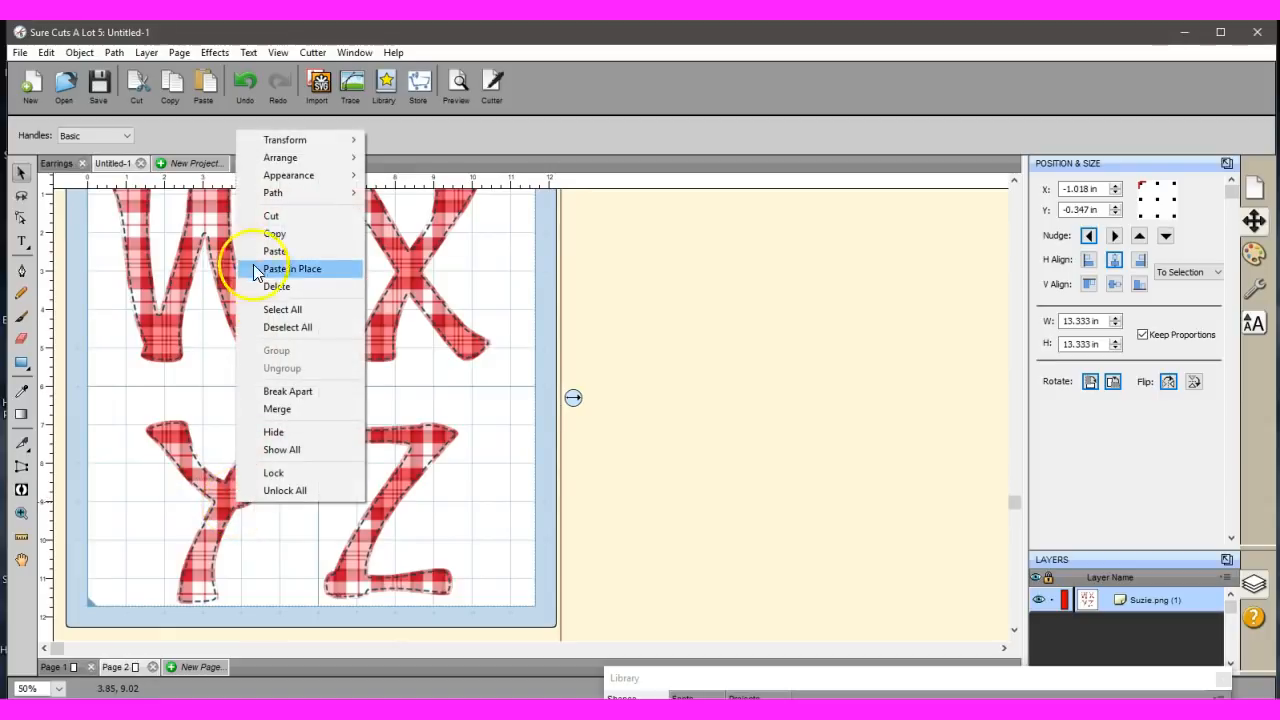
left_click(294, 268)
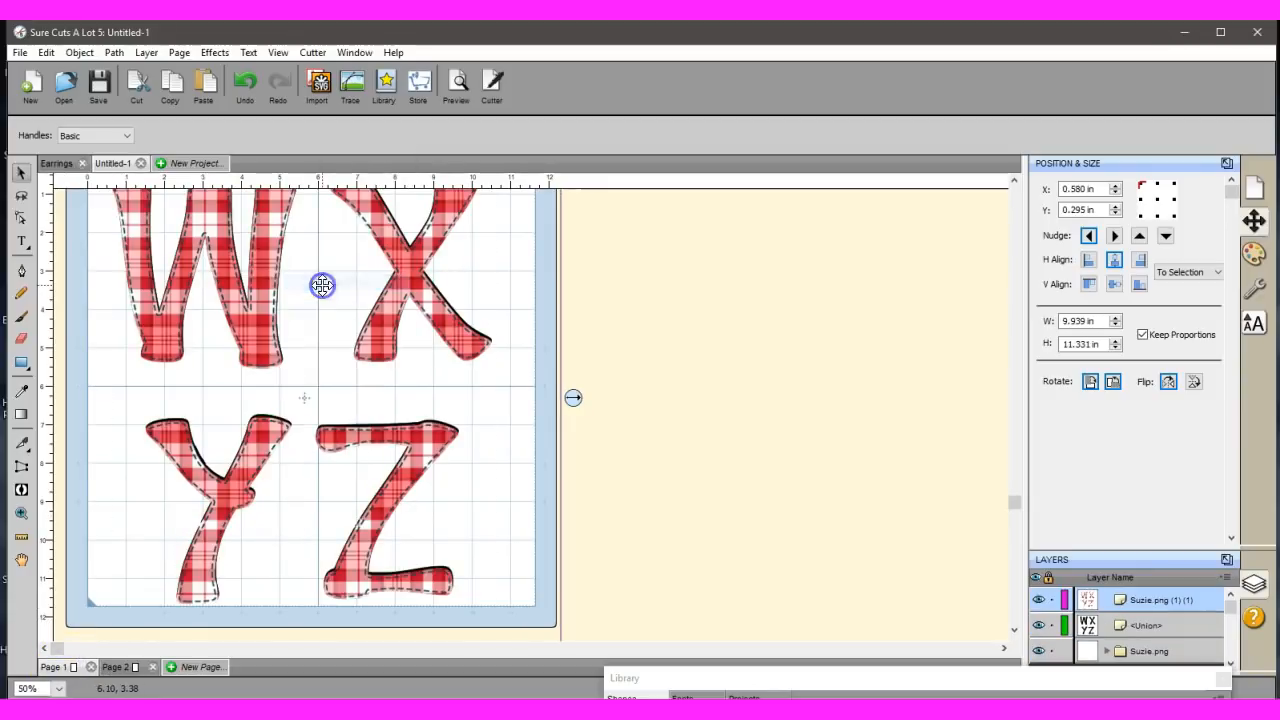
mouse_move(404, 476)
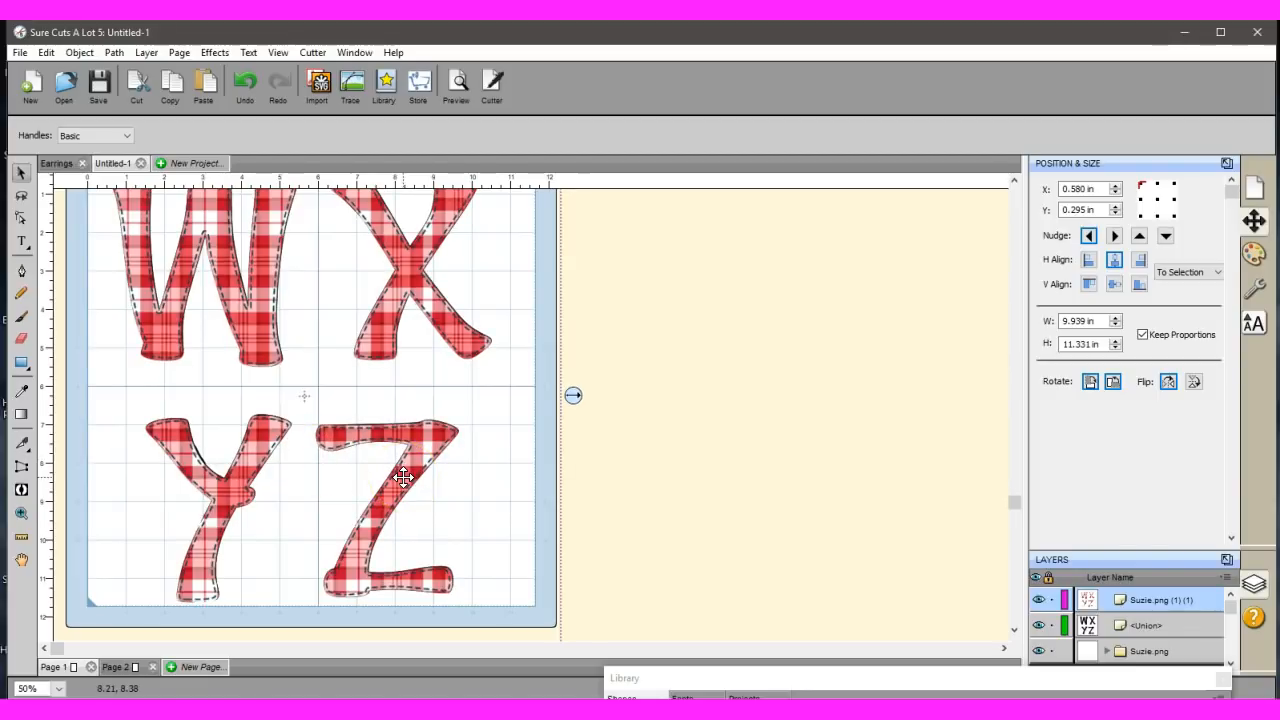
mouse_move(436, 476)
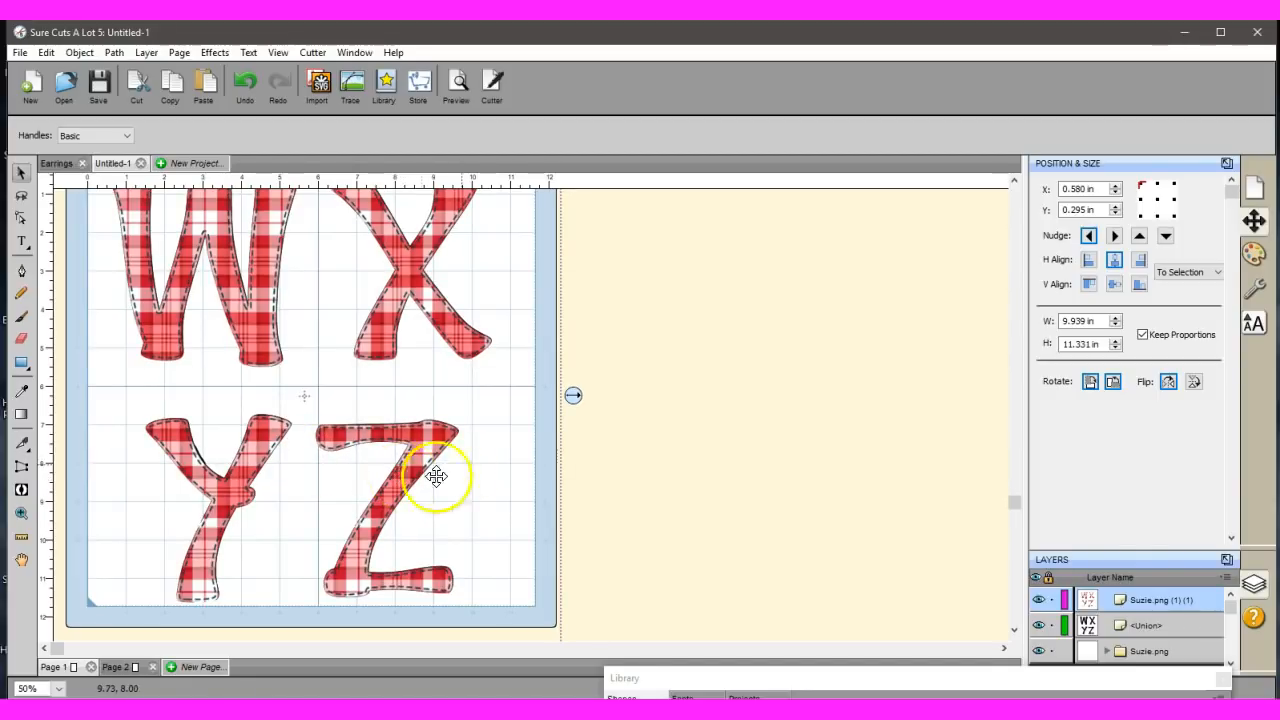
mouse_move(232, 284)
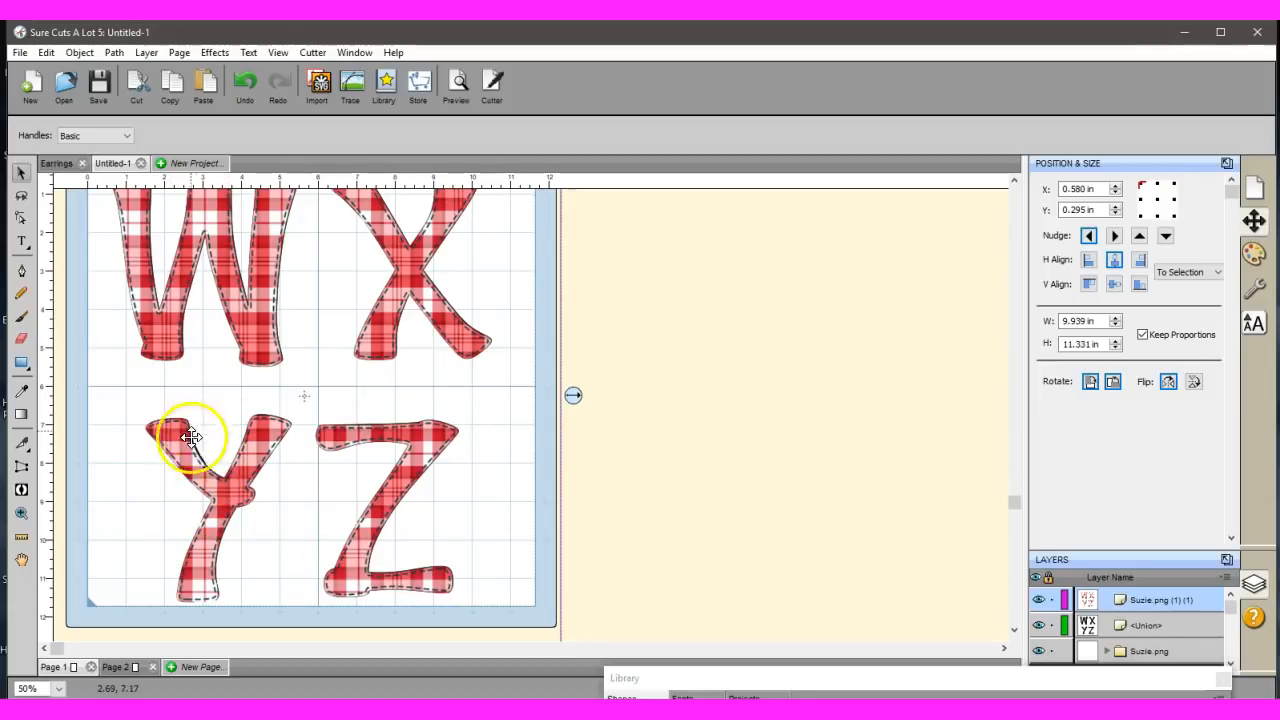
mouse_move(296, 512)
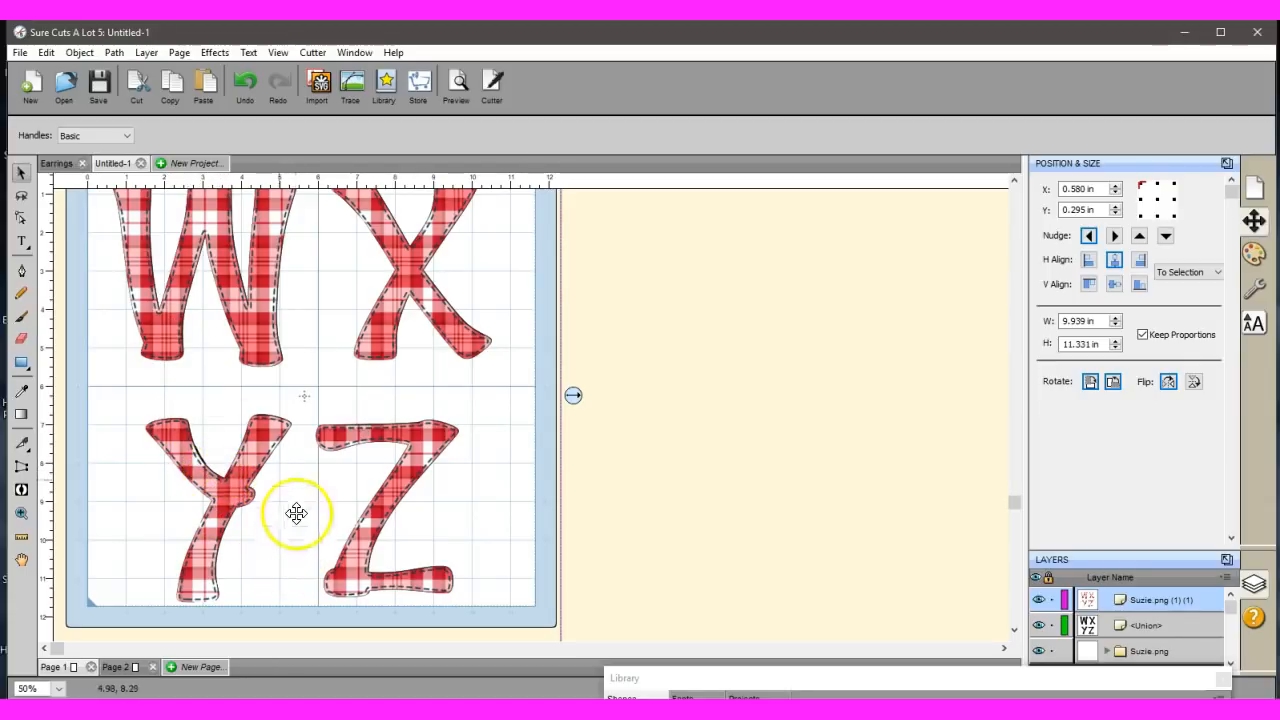
mouse_move(184, 584)
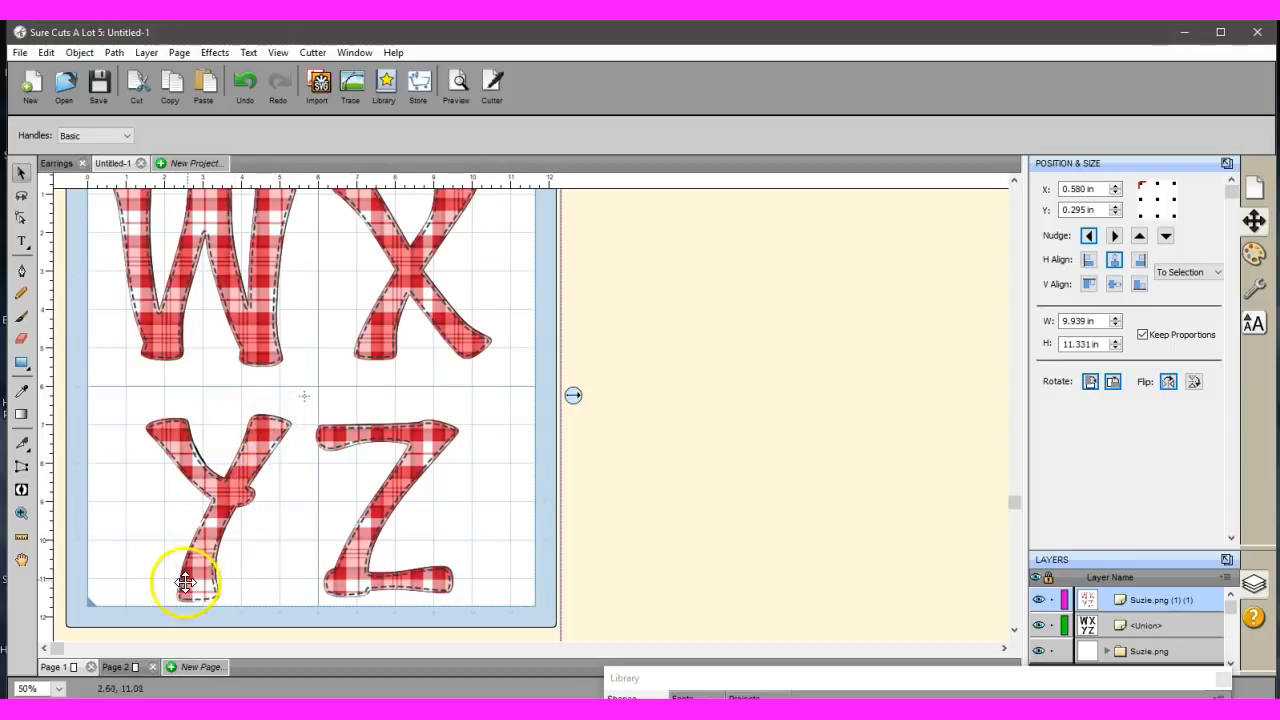
mouse_move(184, 470)
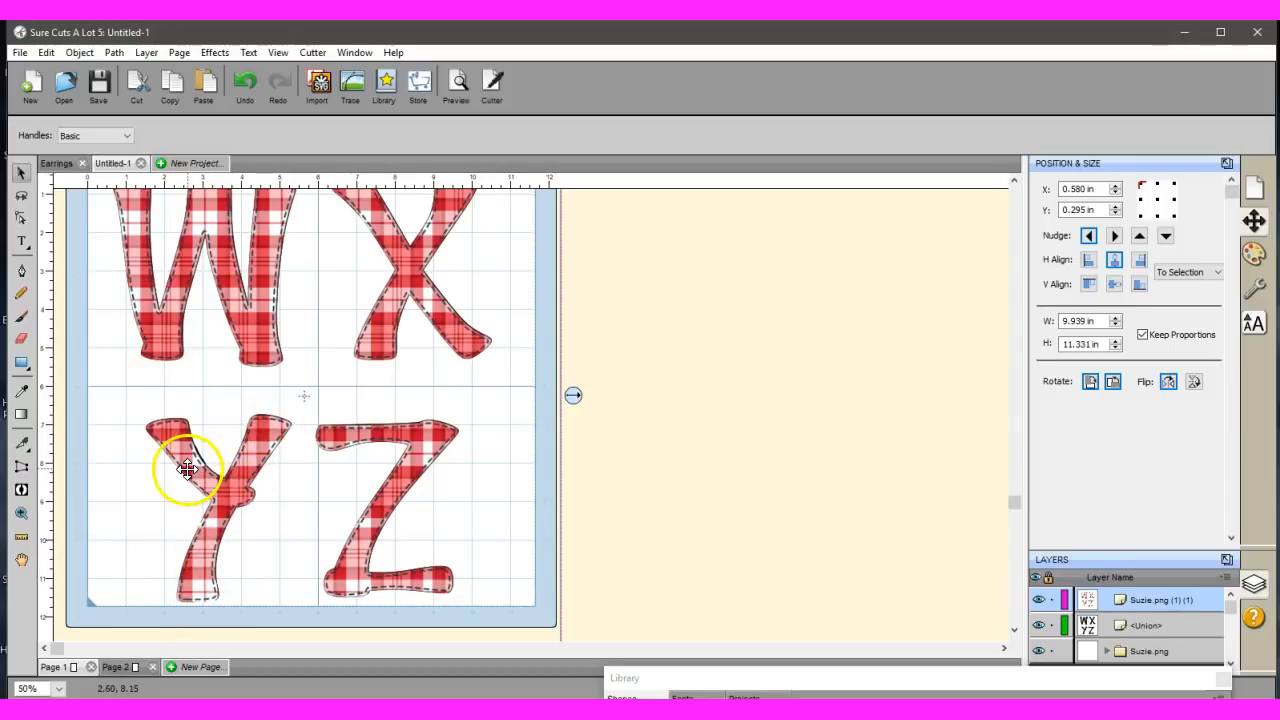